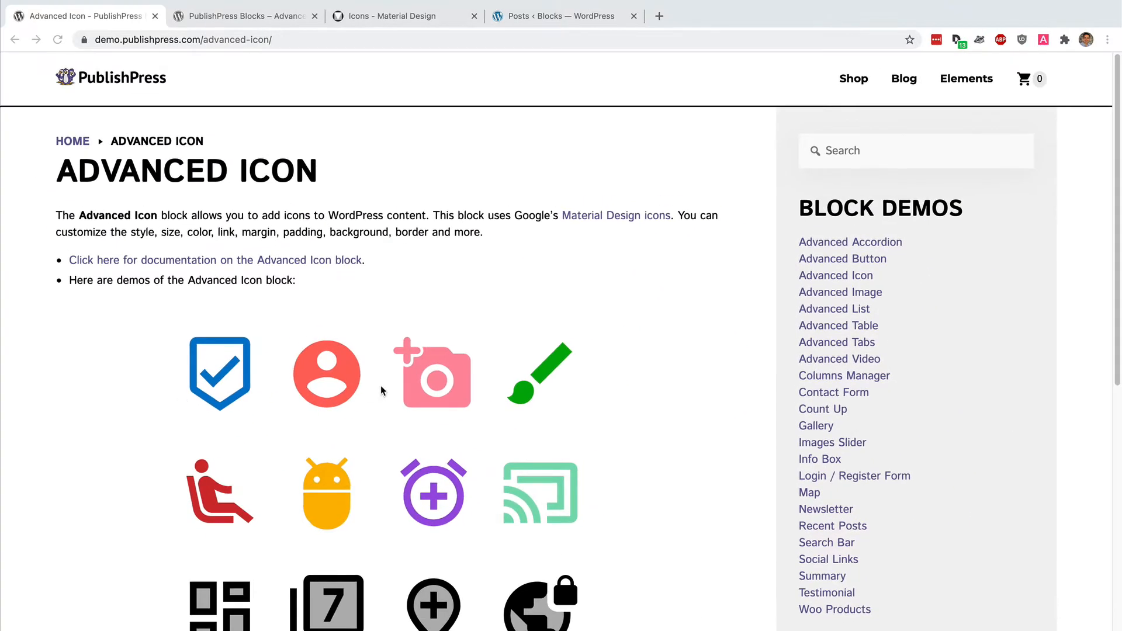
Browse the Advanced Icon demo page, then view the PublishPress Blocks plugin page on WordPress.org
scroll("down", 3)
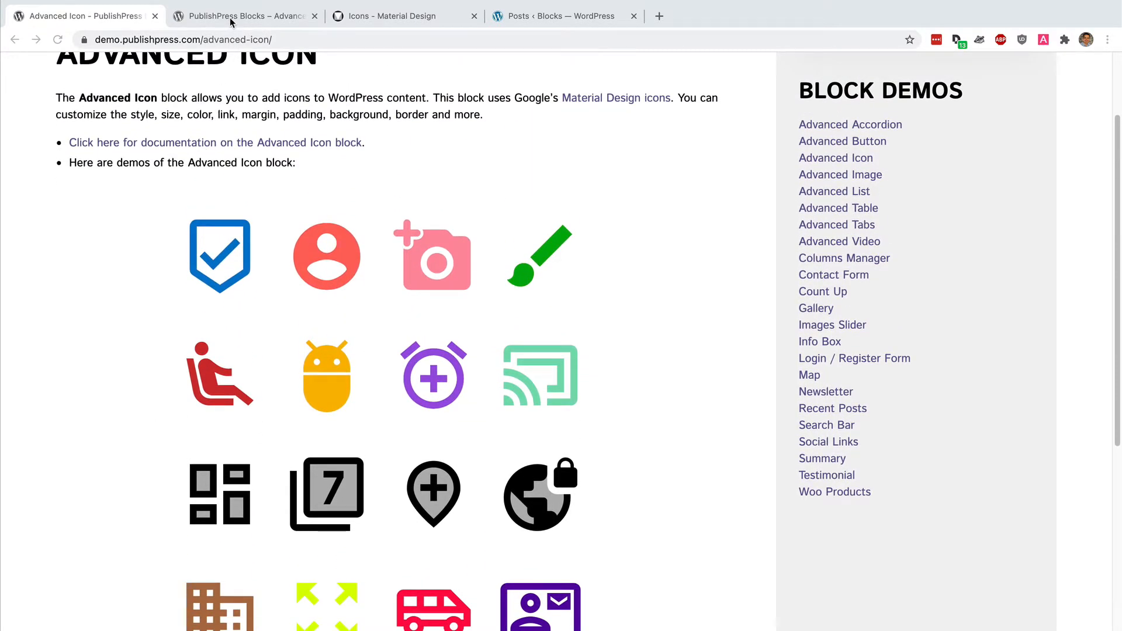
left_click(243, 16)
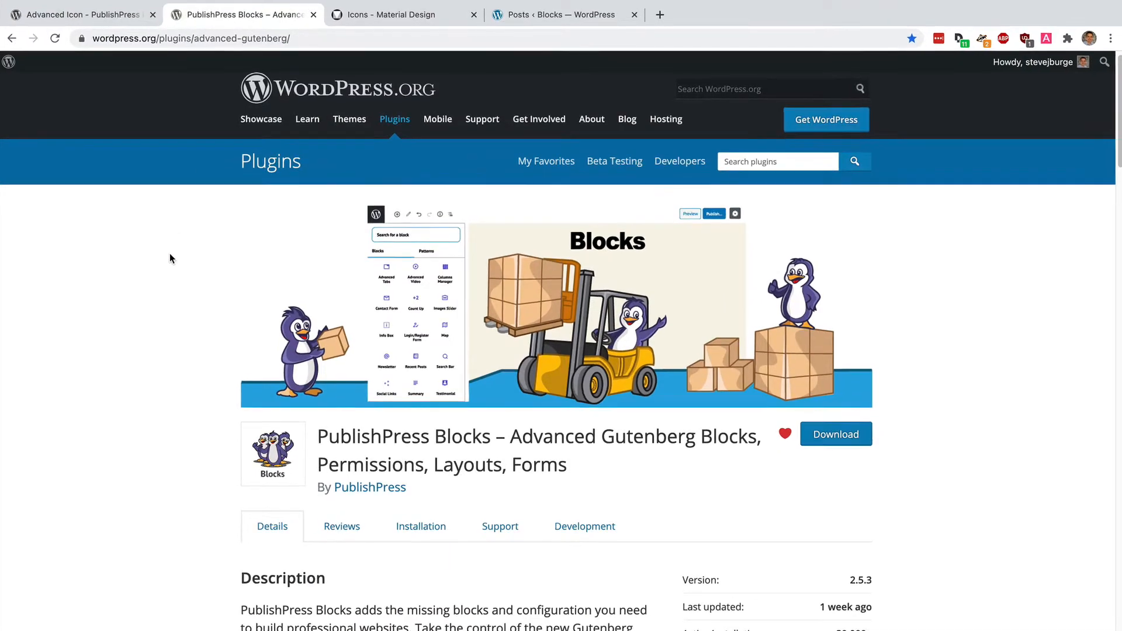
scroll("down", 3)
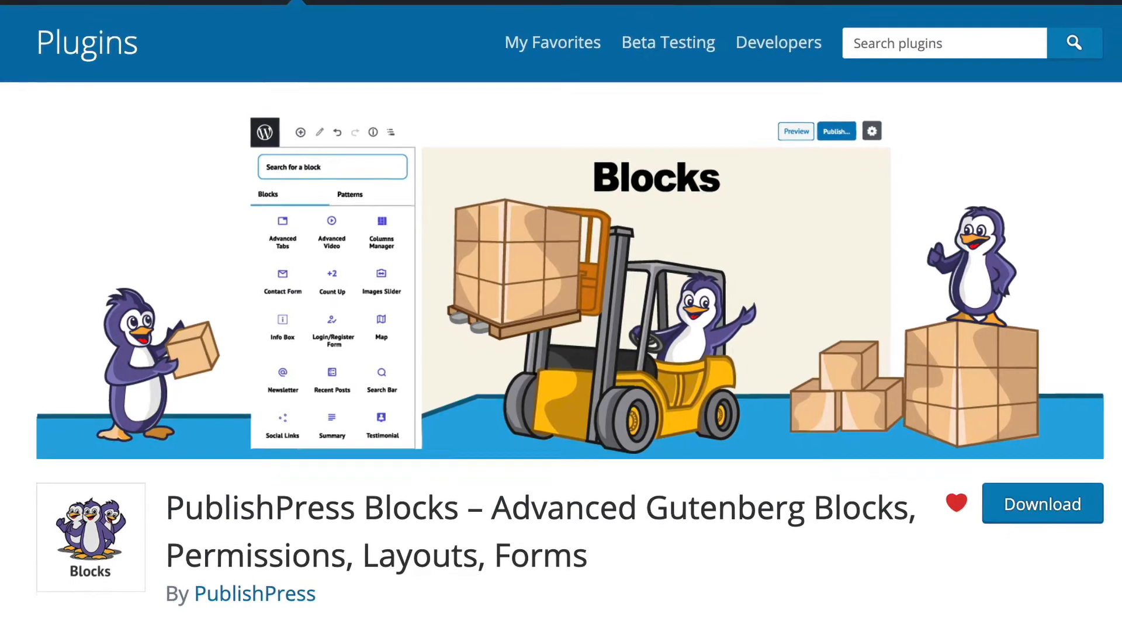
left_click(386, 15)
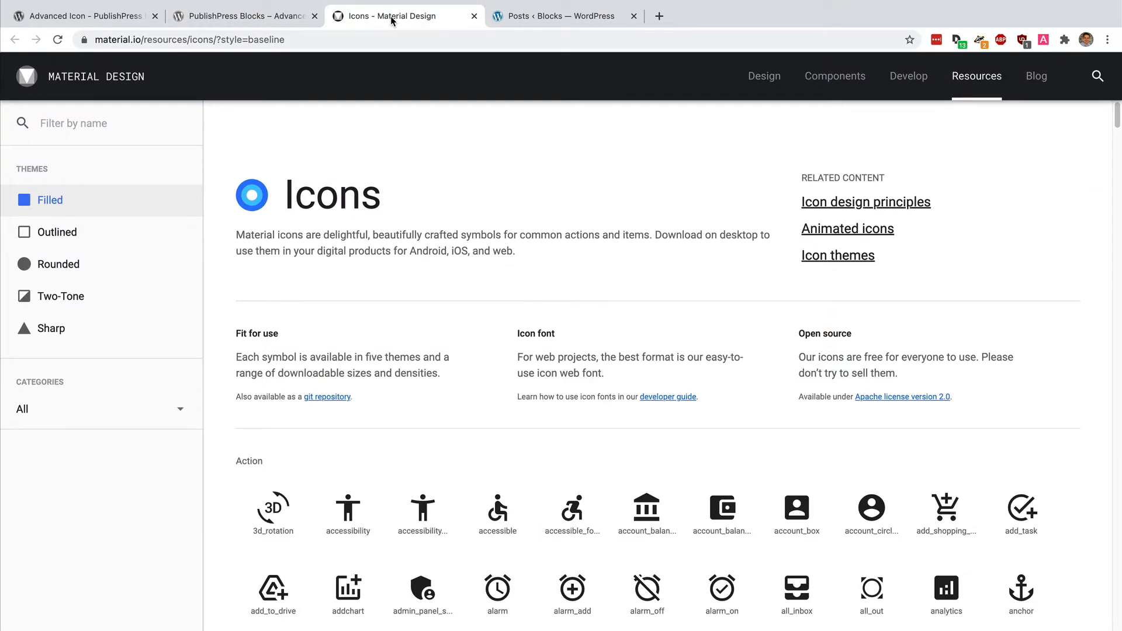
mouse_move(420, 422)
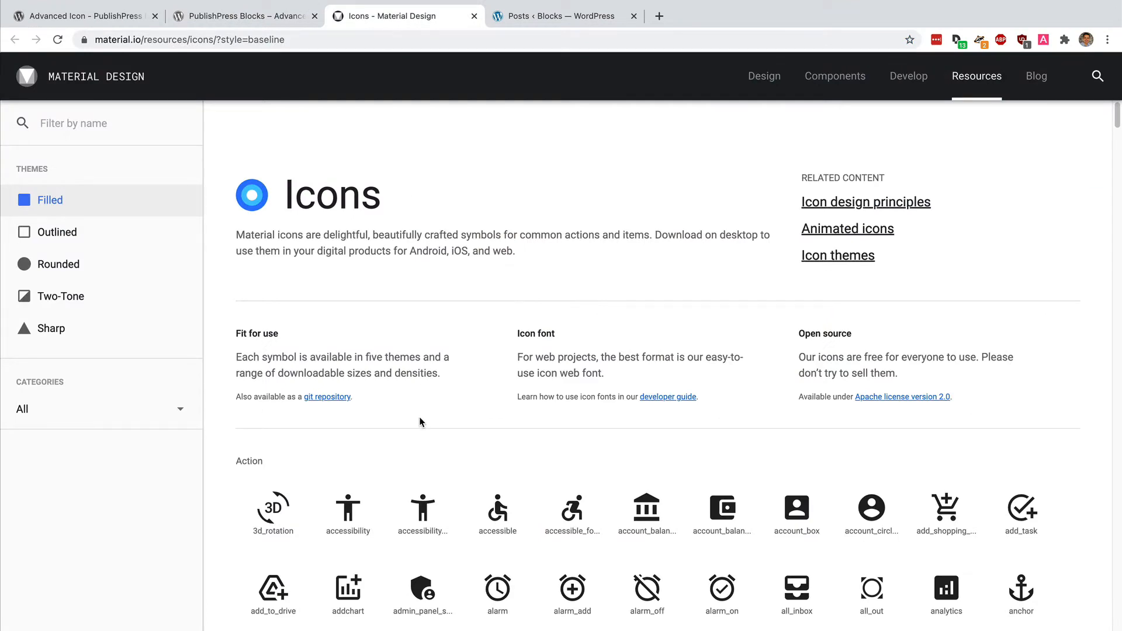
scroll("down", 3)
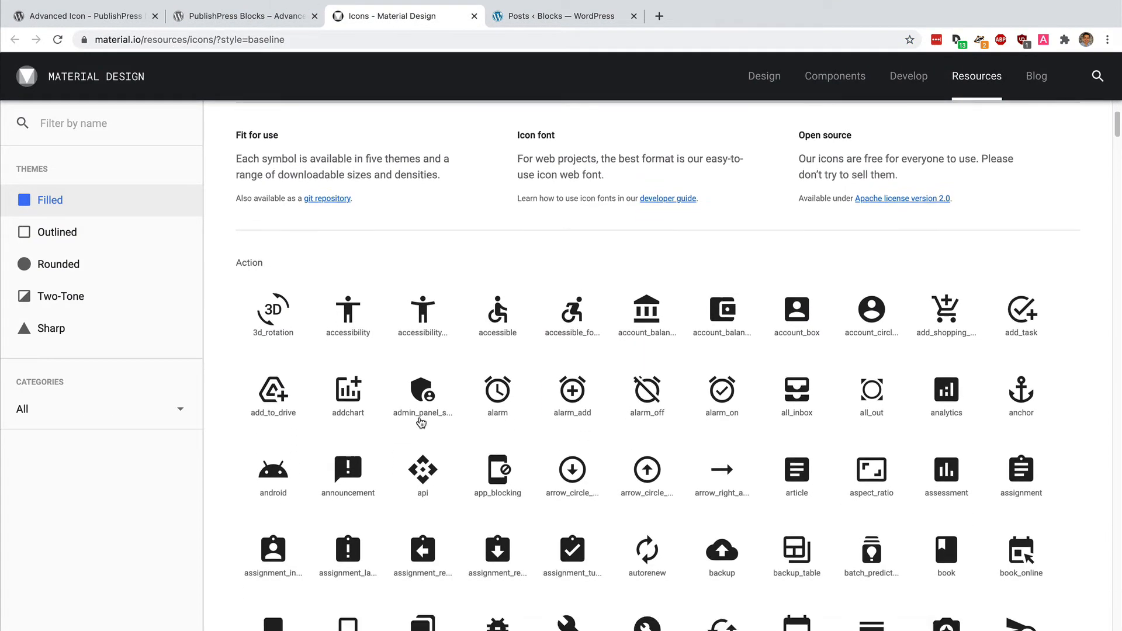
scroll("down", 3)
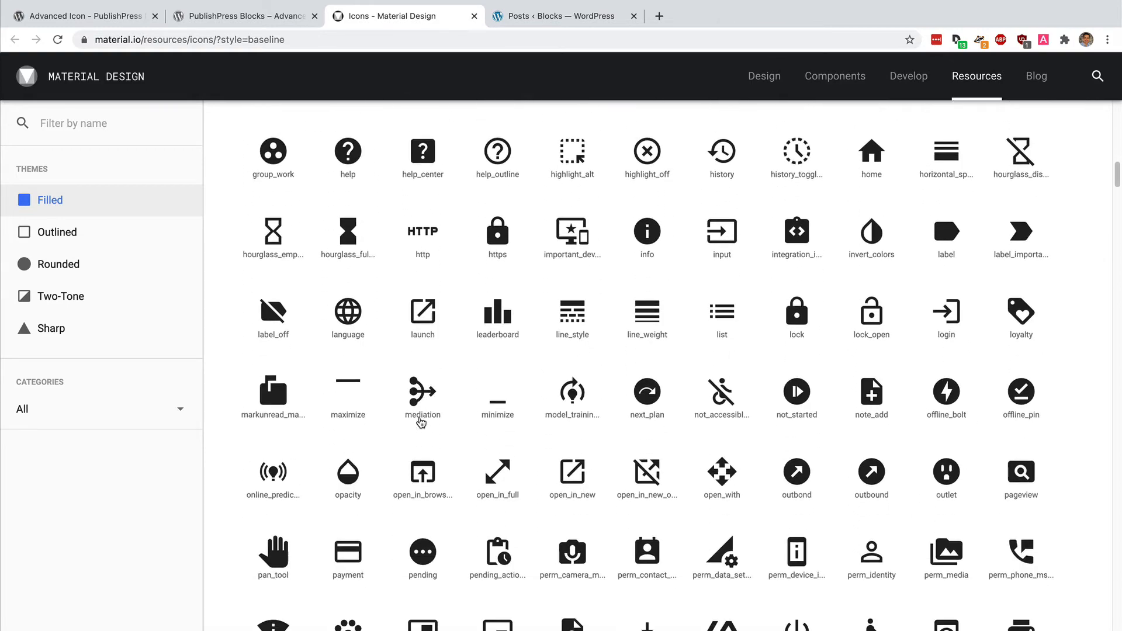
scroll("down", 3)
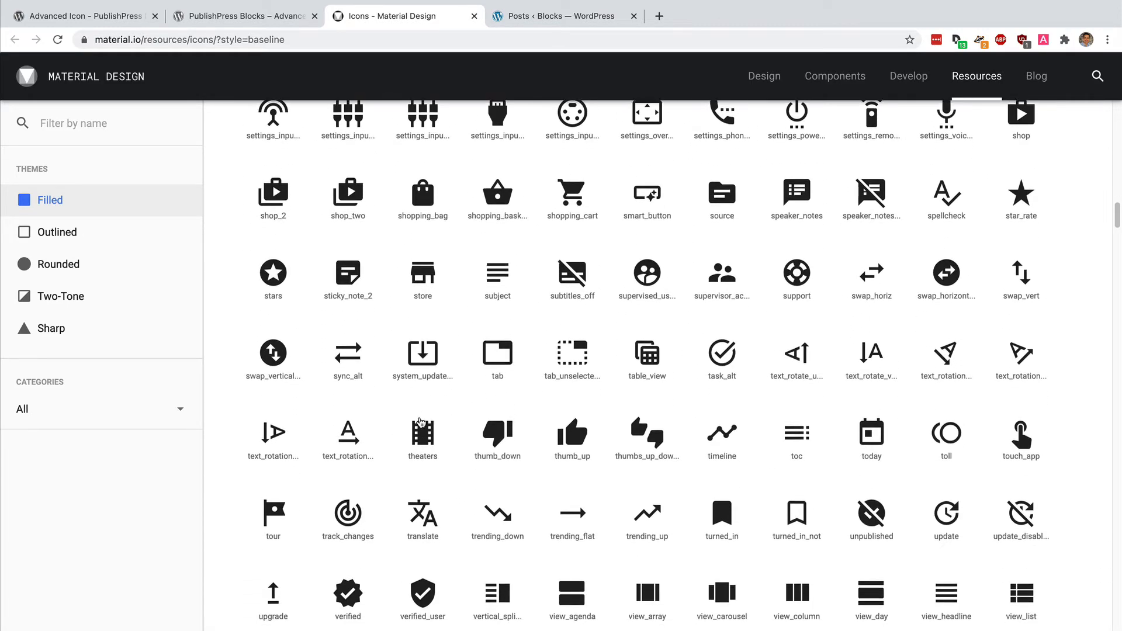
scroll("down", 3)
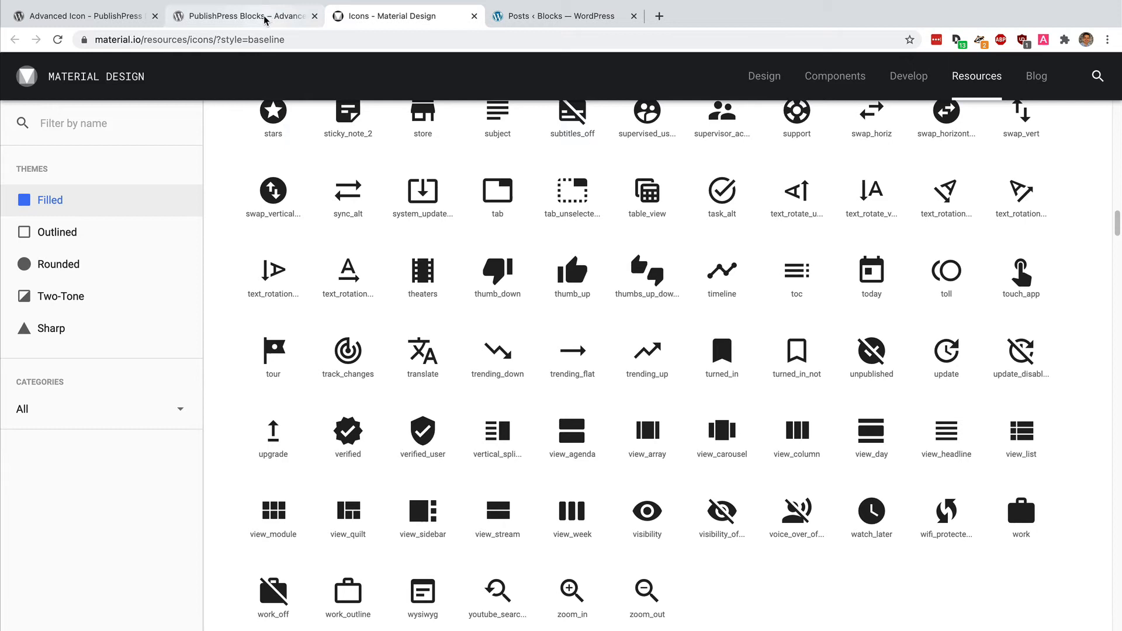
left_click(243, 16)
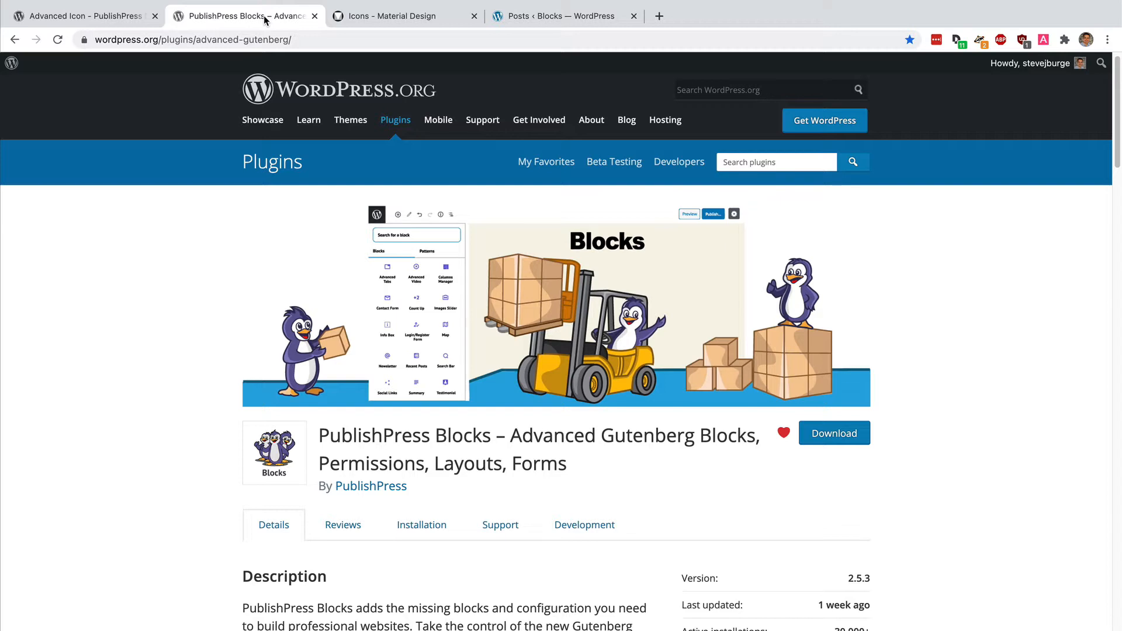
mouse_move(515, 35)
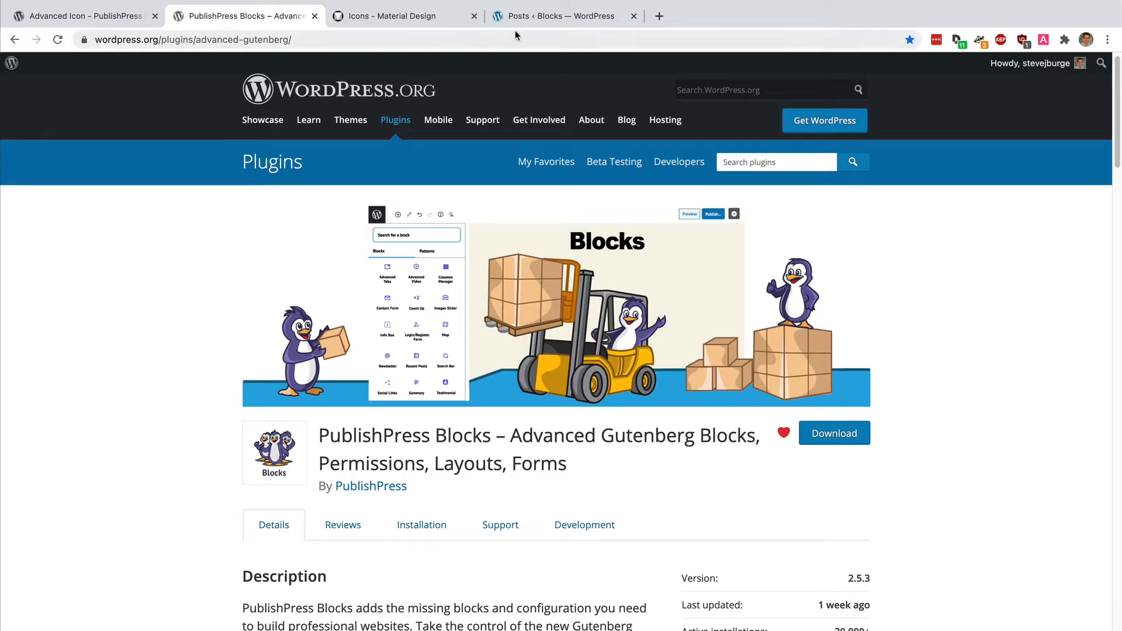
Create a new post from the Posts list and title it 'Post with Icons'
left_click(565, 15)
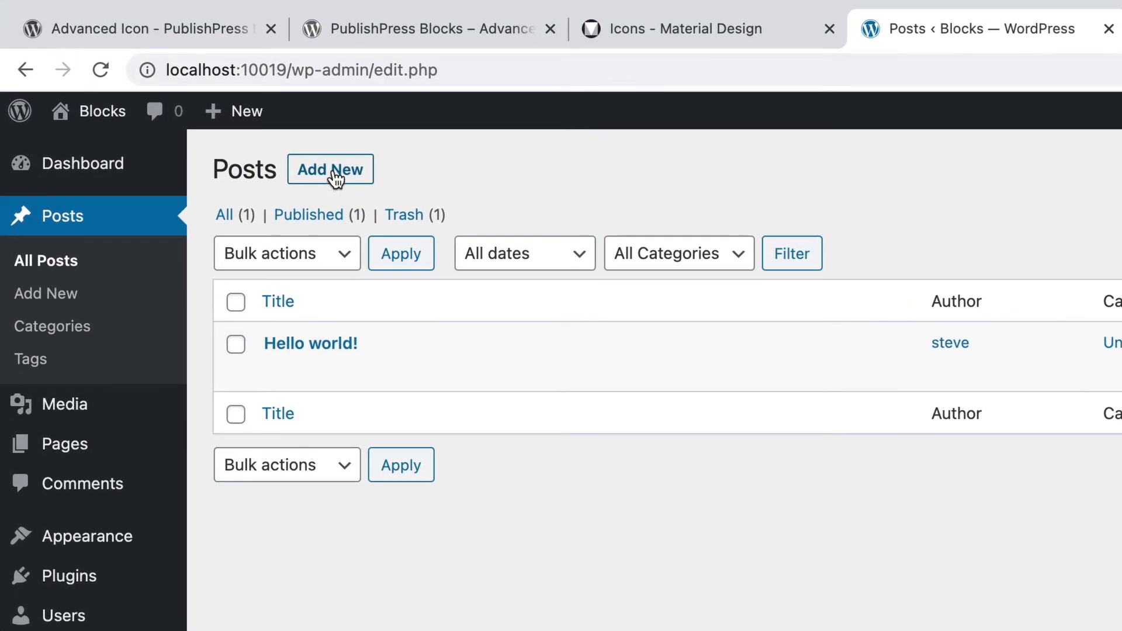
left_click(329, 169)
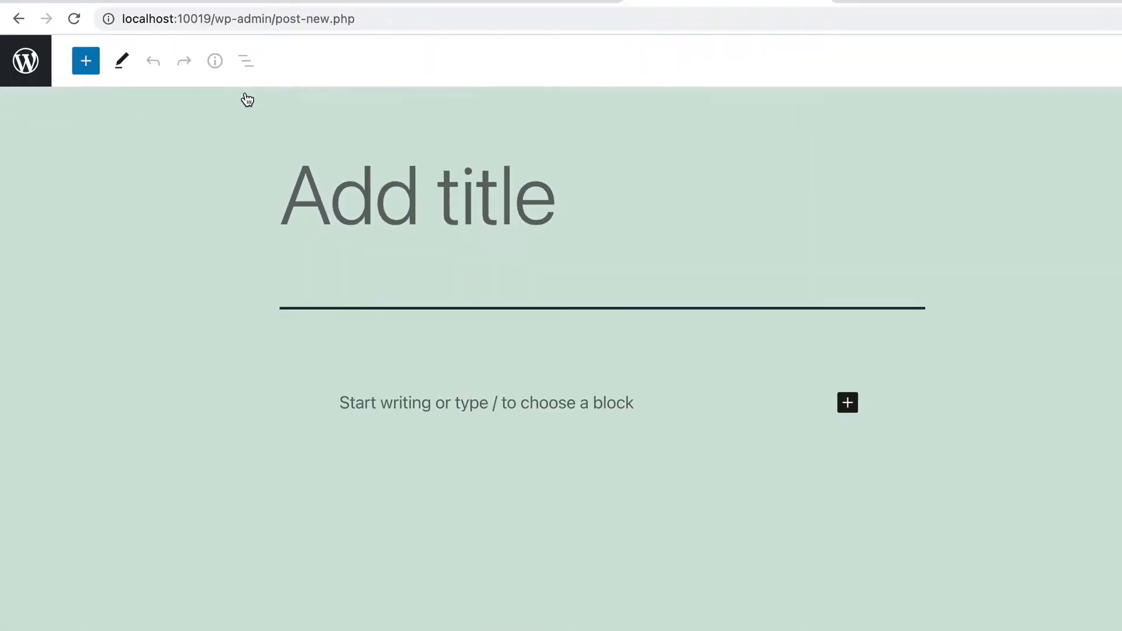
left_click(1047, 20)
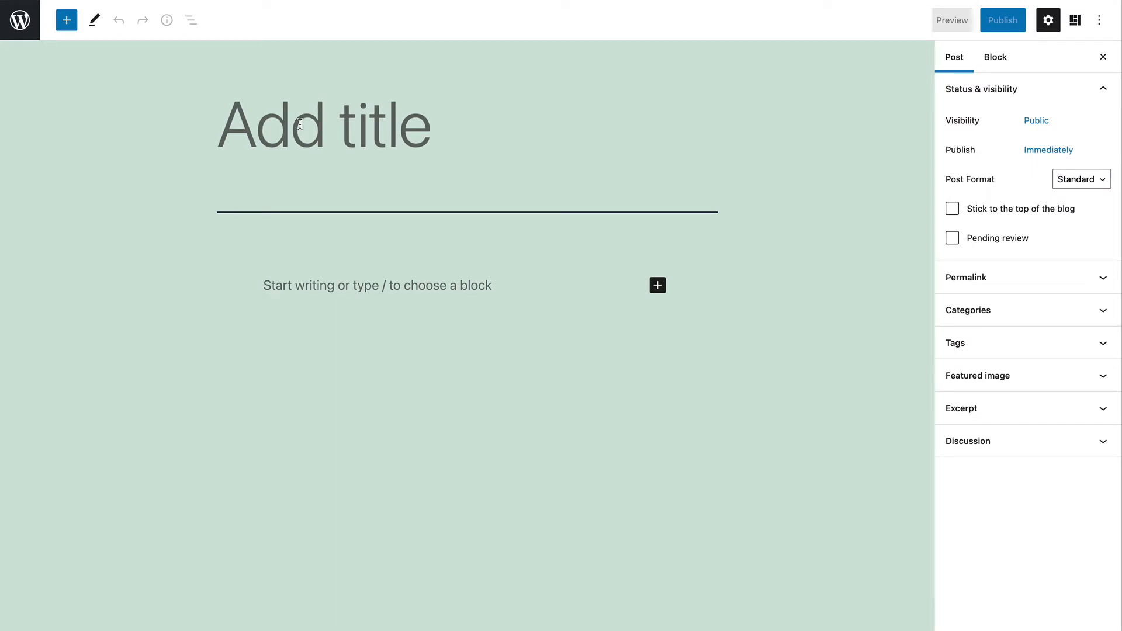
type("P")
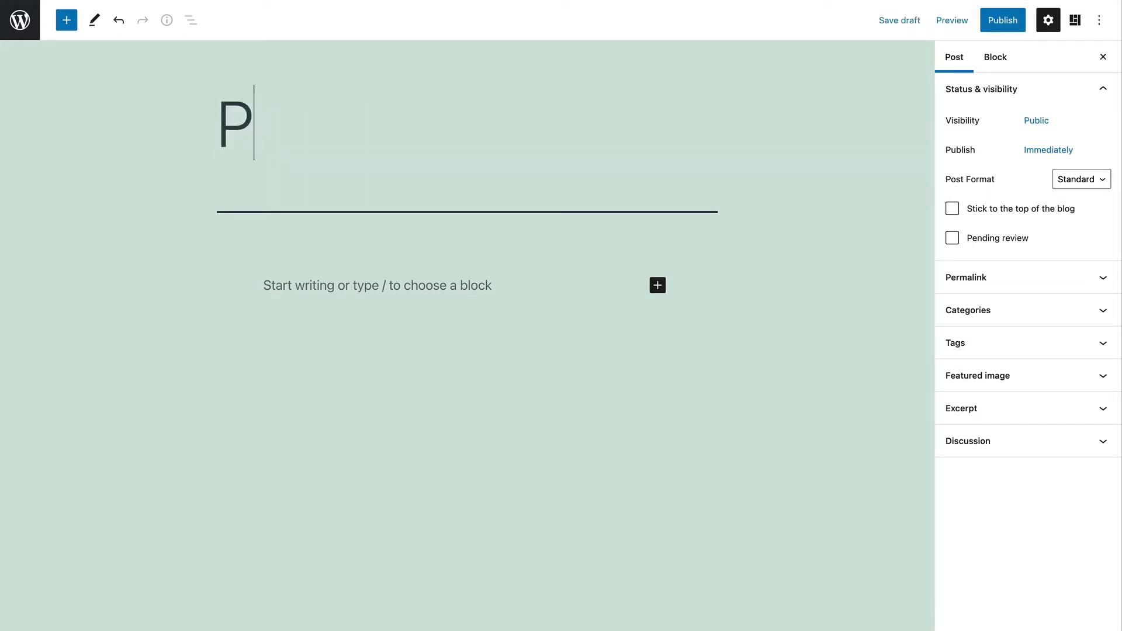
type("ost with I")
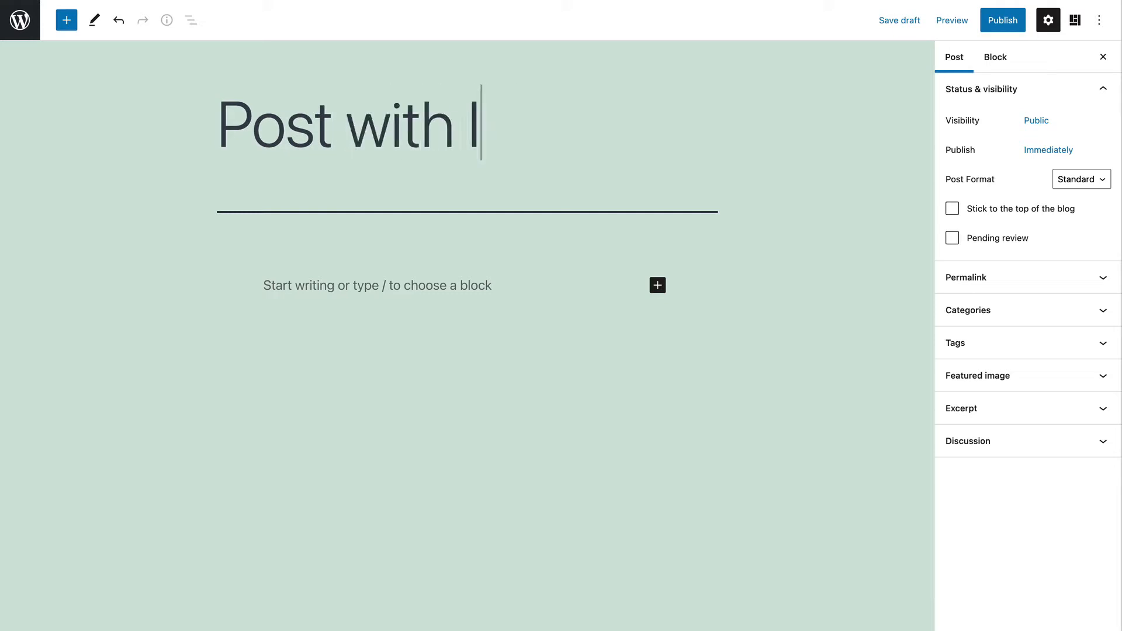
type("cons")
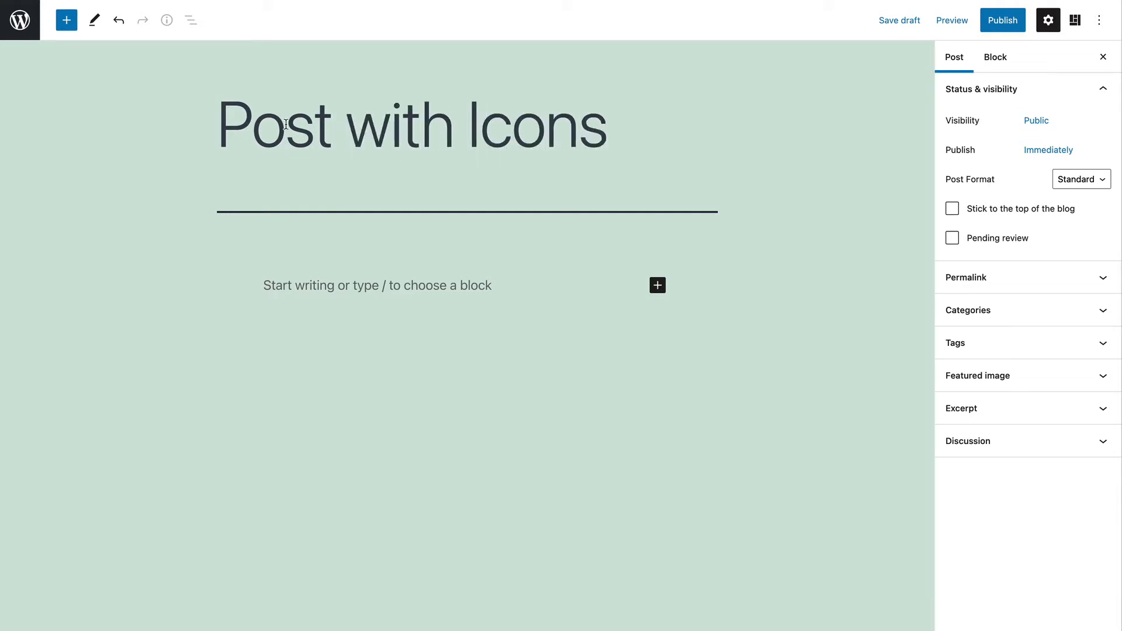
mouse_move(66, 20)
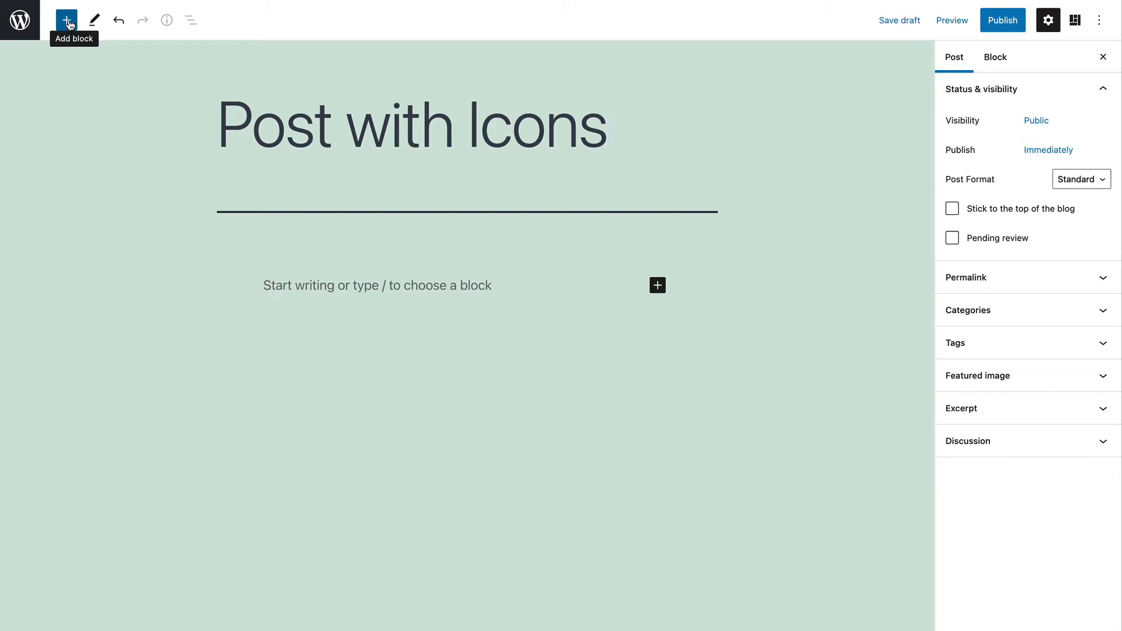
Insert an Advanced Icon block from the block inserter, showing two check-shield icons
left_click(67, 19)
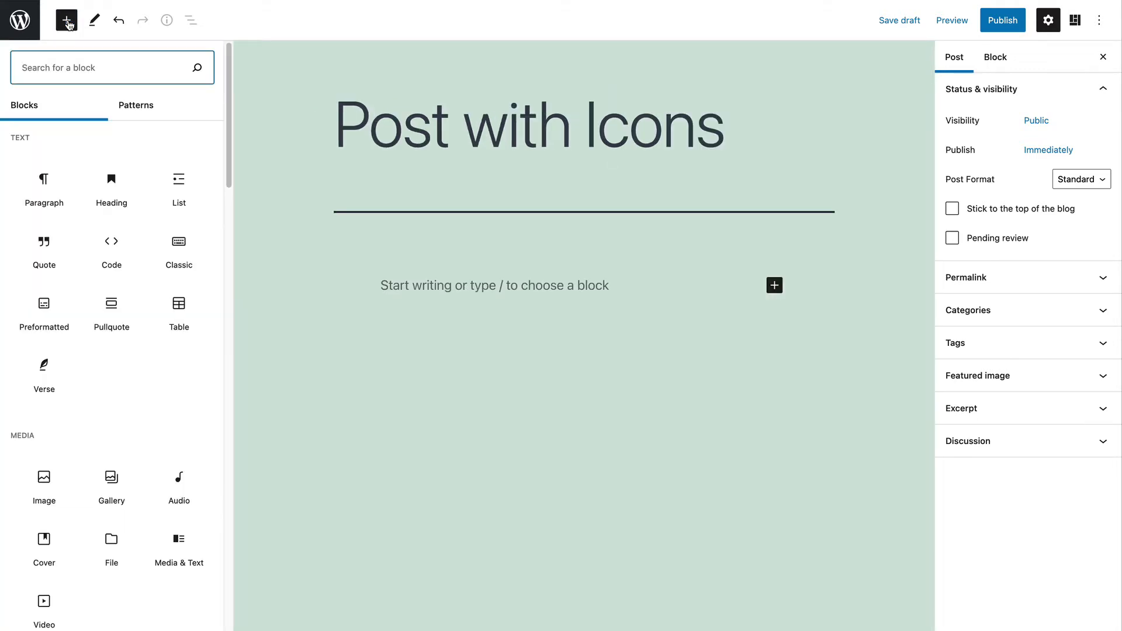
scroll("down", 3)
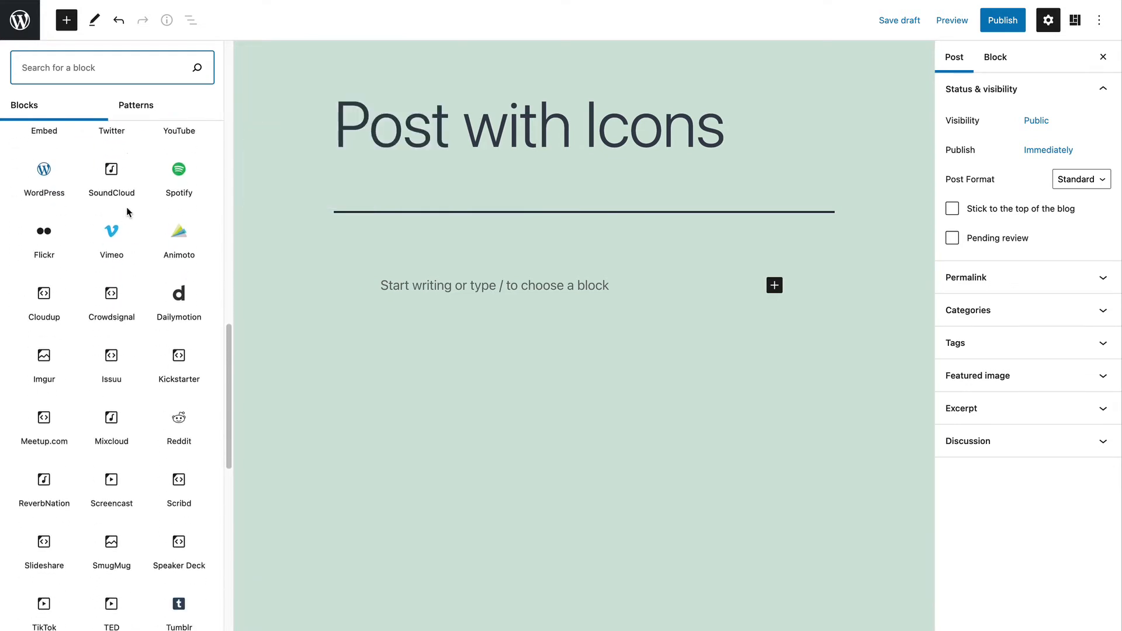
scroll("down", 3)
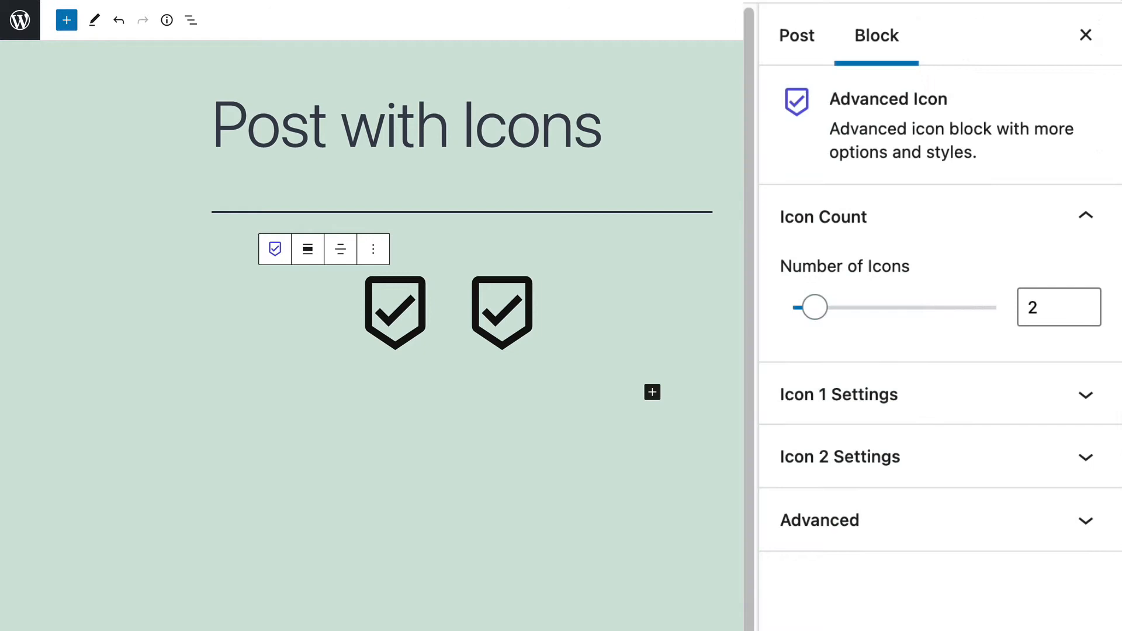
mouse_move(813, 308)
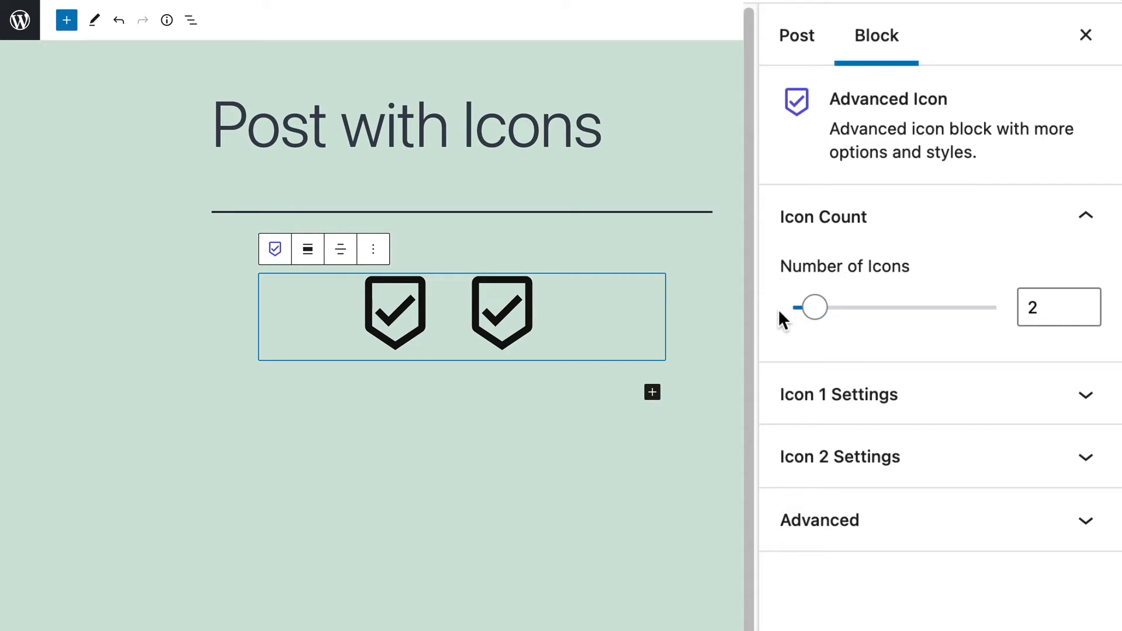
Set the Number of Icons slider to 3 after trying values from 1 to 10
left_click_drag(814, 307, 793, 307)
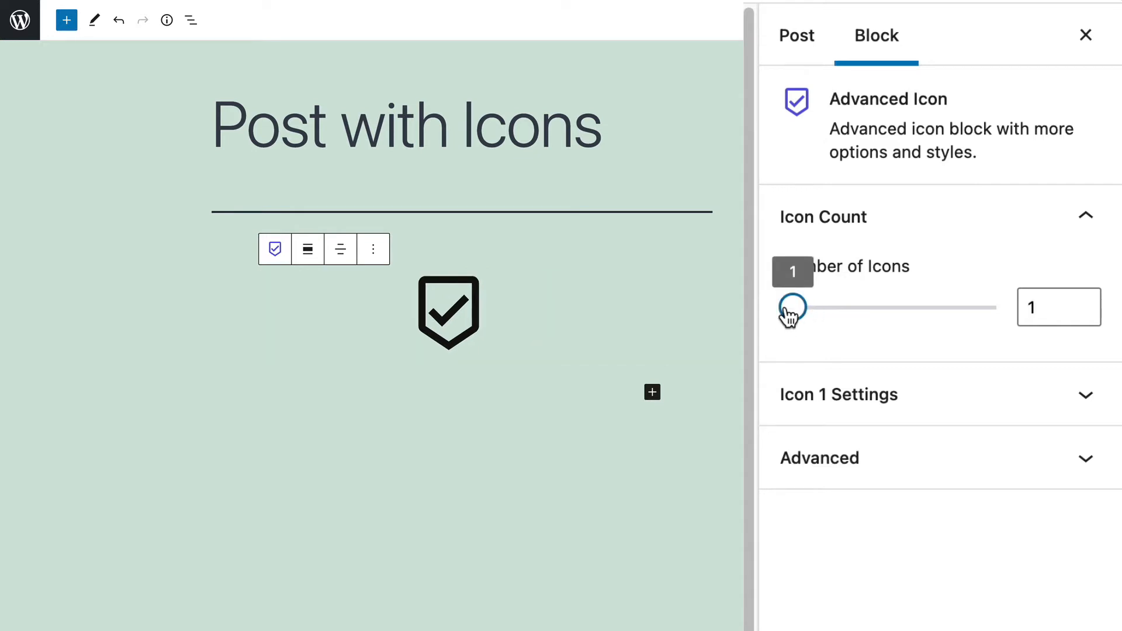
left_click_drag(793, 307, 837, 307)
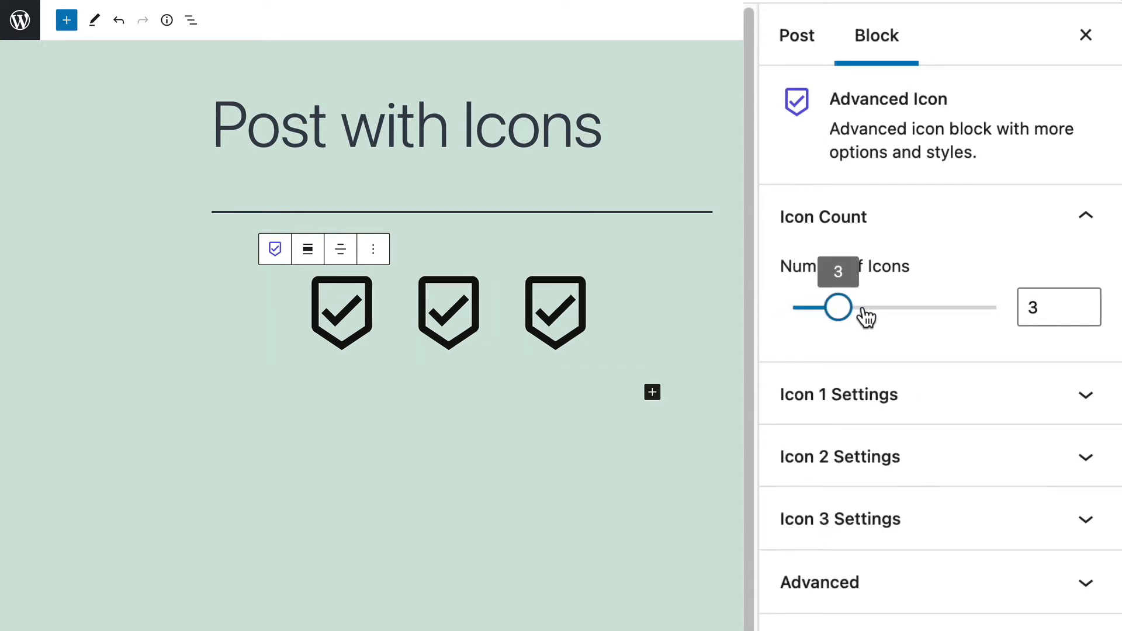
left_click_drag(838, 306, 950, 307)
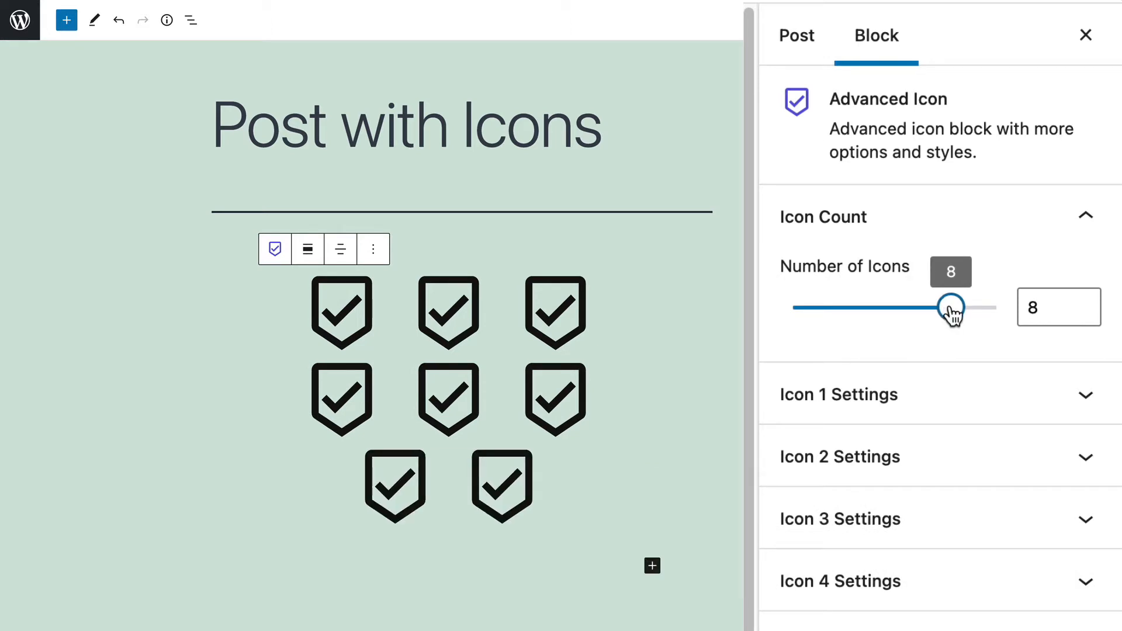
left_click_drag(952, 307, 994, 307)
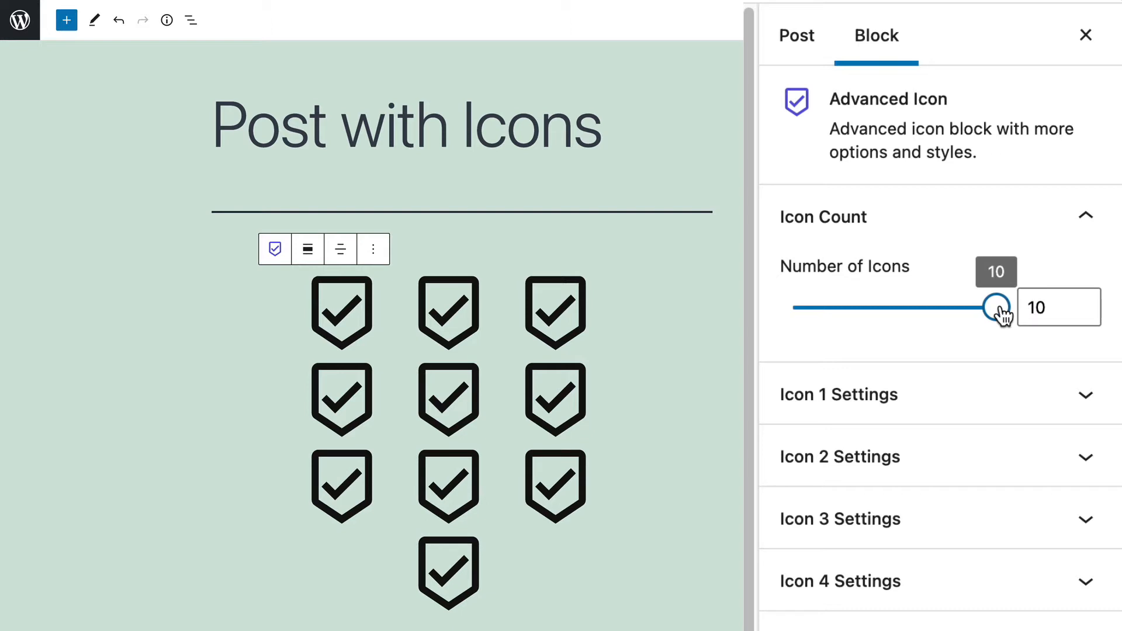
left_click_drag(992, 306, 837, 306)
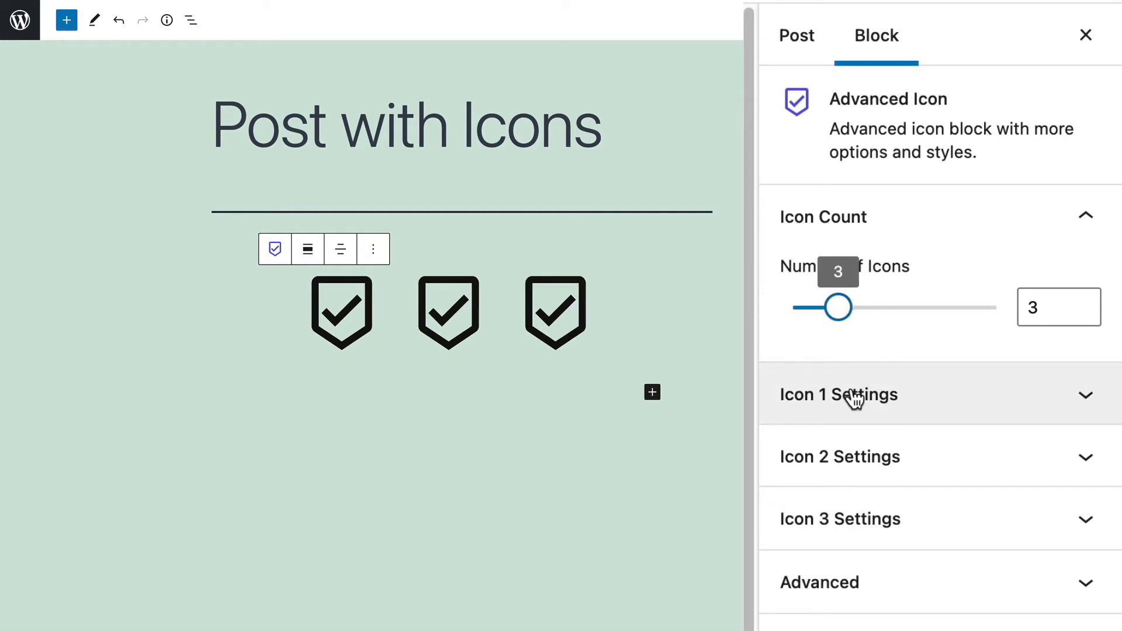
mouse_move(848, 383)
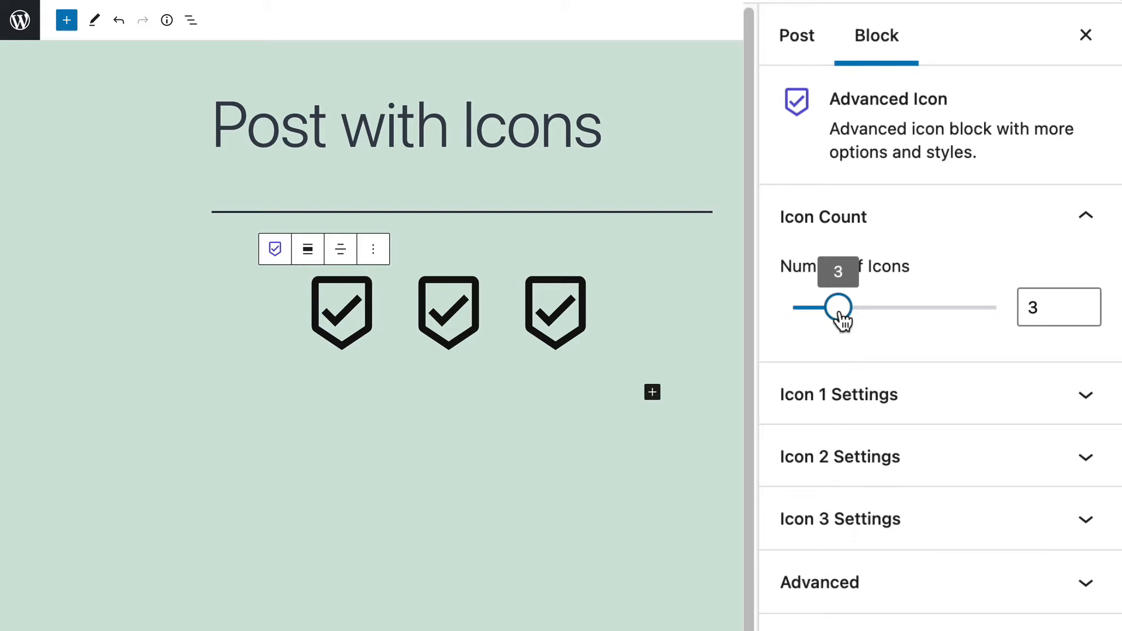
left_click_drag(835, 306, 995, 306)
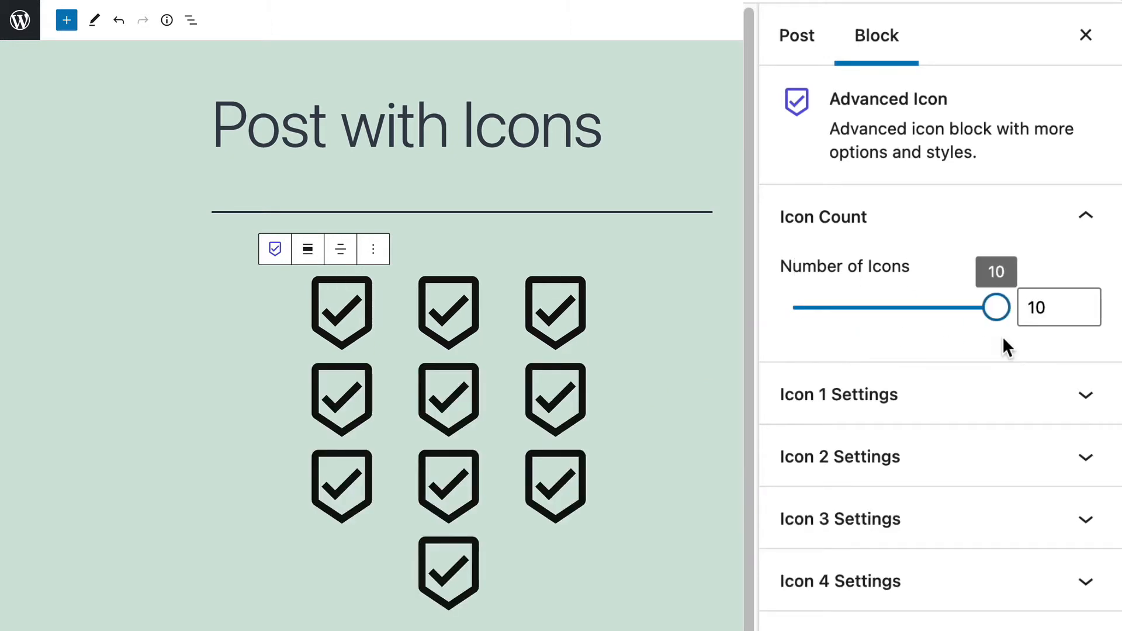
mouse_move(963, 369)
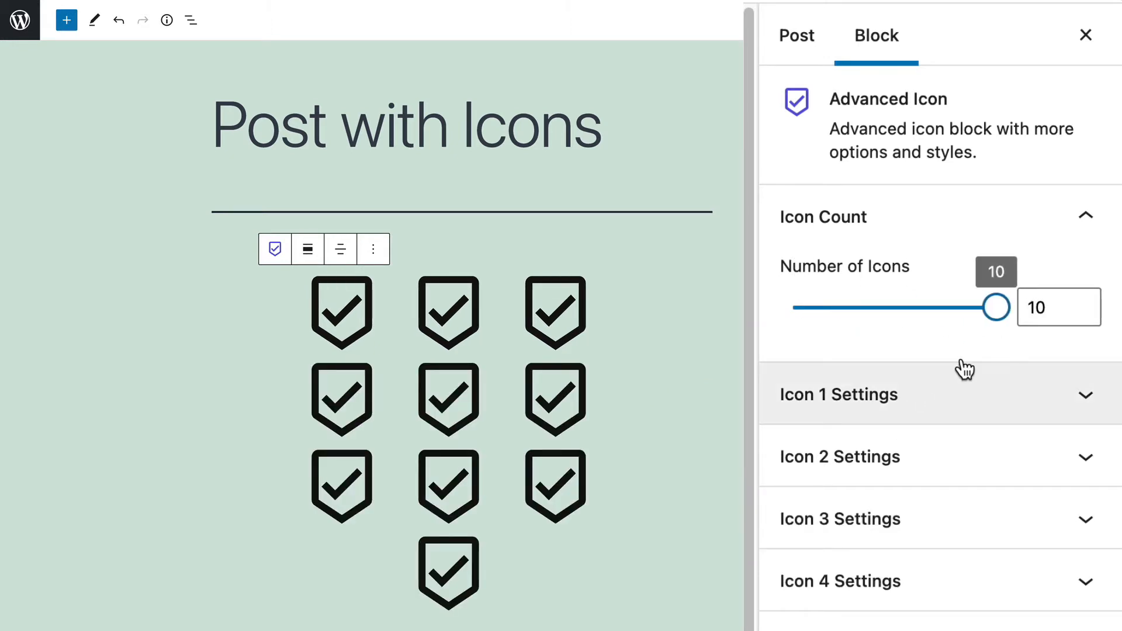
left_click_drag(995, 307, 829, 306)
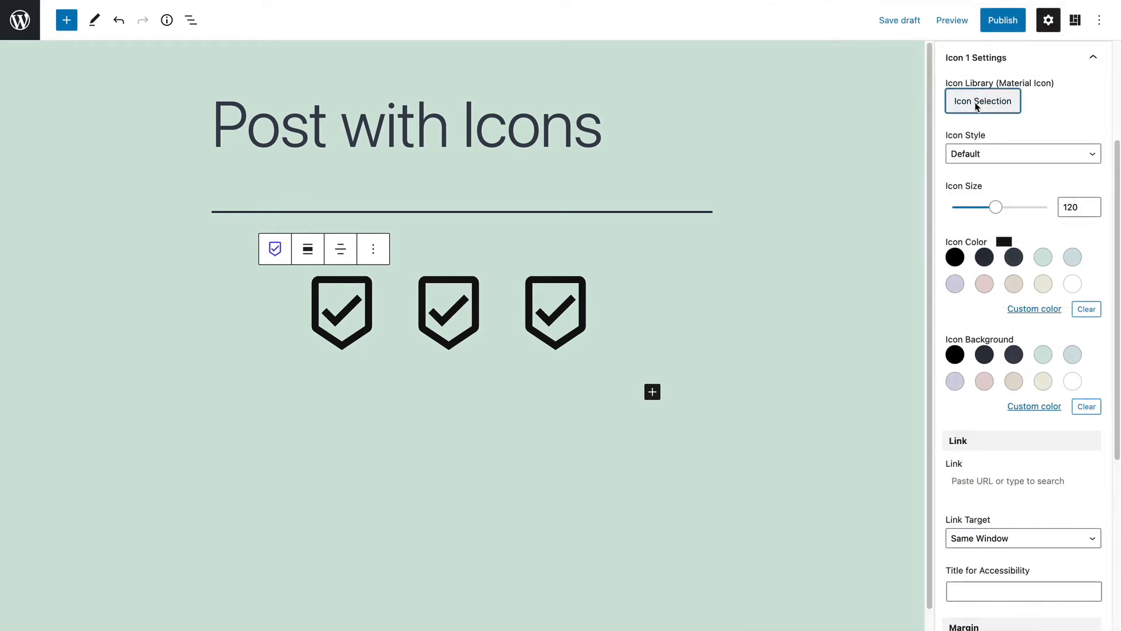
Search the Icon List for 'ph' and apply the vibrating phone icon as the first icon
left_click(981, 101)
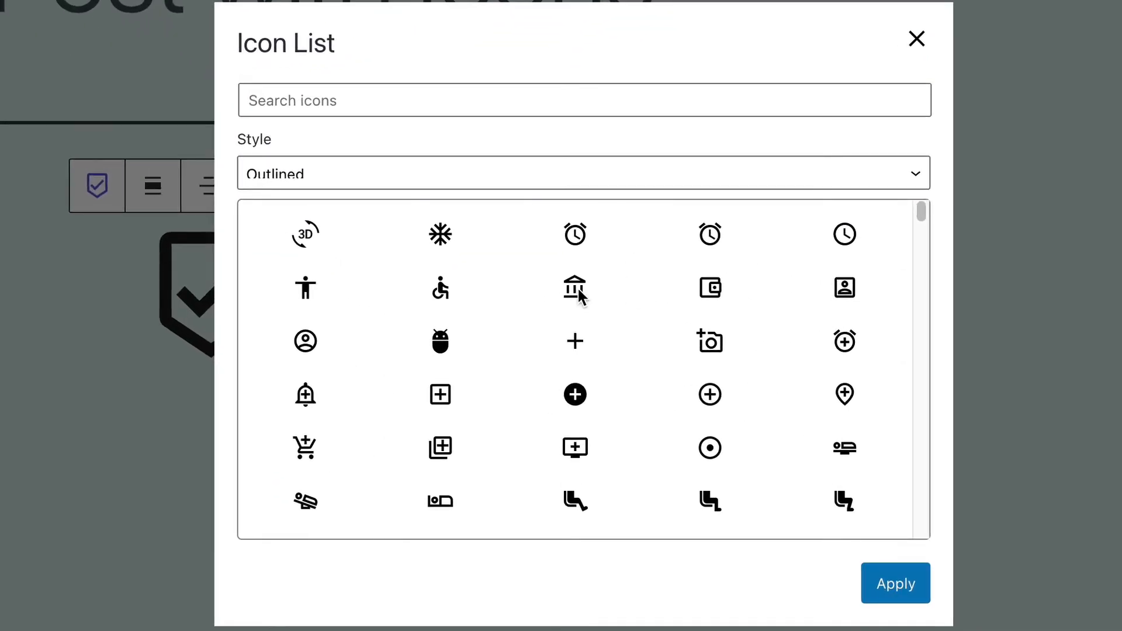
scroll("down", 3)
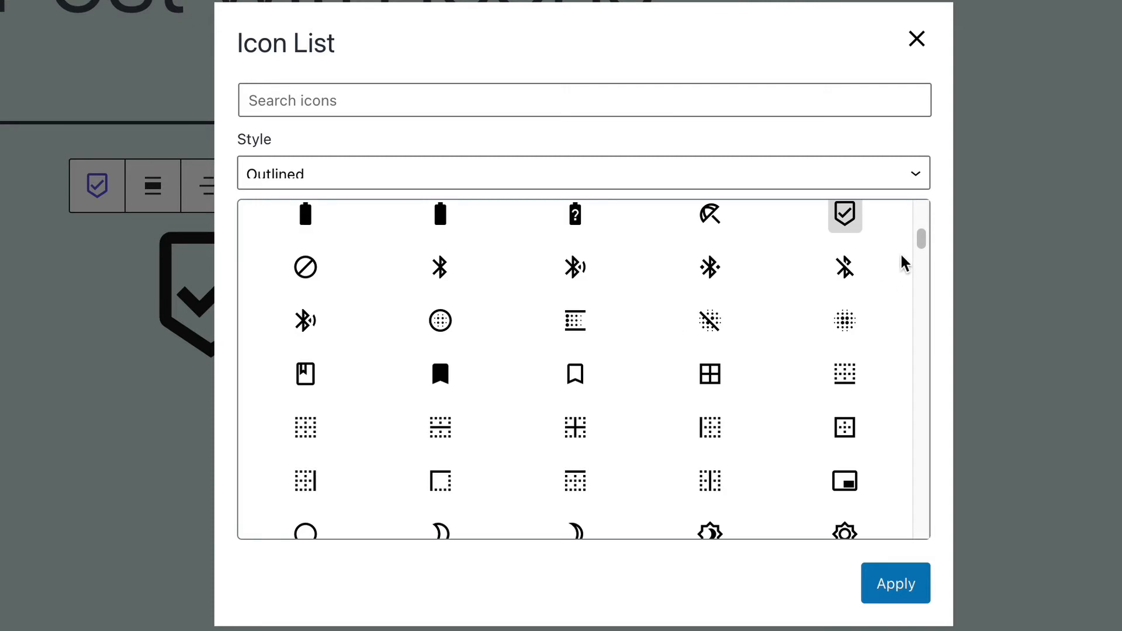
scroll("down", 3)
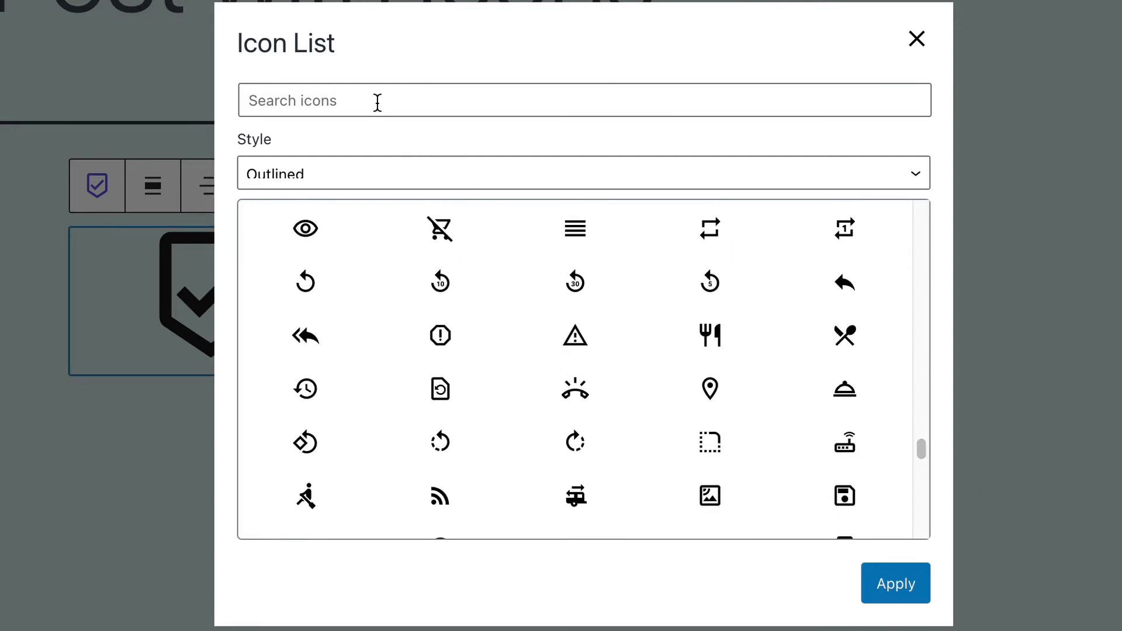
type("phone")
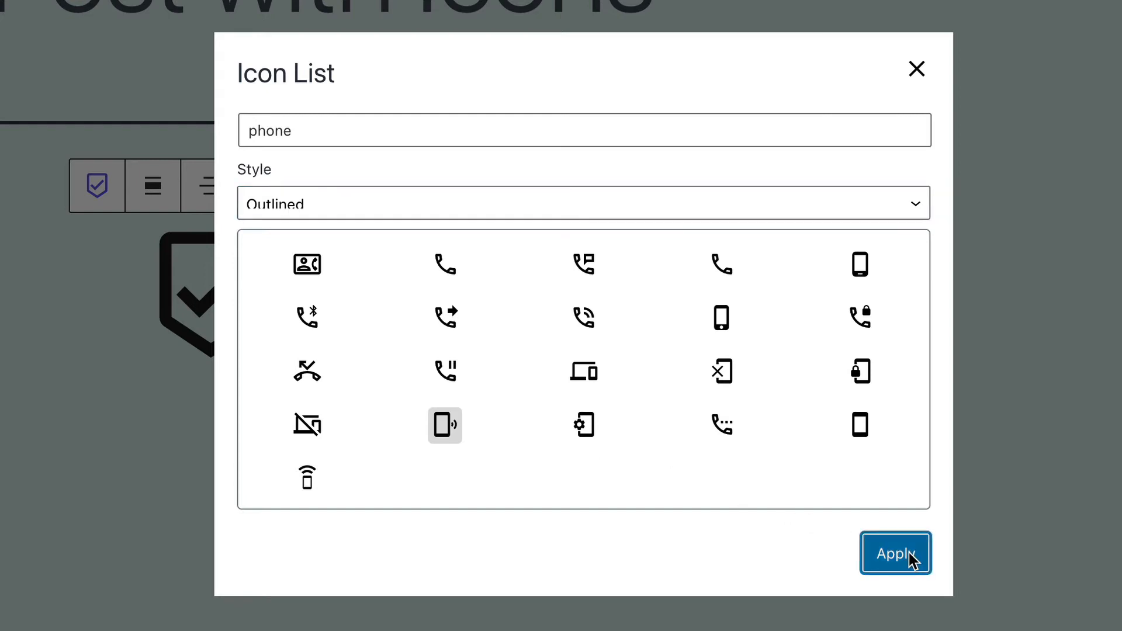
left_click(895, 552)
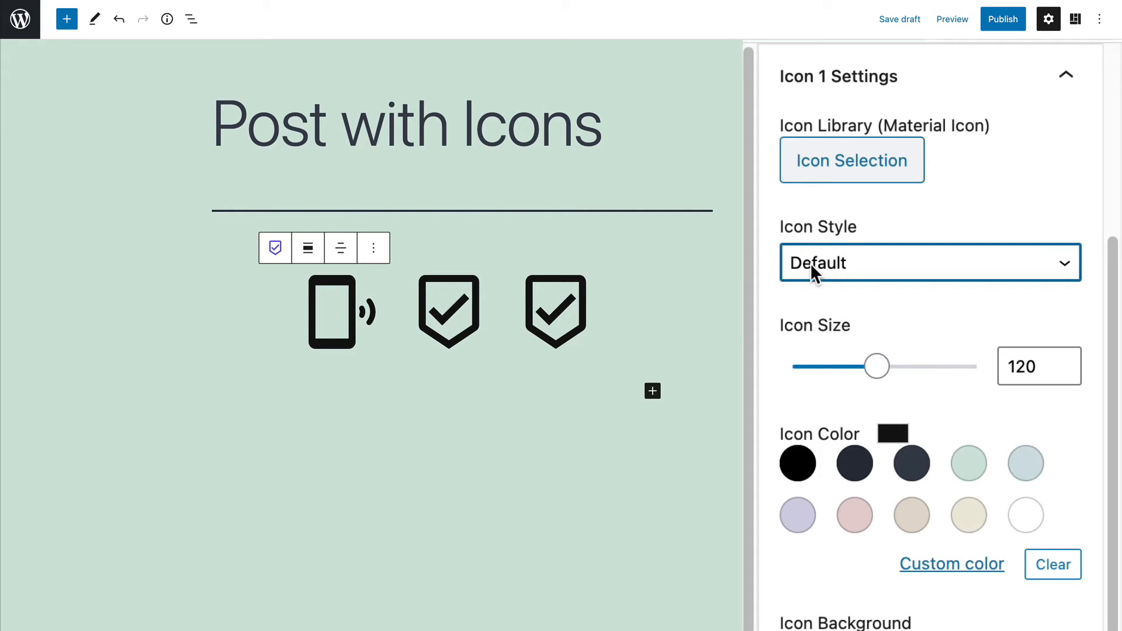
Set the first icon's style to Stacked and its Icon Size to 100
left_click(930, 262)
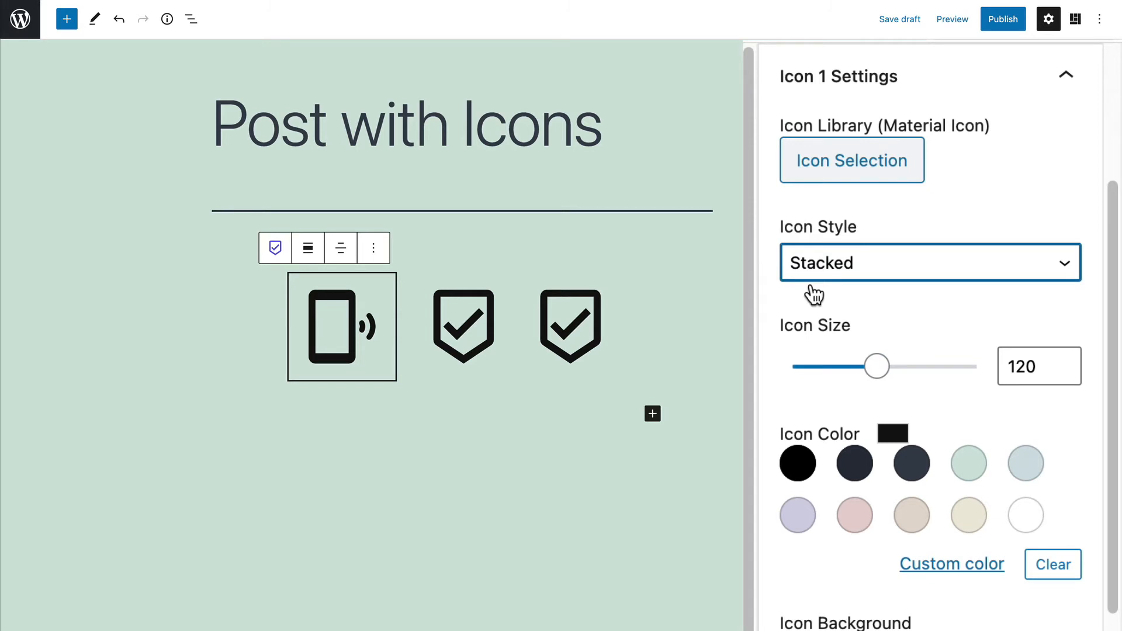
mouse_move(873, 372)
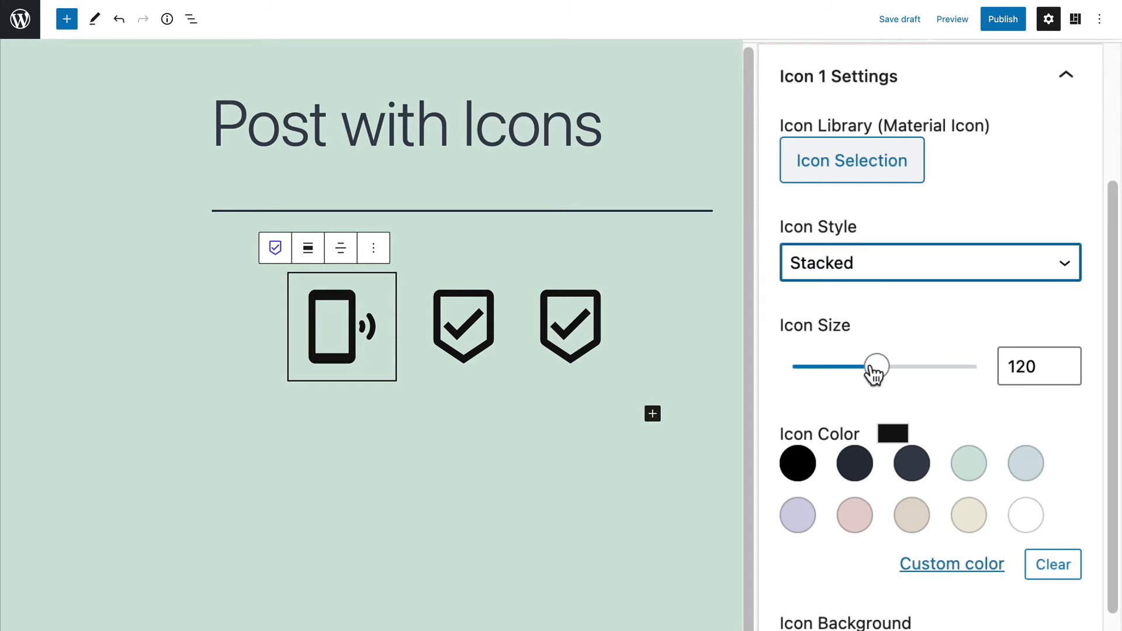
left_click_drag(876, 366, 891, 366)
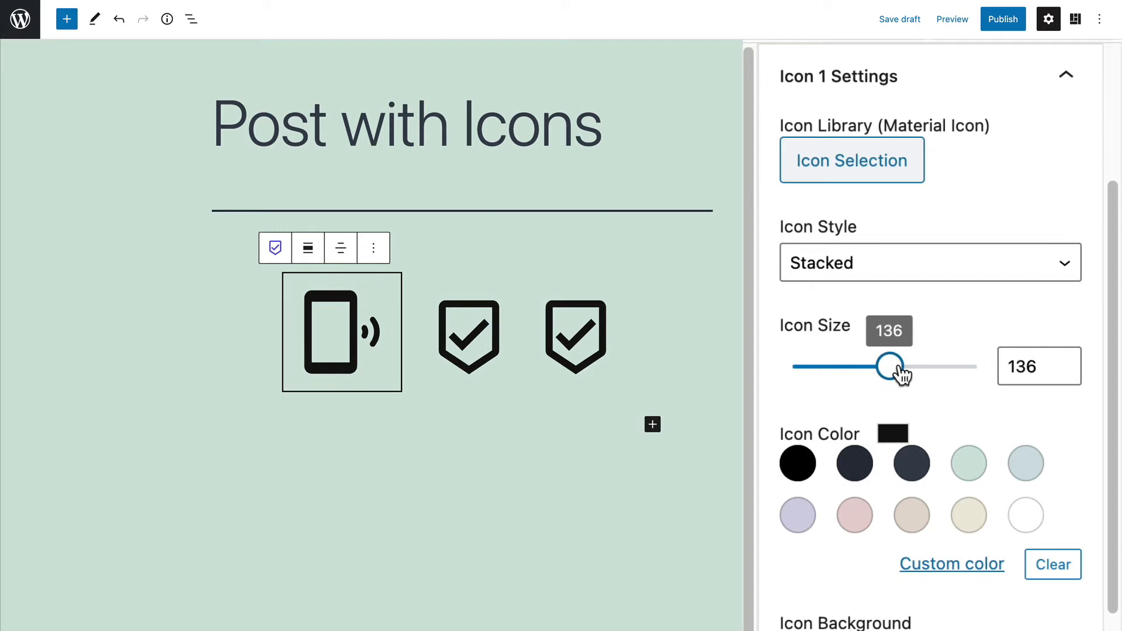
left_click_drag(892, 366, 859, 366)
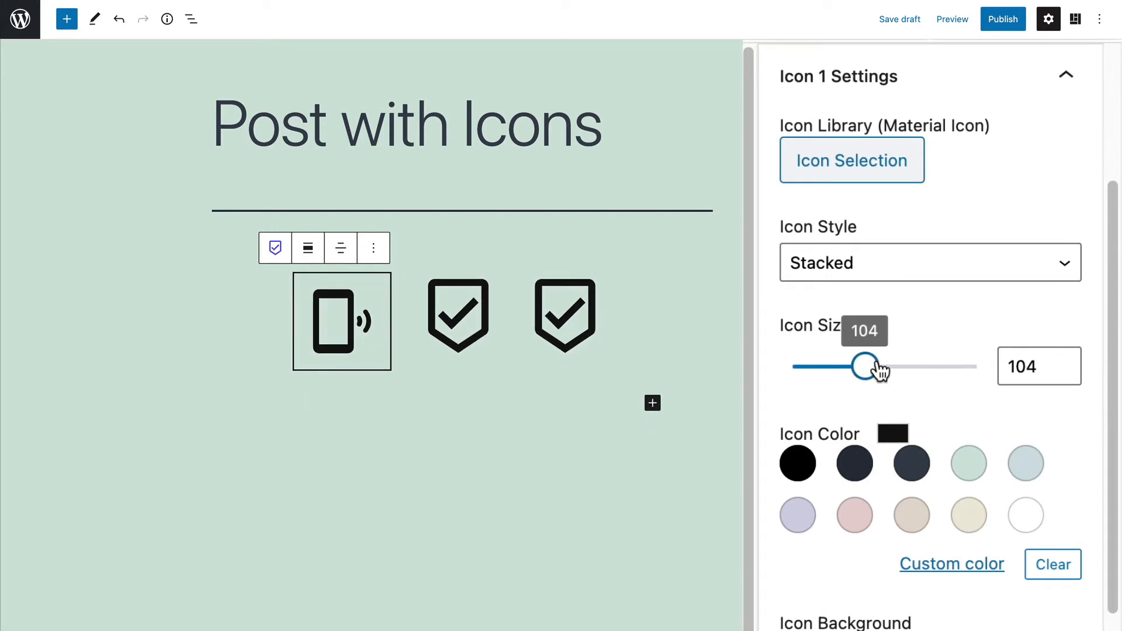
left_click_drag(857, 366, 855, 366)
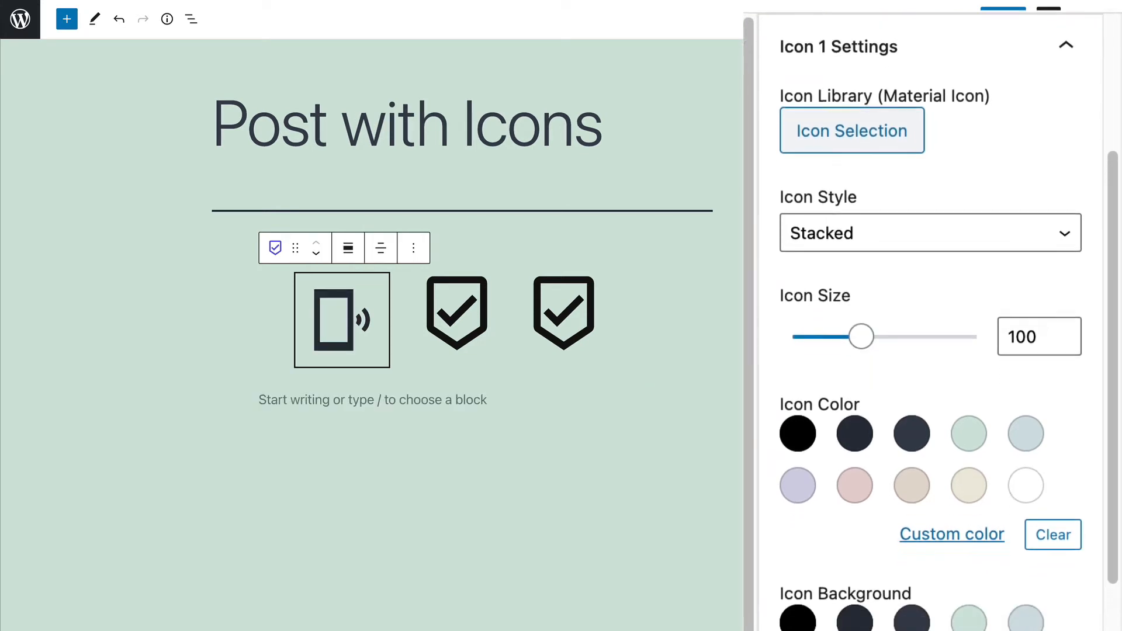
scroll("down", 3)
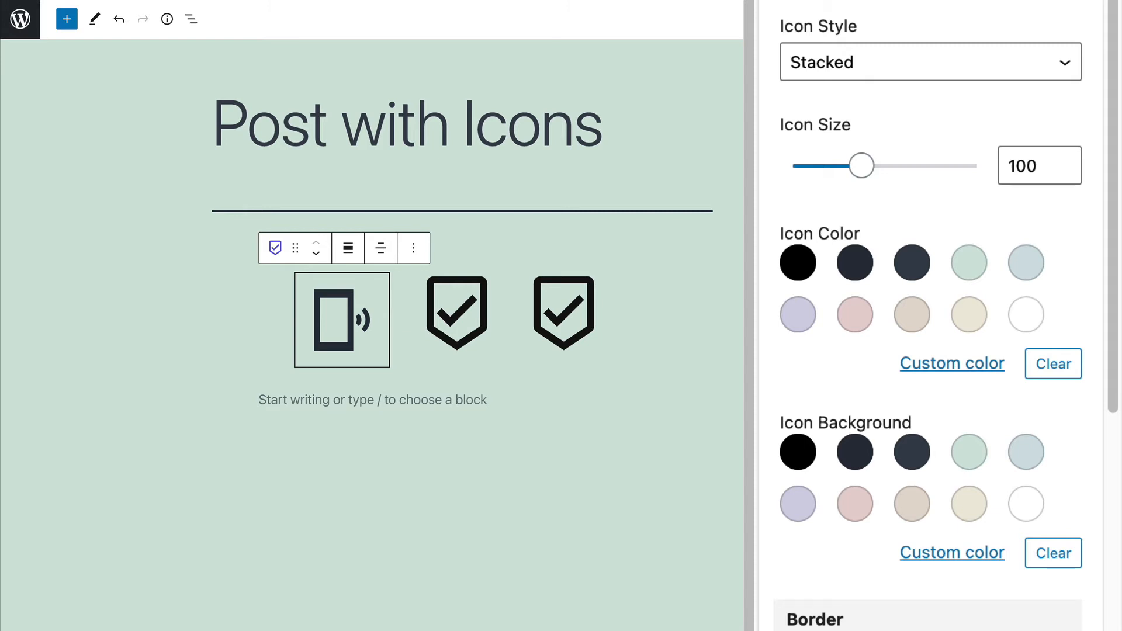
mouse_move(836, 271)
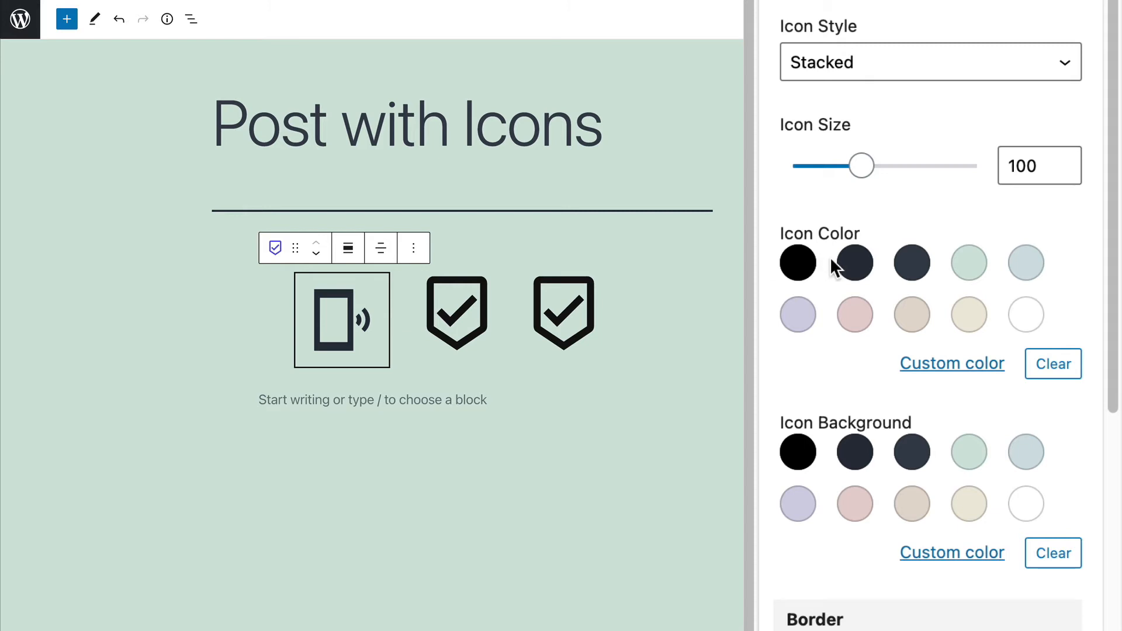
mouse_move(863, 239)
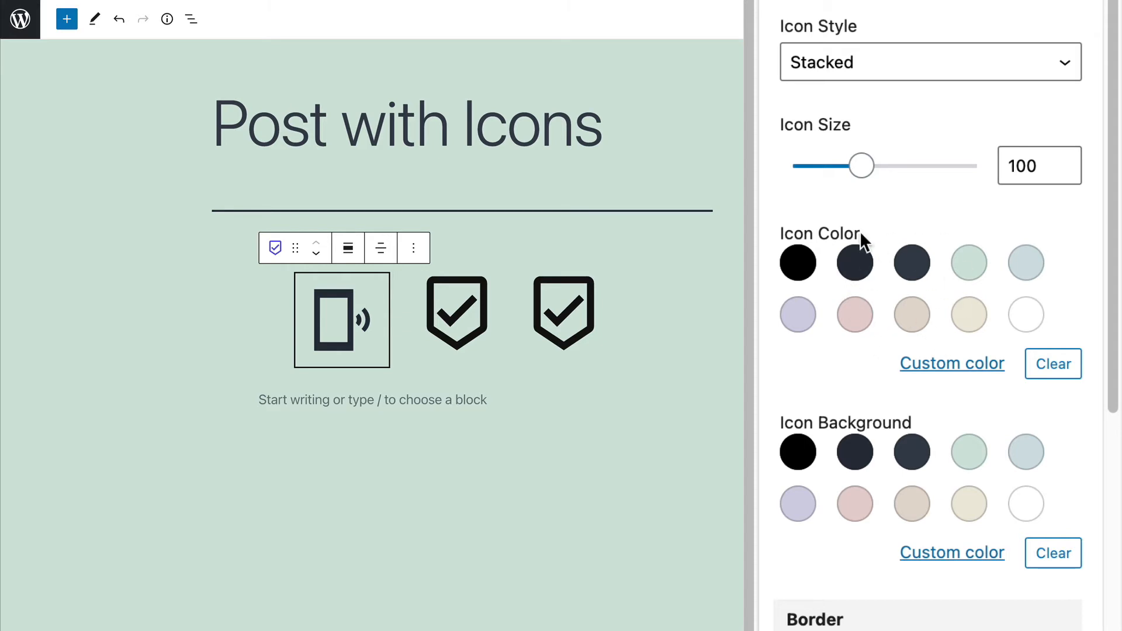
mouse_move(938, 367)
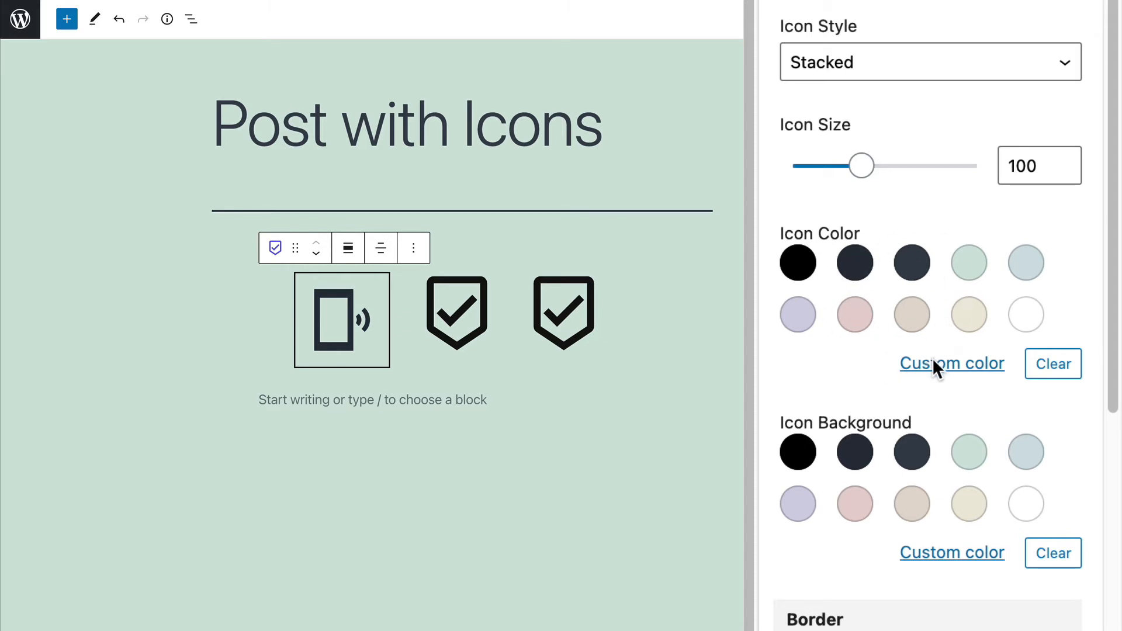
Choose custom purple for Icon Color and mint green (#95ebd0) for Icon Background
left_click(952, 363)
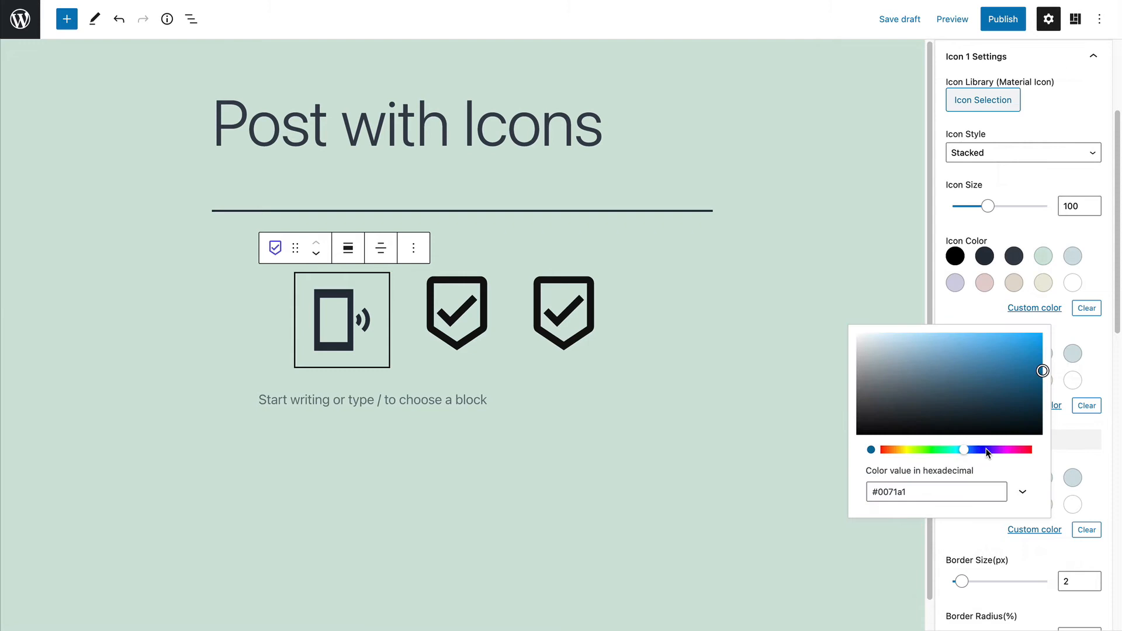
left_click(992, 449)
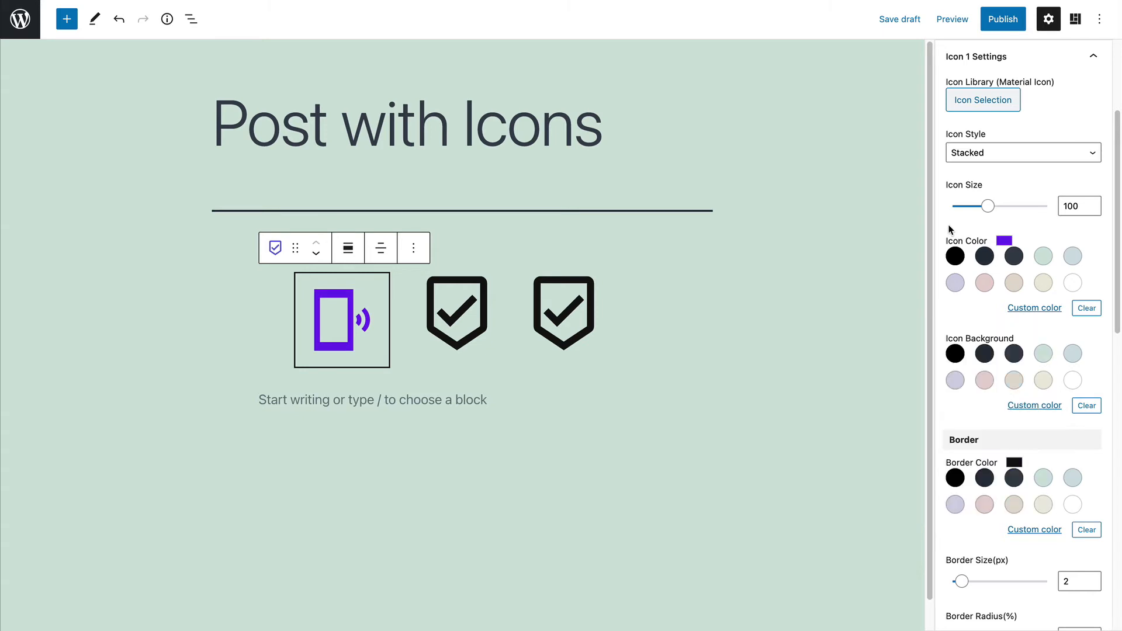
left_click(1033, 405)
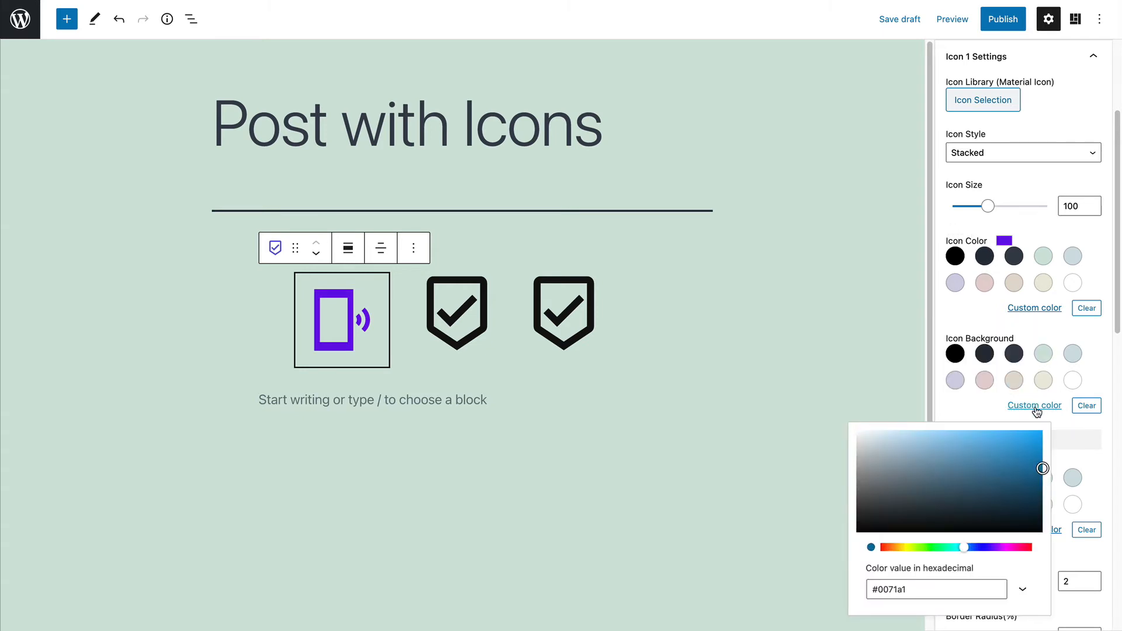
left_click(947, 470)
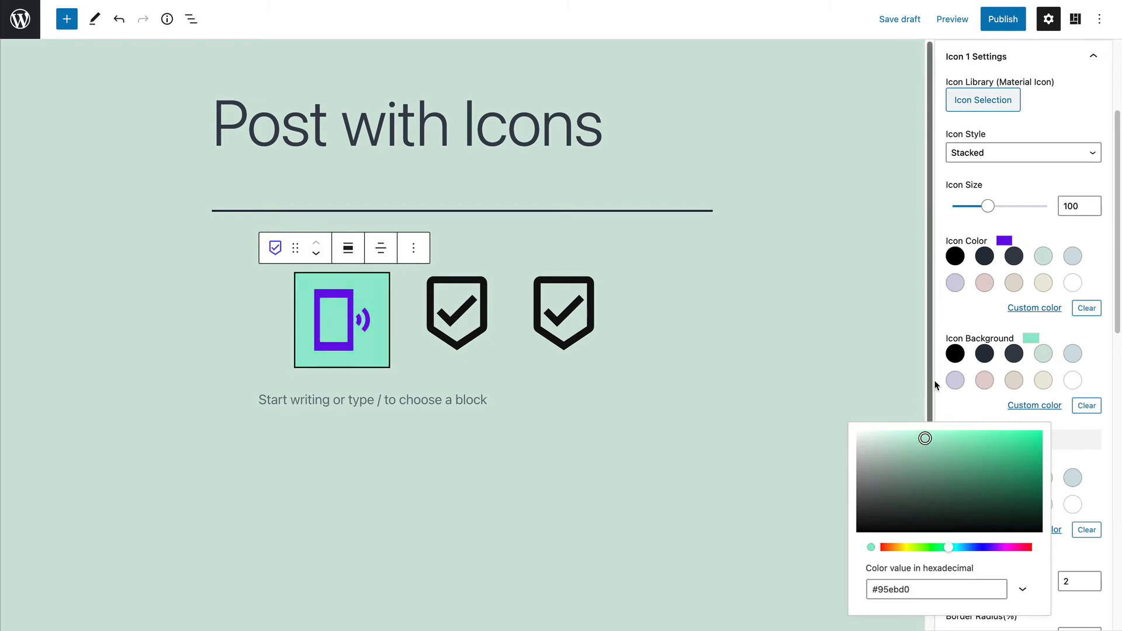
left_click(954, 398)
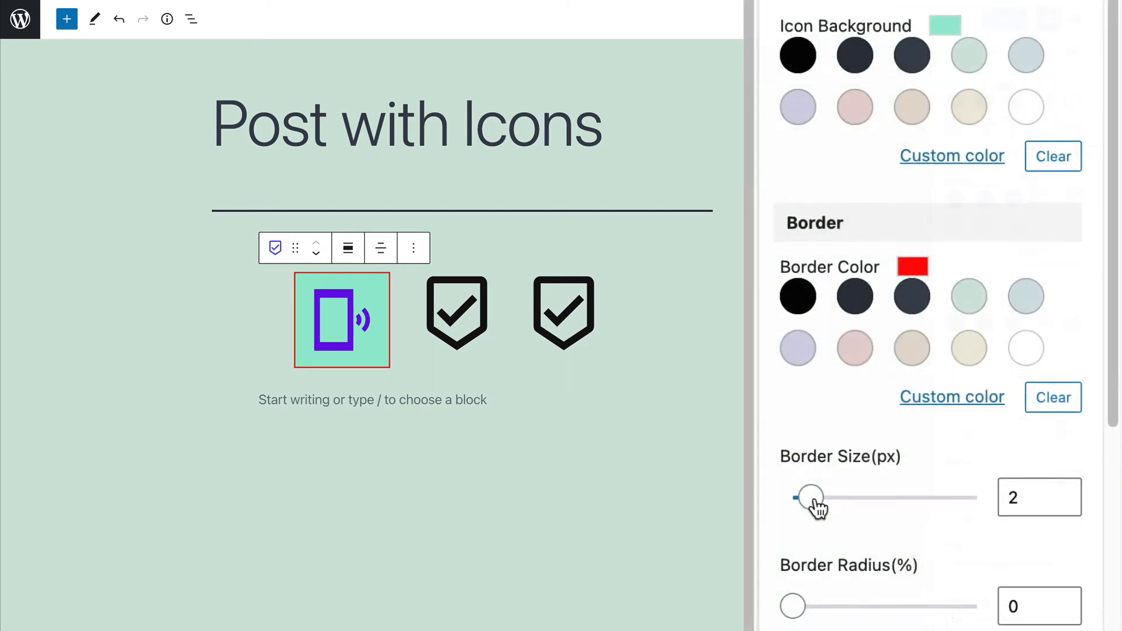
Set the phone icon's red Border Size to 3 px after trying 7 and 9
left_click_drag(808, 497, 863, 495)
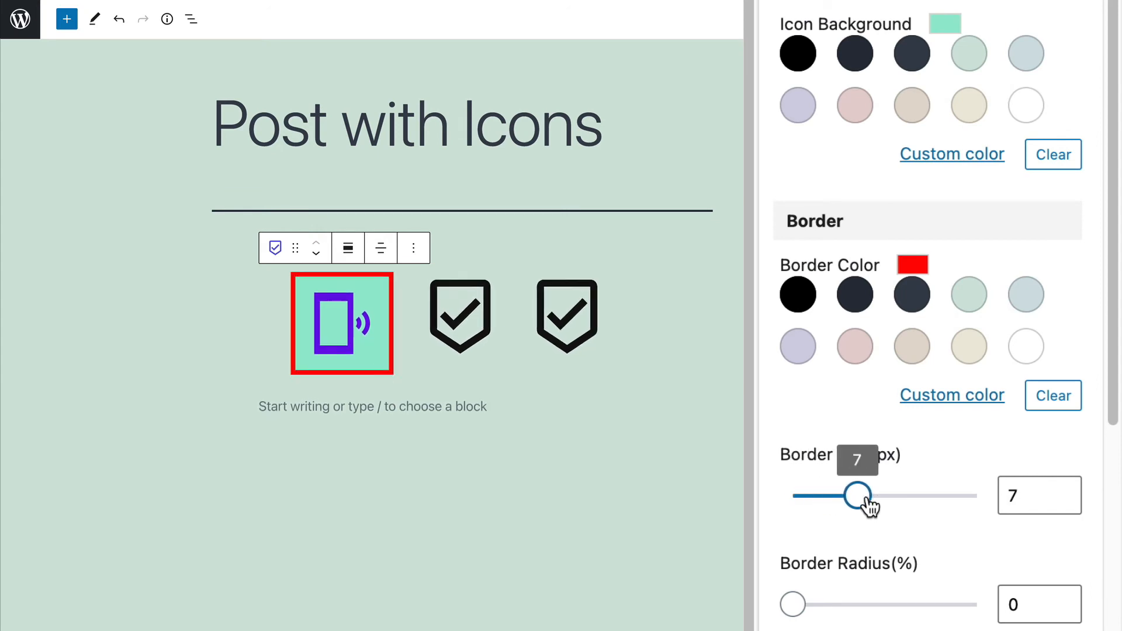
left_click_drag(856, 495, 876, 494)
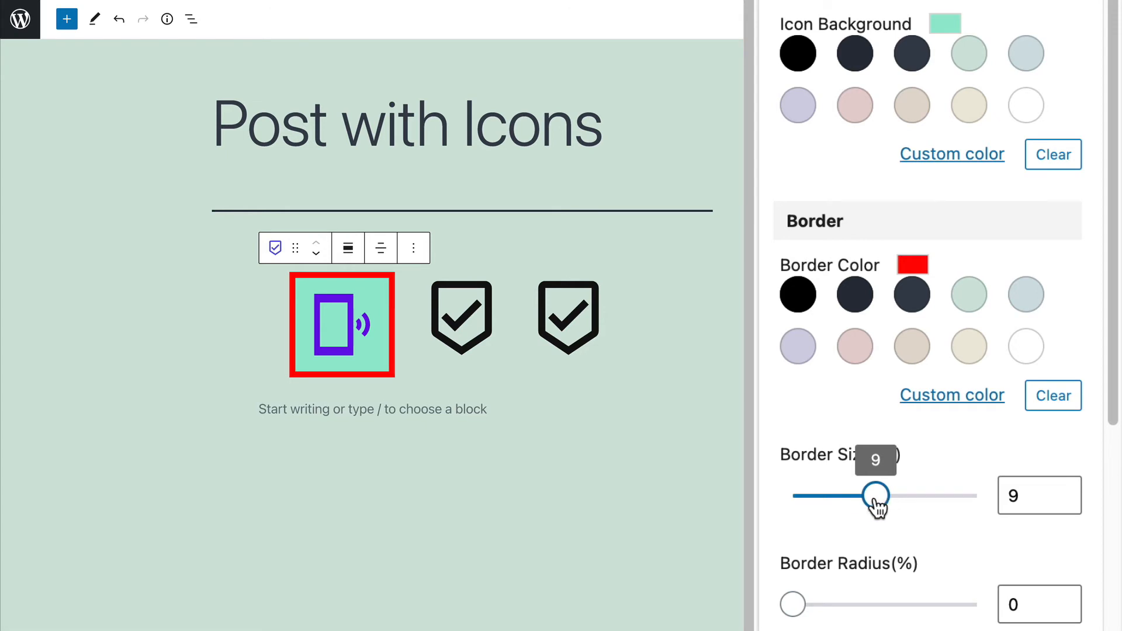
left_click_drag(874, 495, 819, 495)
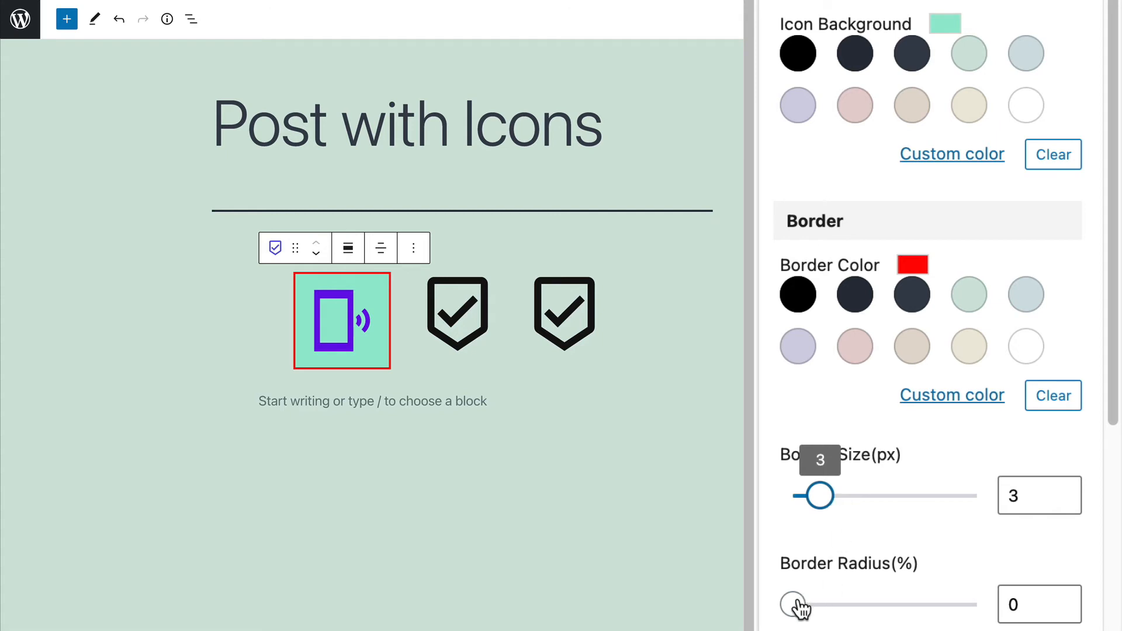
Round the border corners to a Border Radius of 37%
left_click_drag(794, 604, 826, 603)
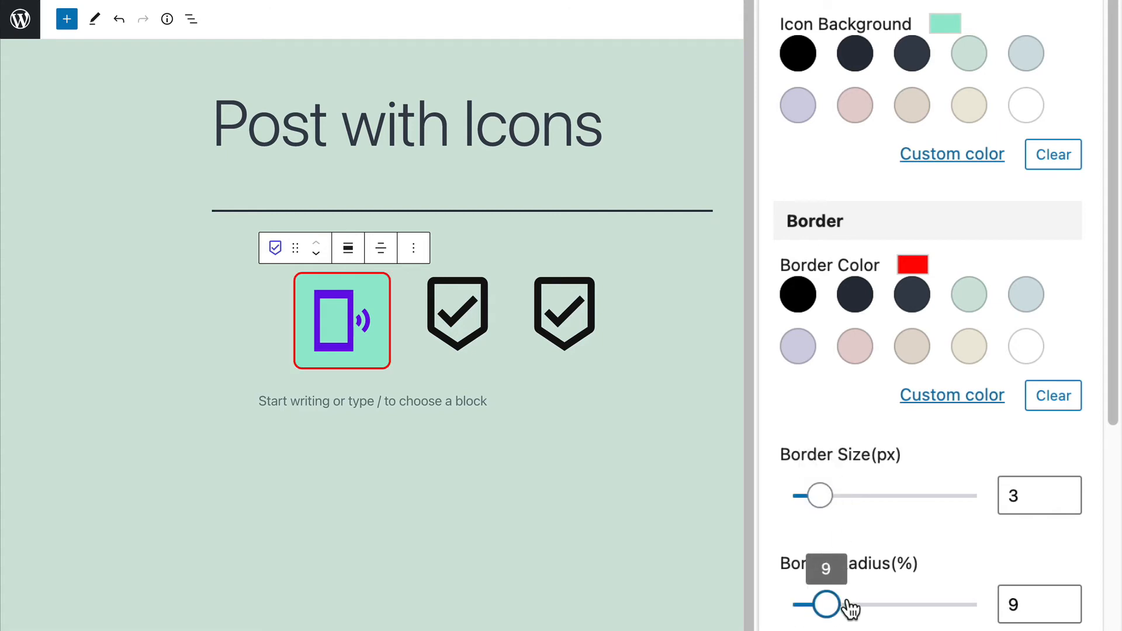
left_click_drag(822, 603, 866, 604)
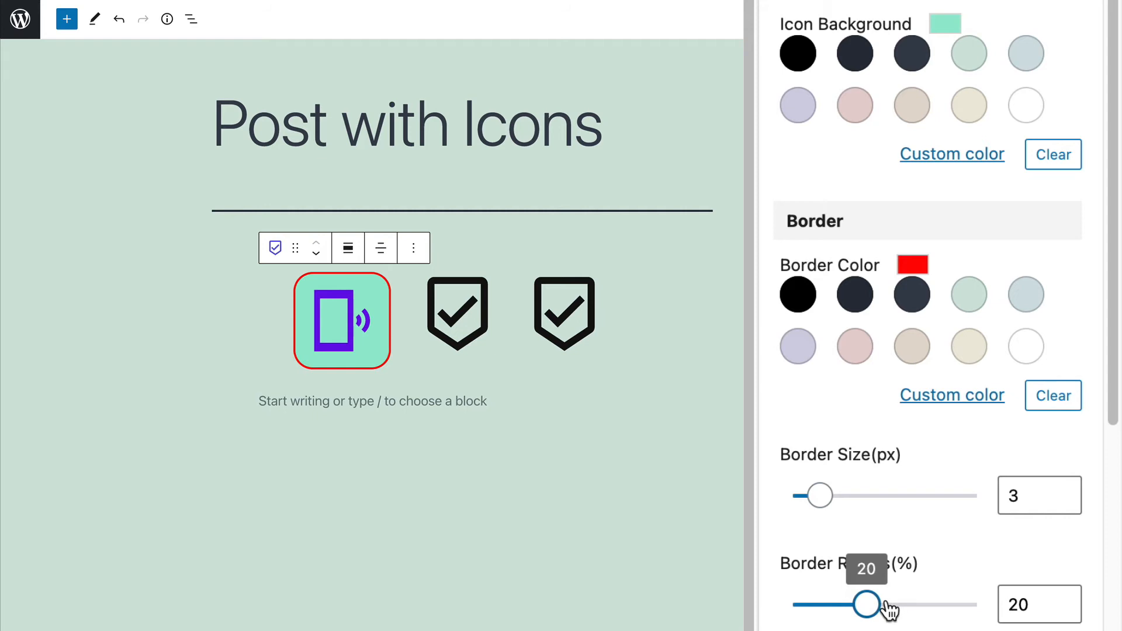
left_click_drag(868, 604, 900, 483)
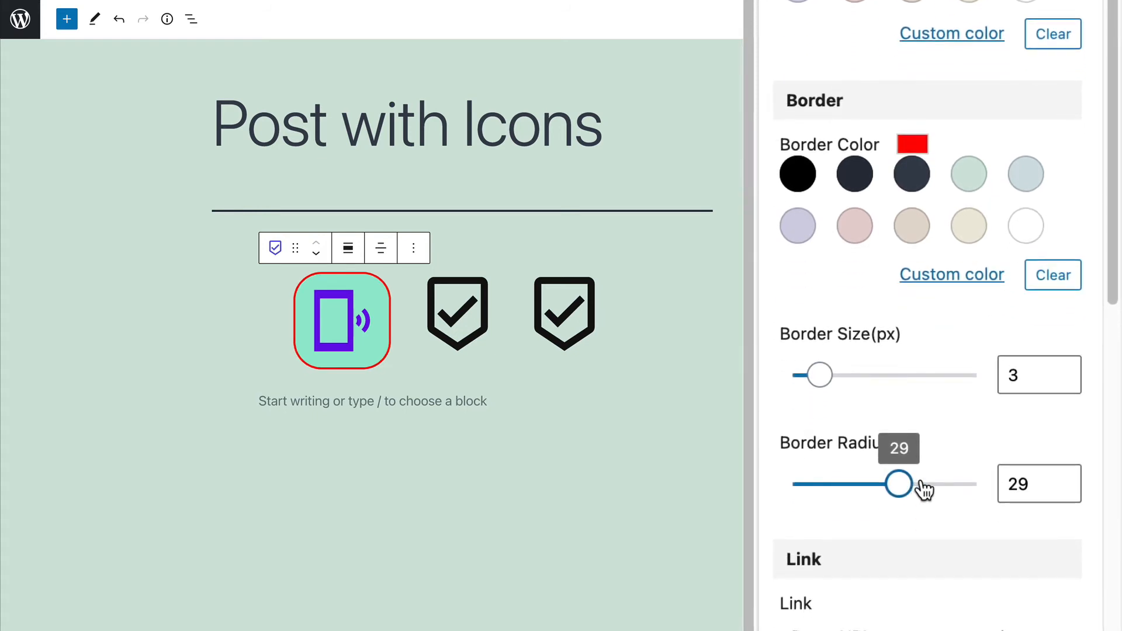
left_click_drag(899, 484, 929, 484)
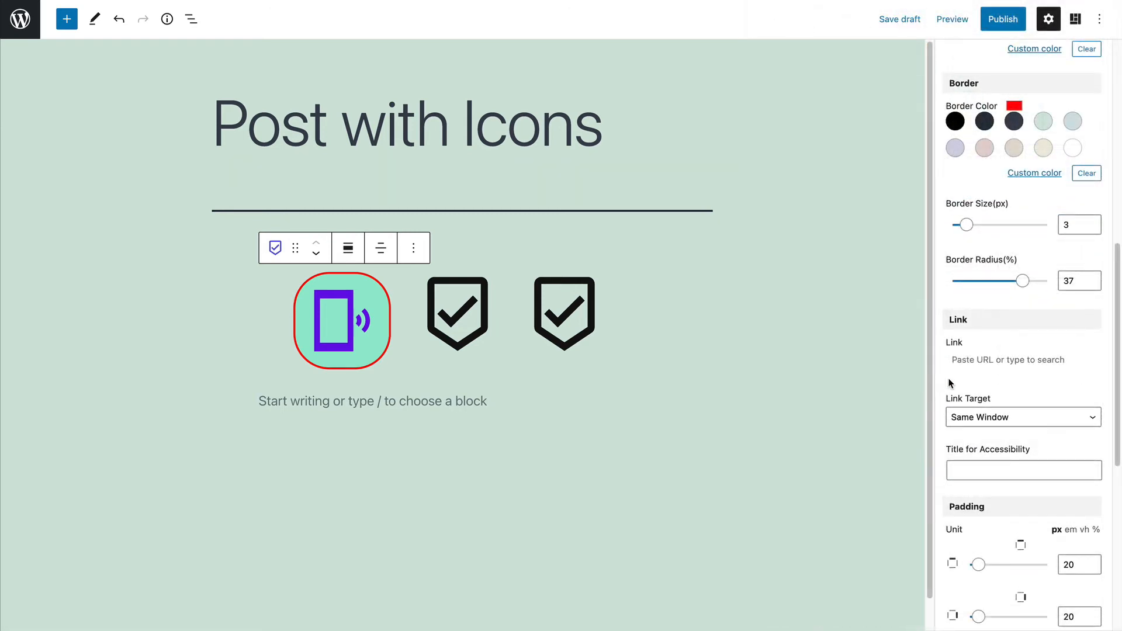
Link the phone icon to the suggested Sample Page via the Link field
left_click(1022, 360)
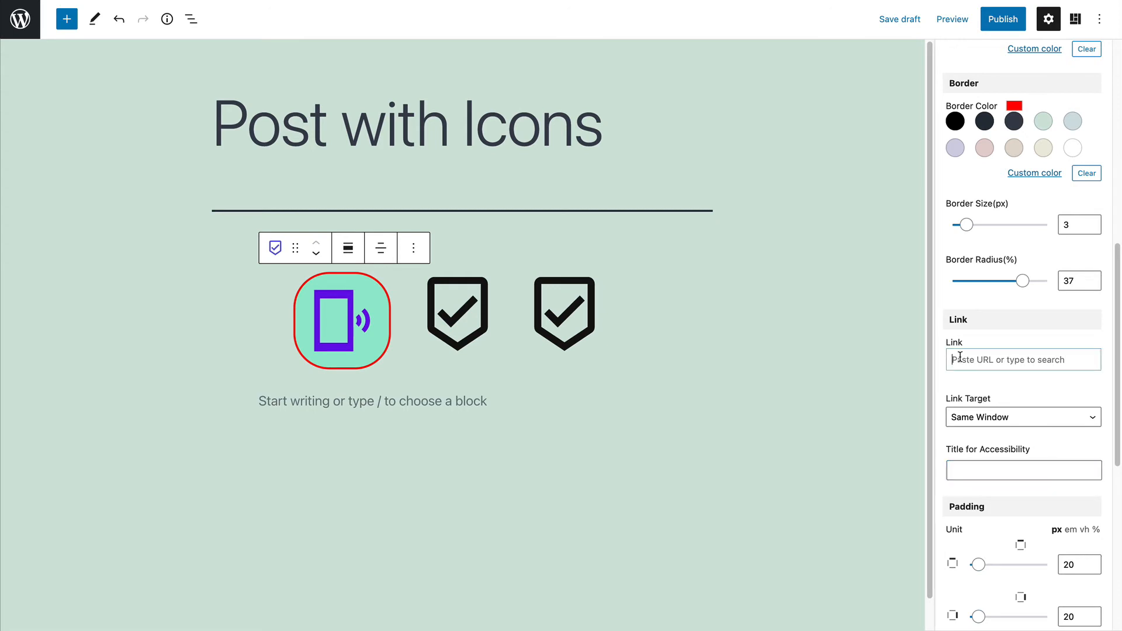
type("h")
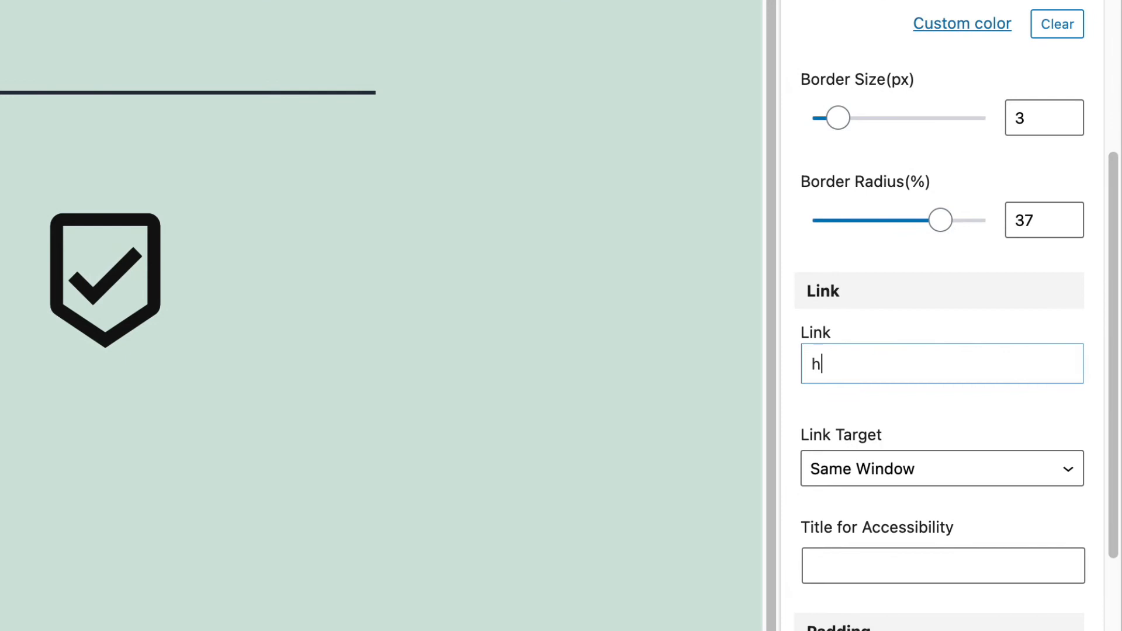
type("ttp://wordpress.org")
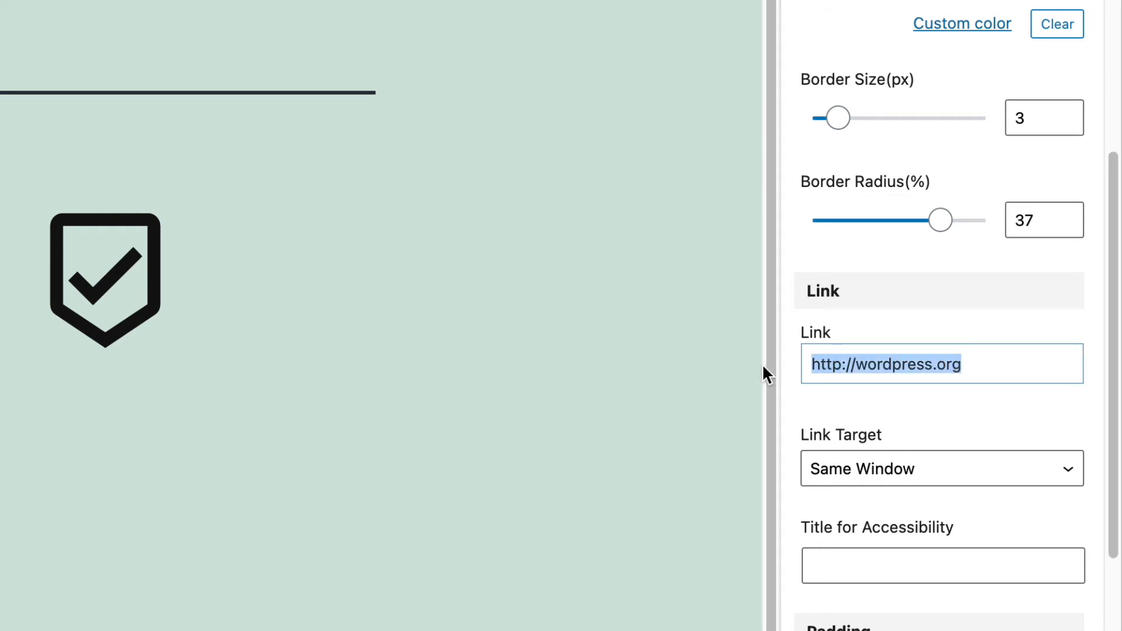
type("s")
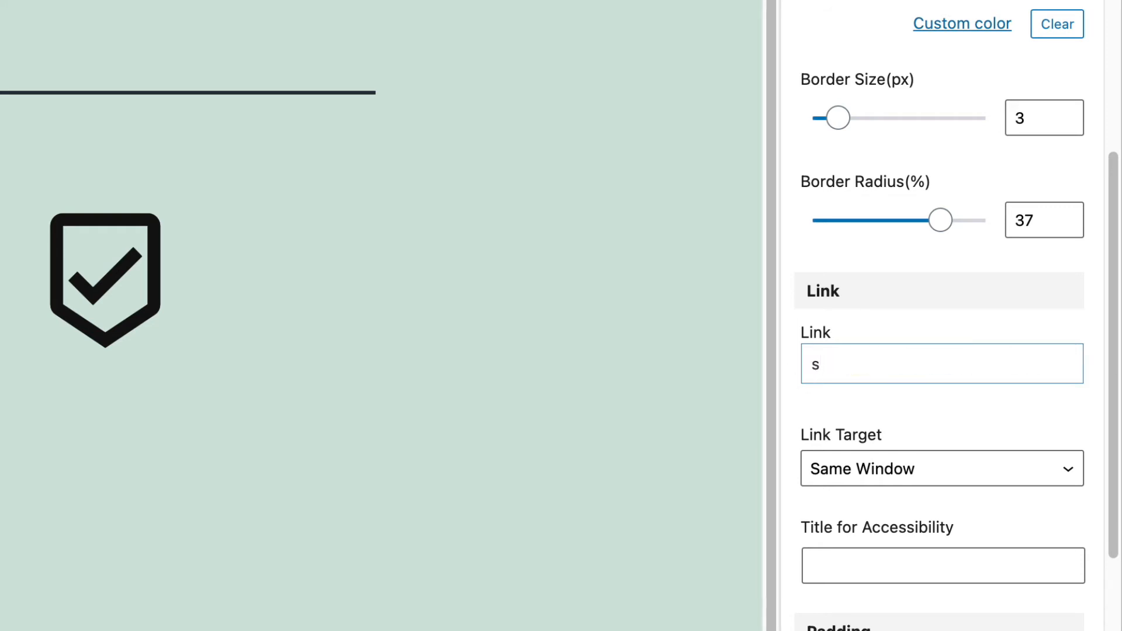
type("am")
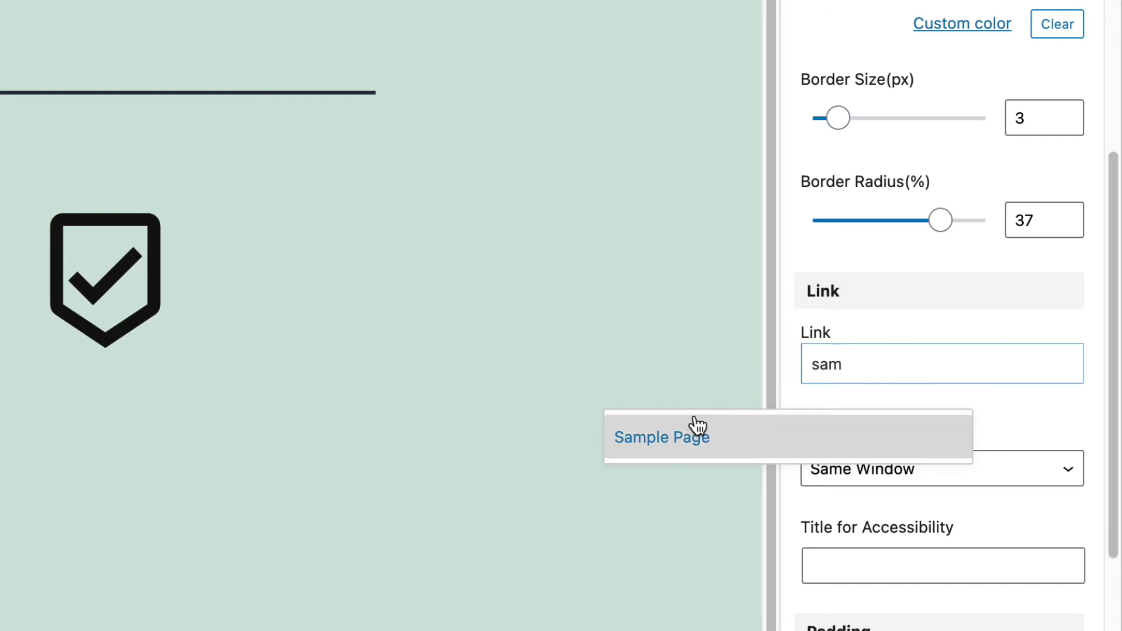
left_click(661, 437)
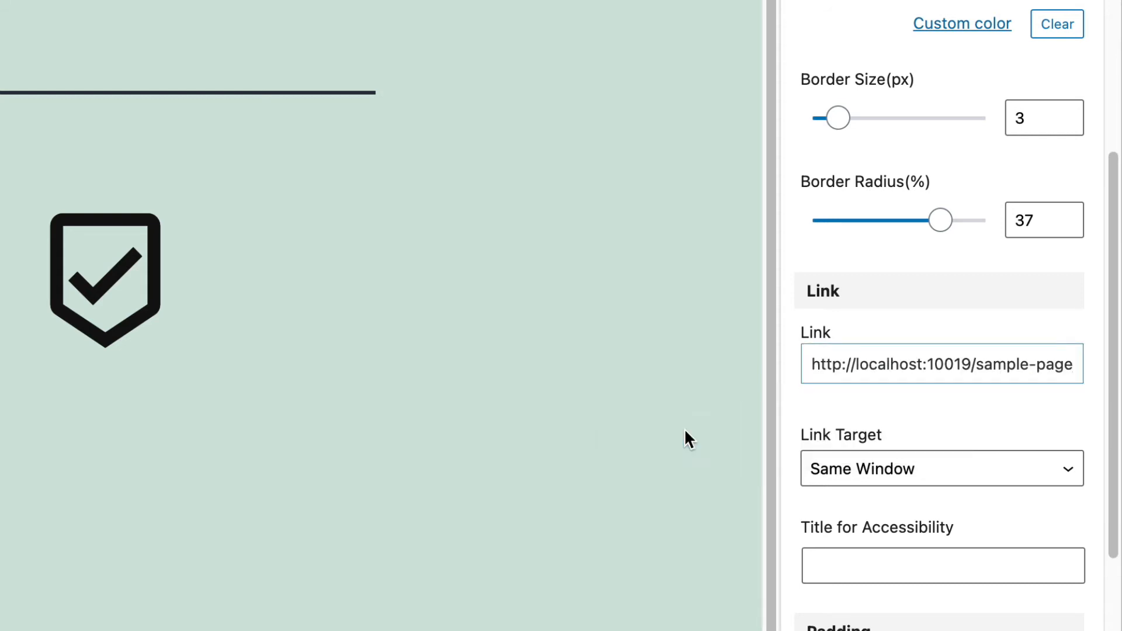
triple_click(941, 363)
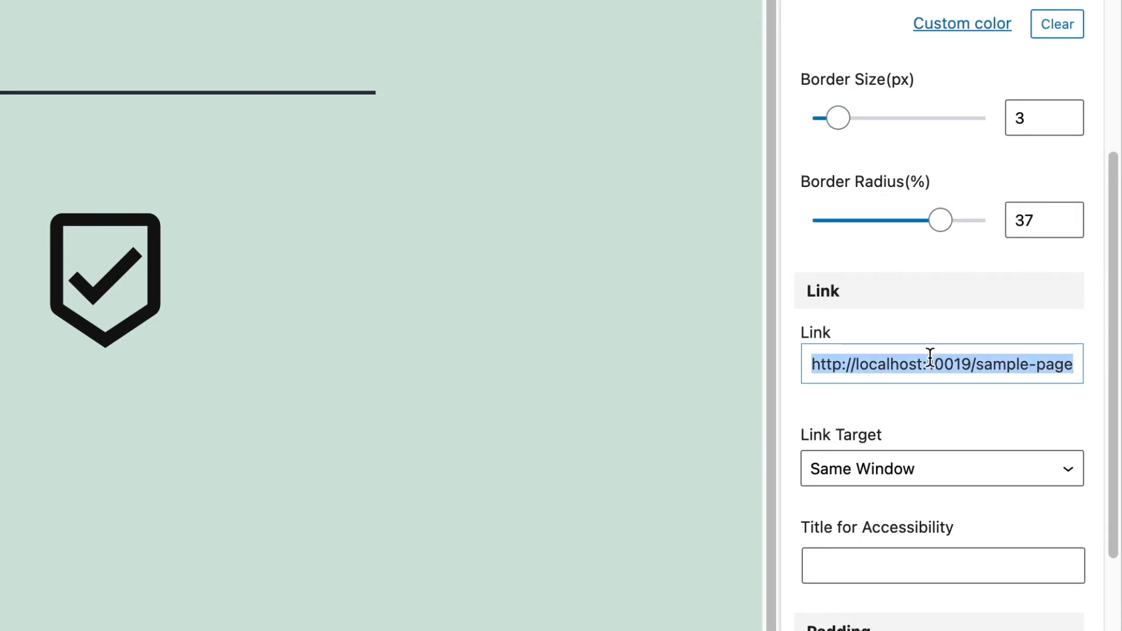
type("http://wordpress.org")
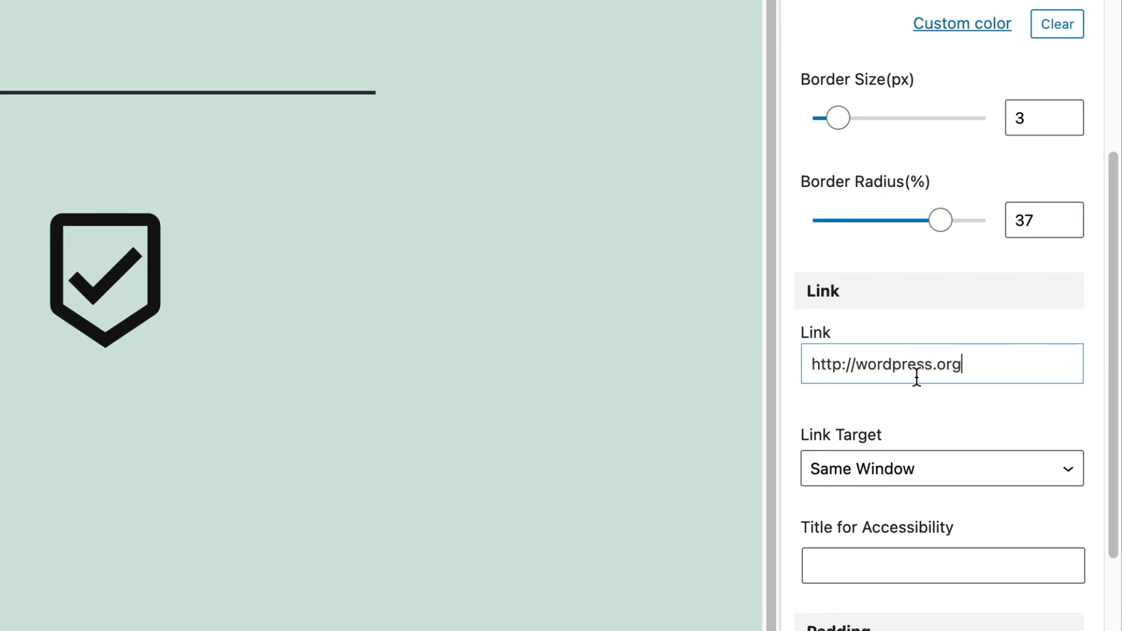
left_click(941, 469)
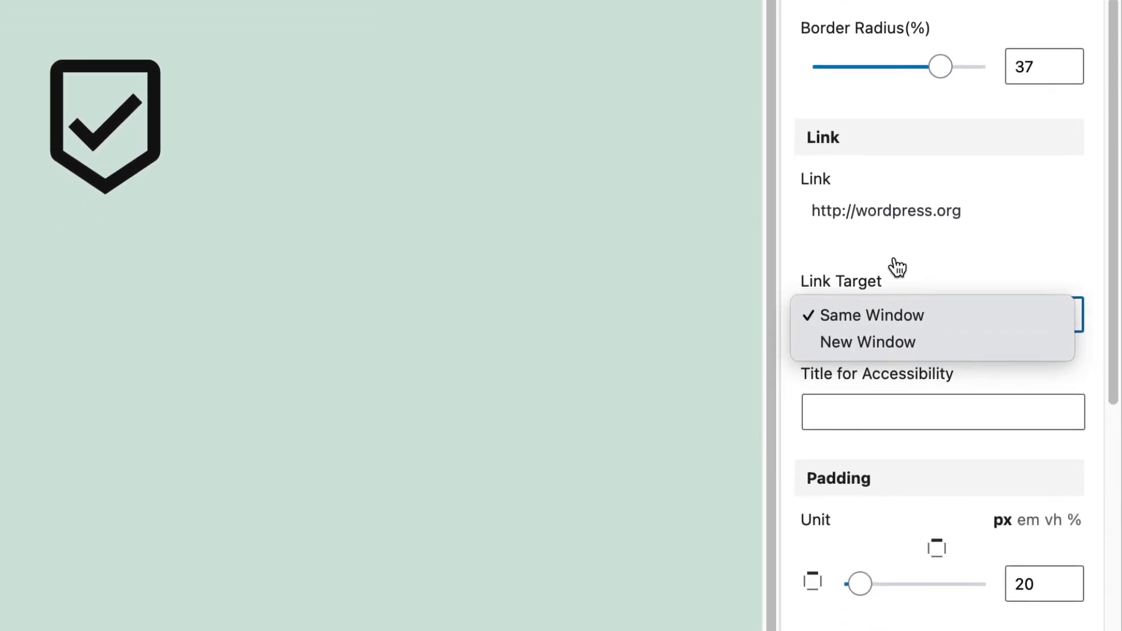
left_click(873, 315)
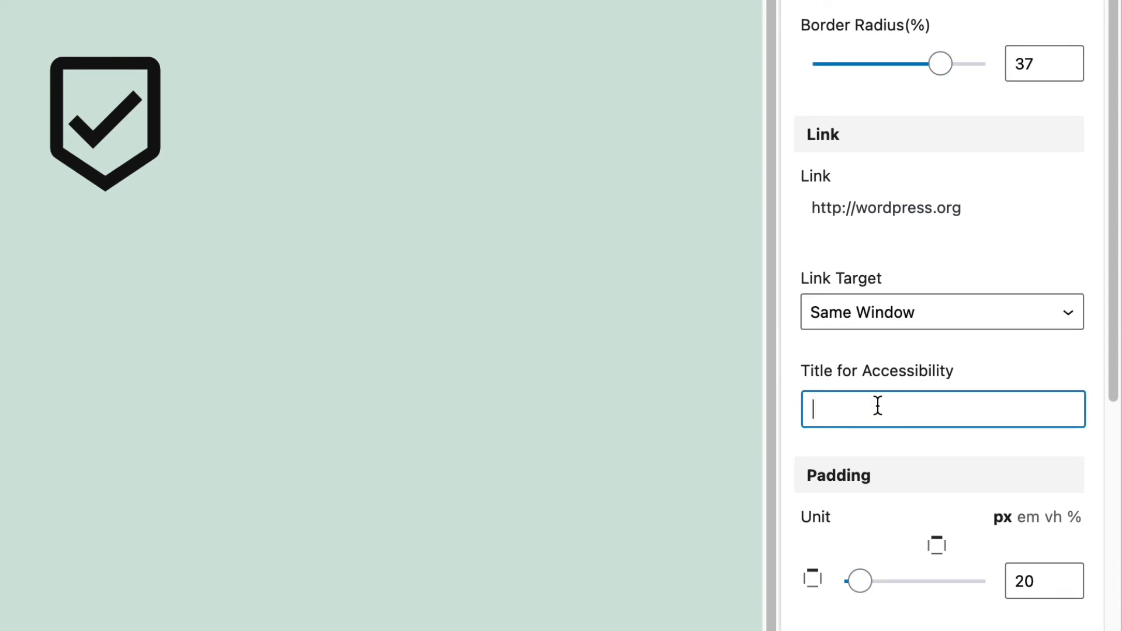
type("Phone icon")
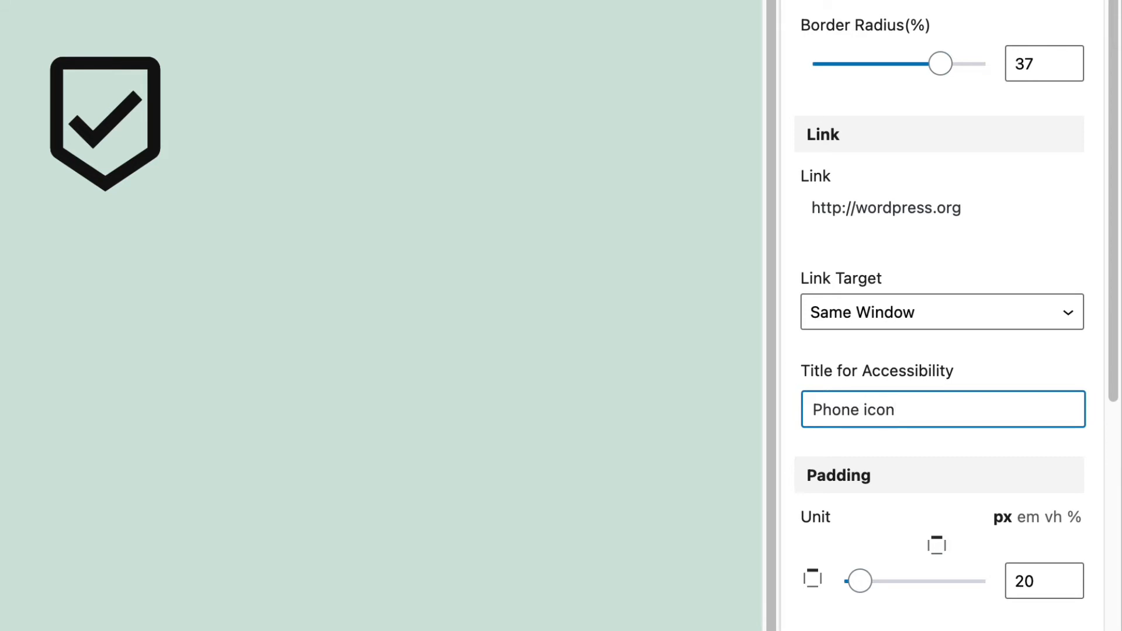
scroll("down", 3)
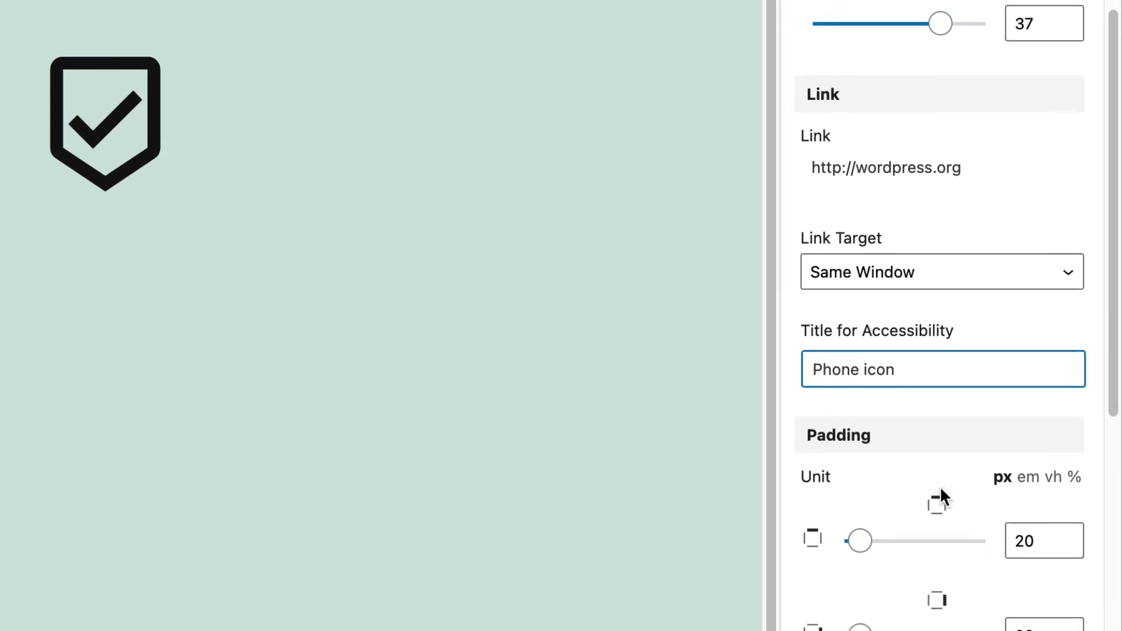
Adjust the first two Padding sliders of the phone icon to 17 and 18 px
scroll("down", 3)
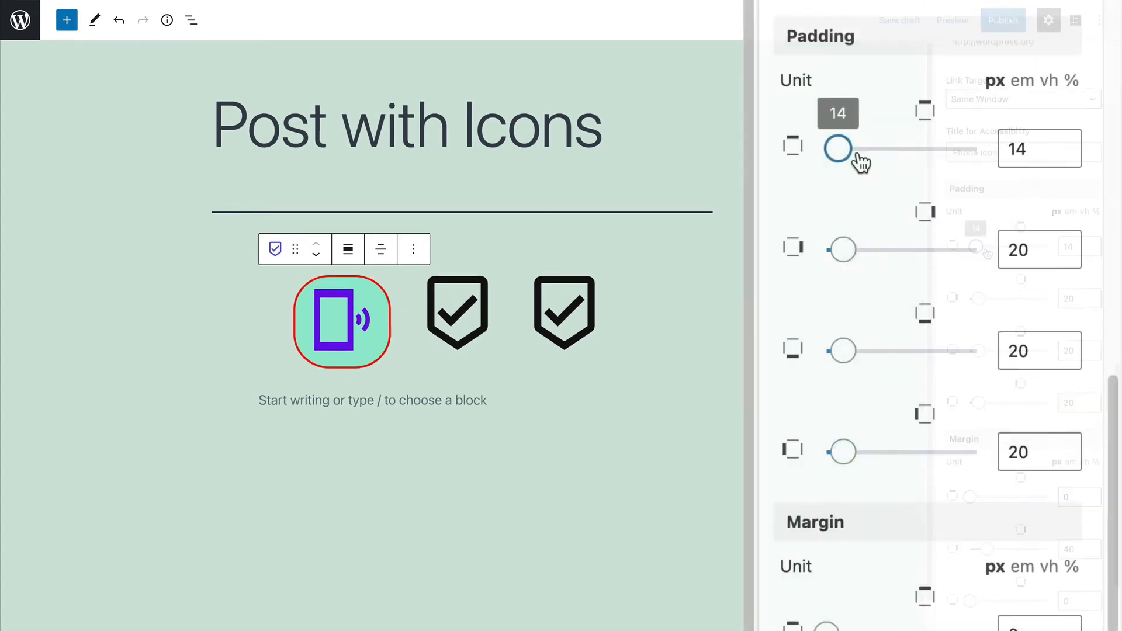
left_click_drag(837, 147, 873, 148)
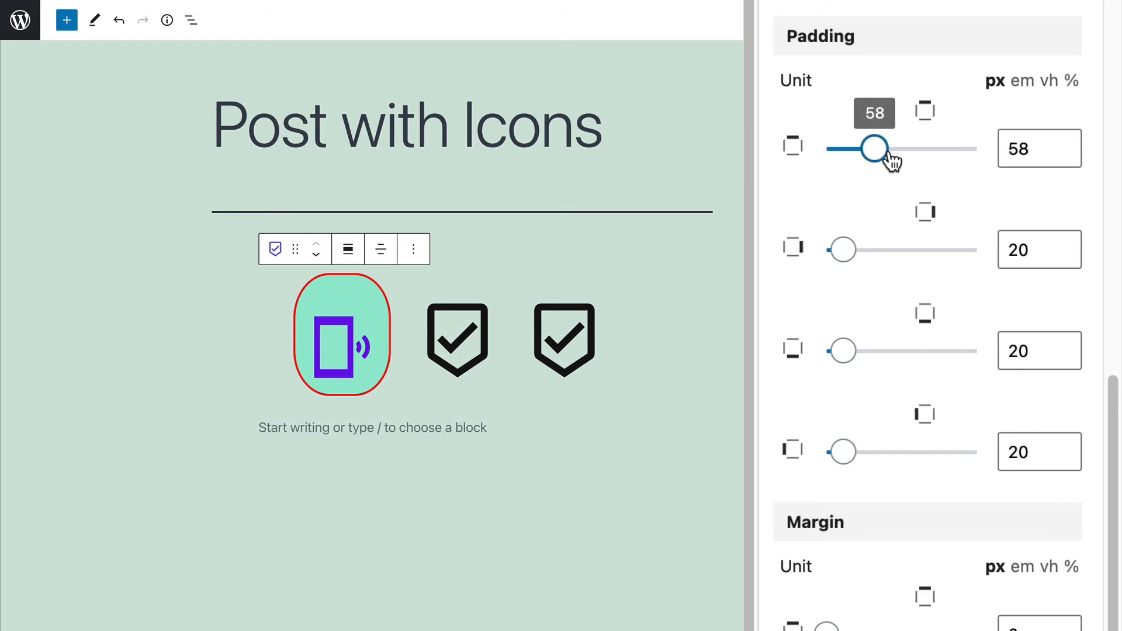
left_click_drag(873, 148, 839, 147)
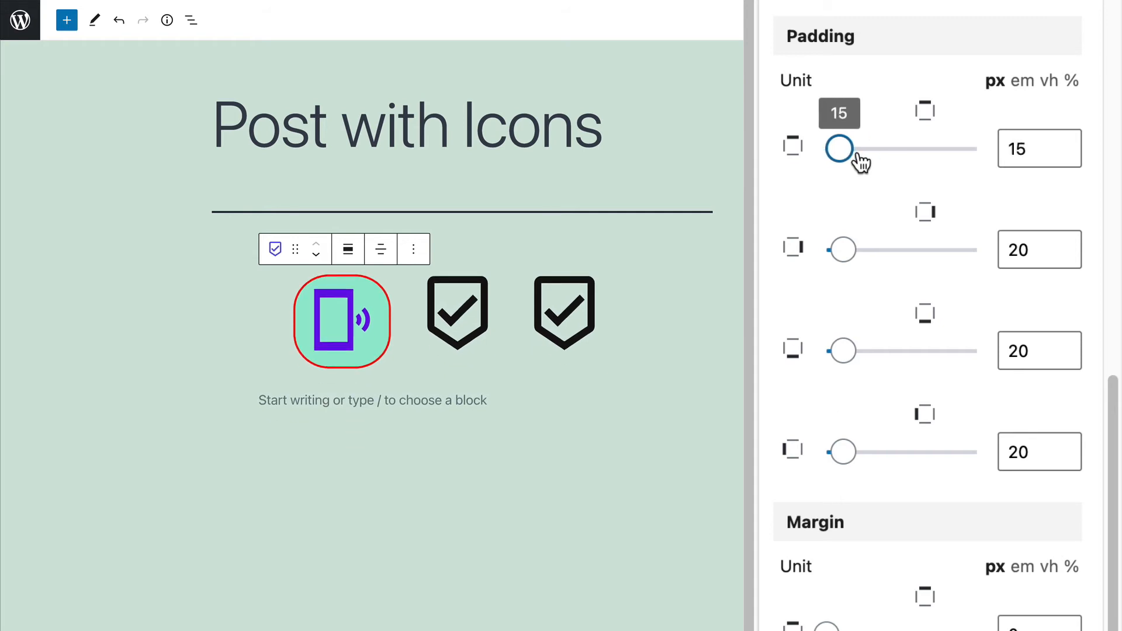
left_click_drag(841, 249, 870, 249)
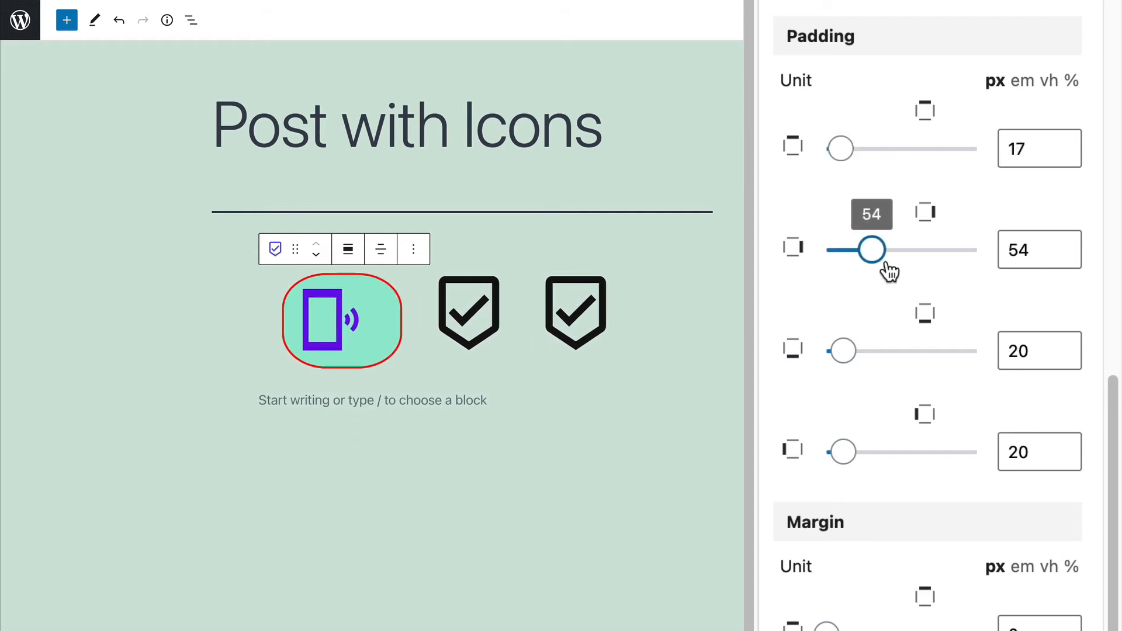
left_click_drag(871, 249, 842, 248)
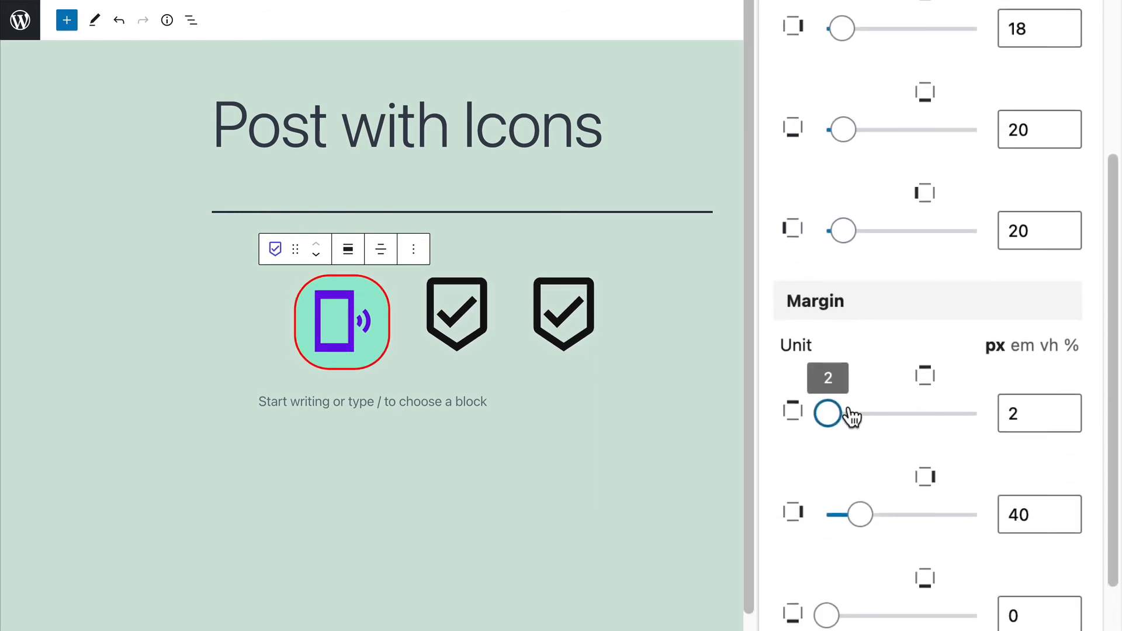
Set the phone icon's top margin to 24 px
left_click_drag(828, 413, 863, 354)
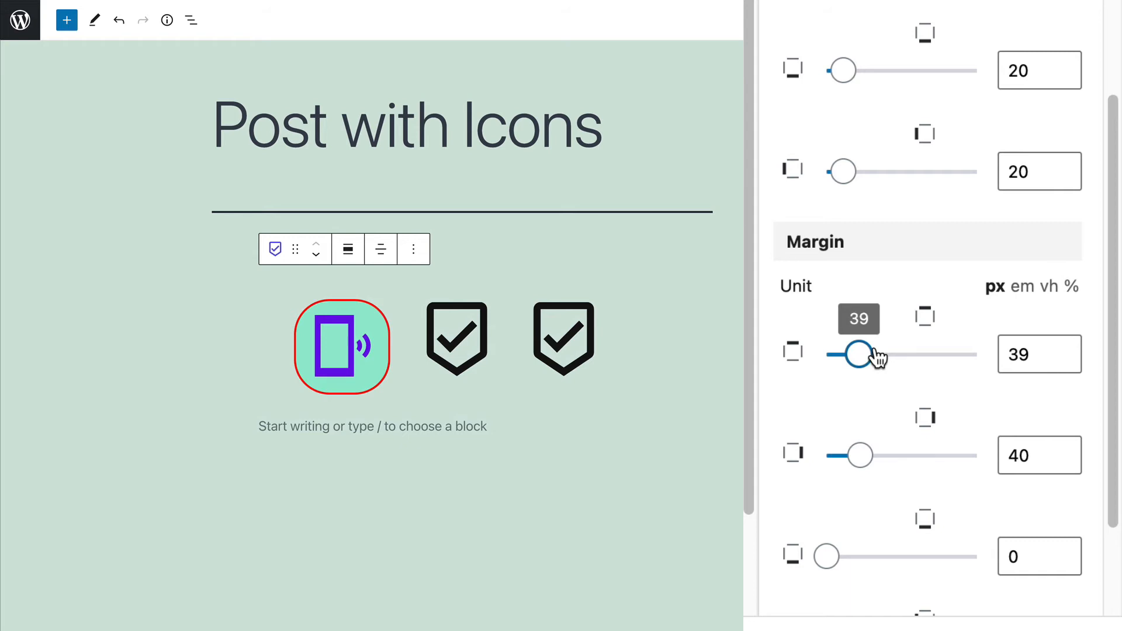
left_click_drag(866, 354, 889, 353)
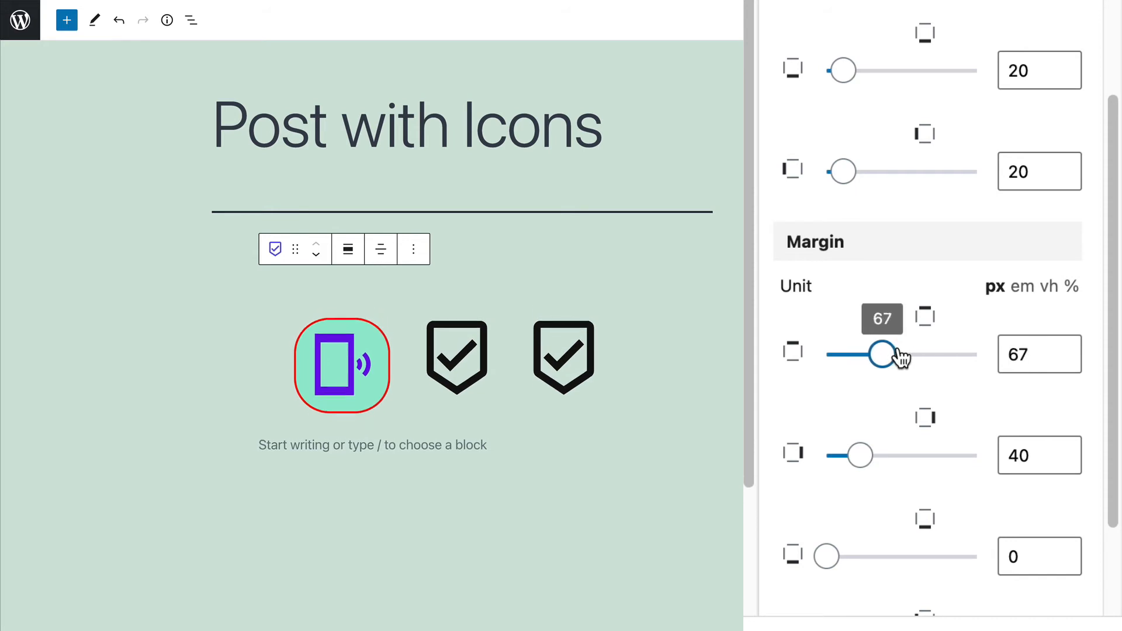
left_click_drag(882, 354, 946, 354)
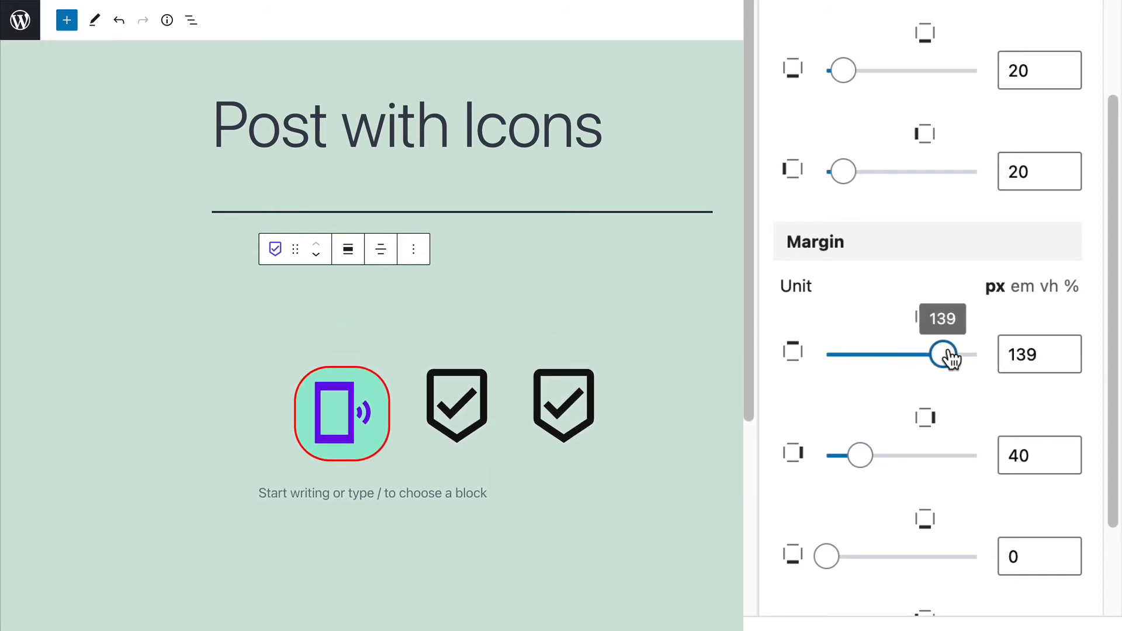
left_click_drag(944, 353, 844, 353)
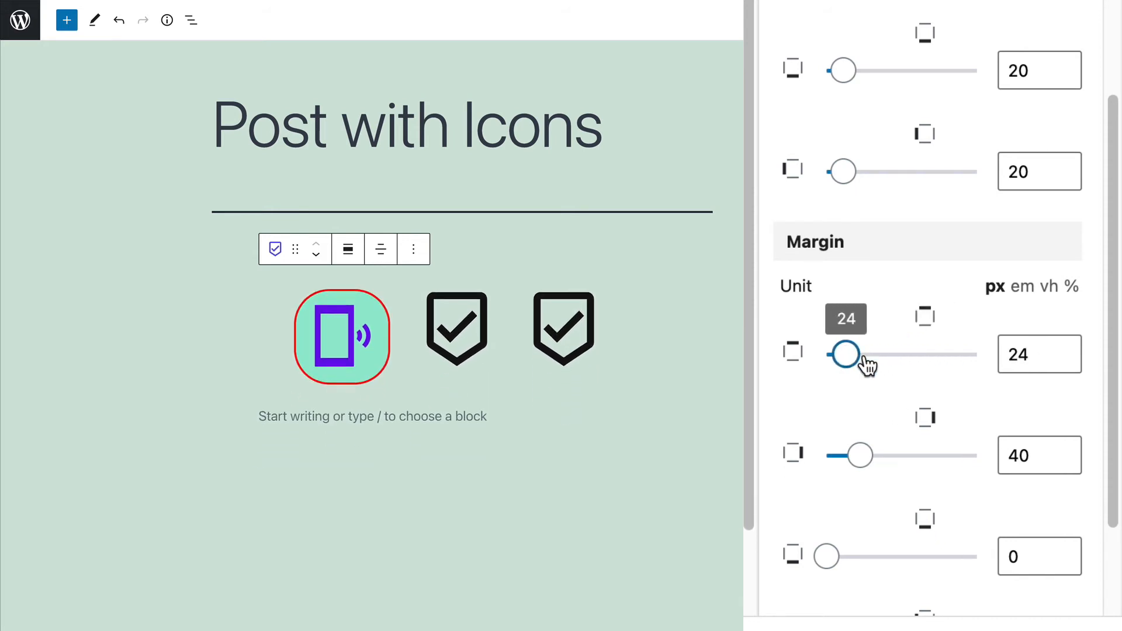
Set the phone icon's left margin to 45 px
scroll("down", 3)
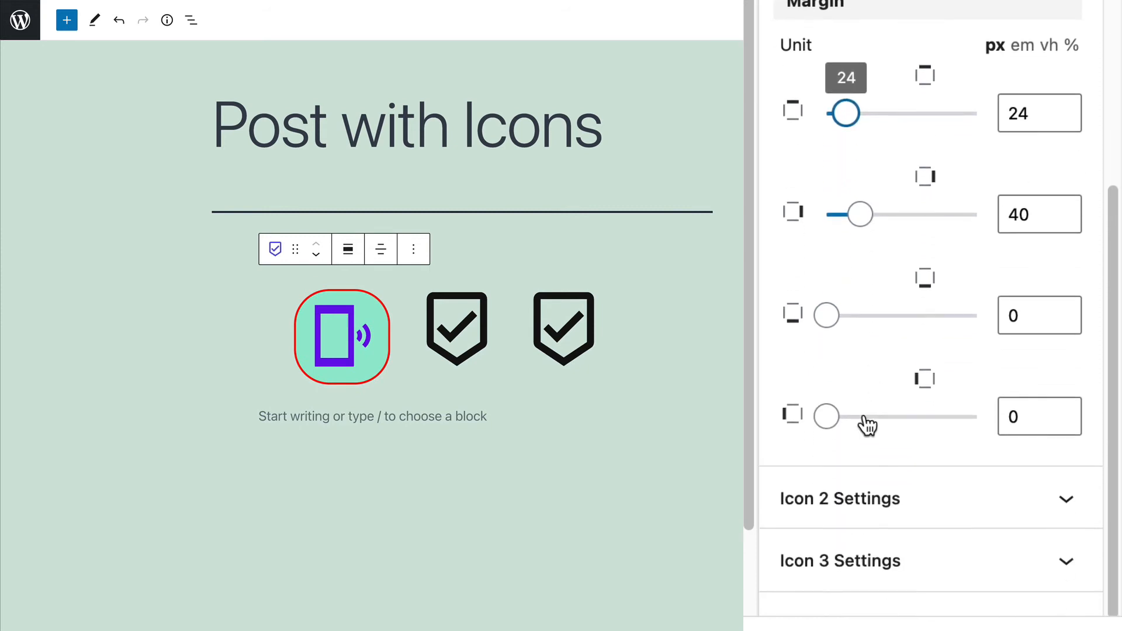
left_click_drag(827, 415, 849, 415)
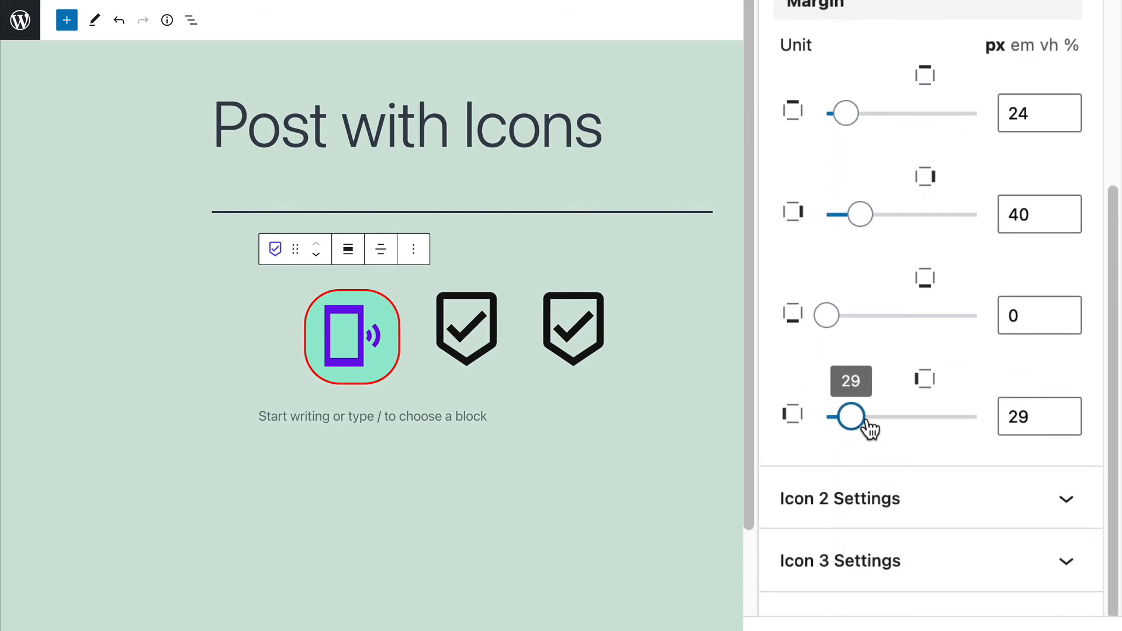
left_click_drag(848, 417, 890, 417)
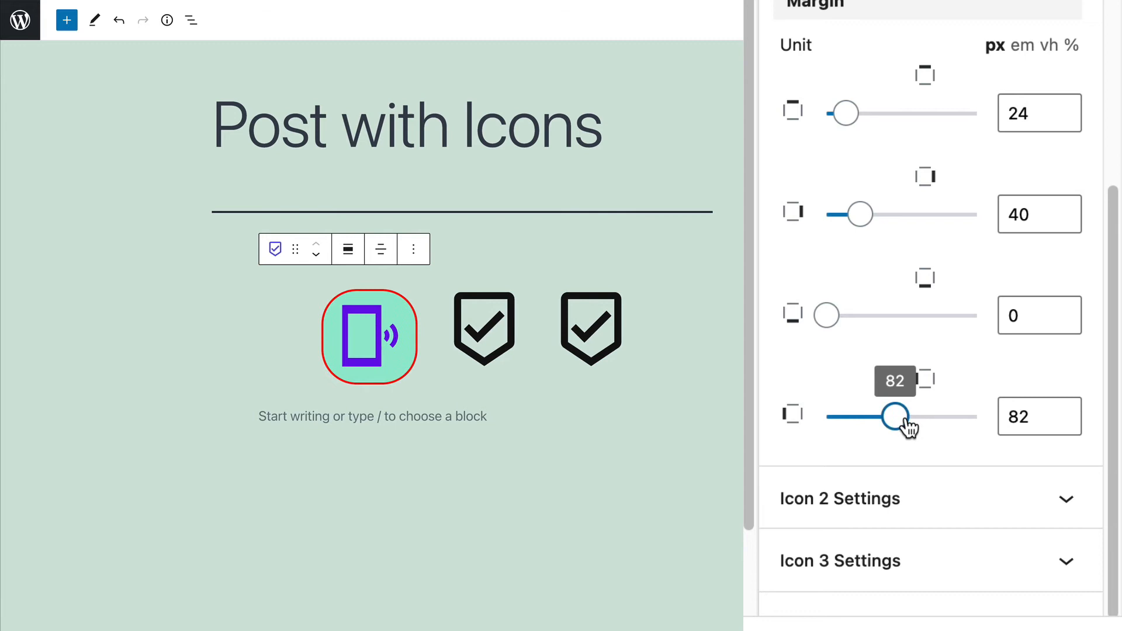
left_click_drag(898, 415, 863, 415)
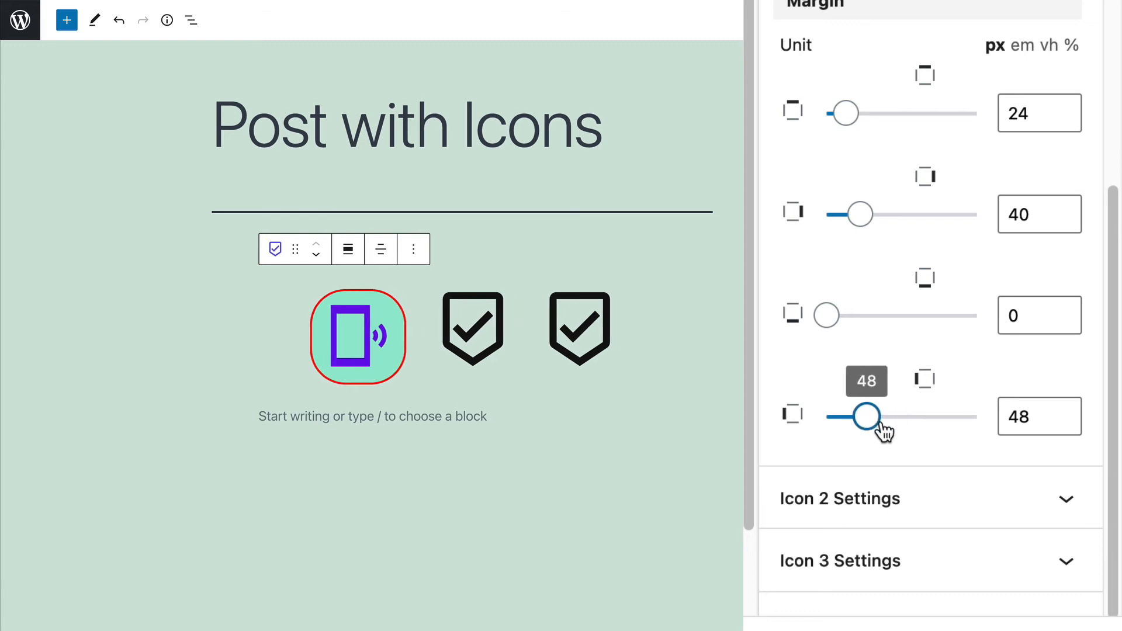
left_click_drag(865, 417, 858, 417)
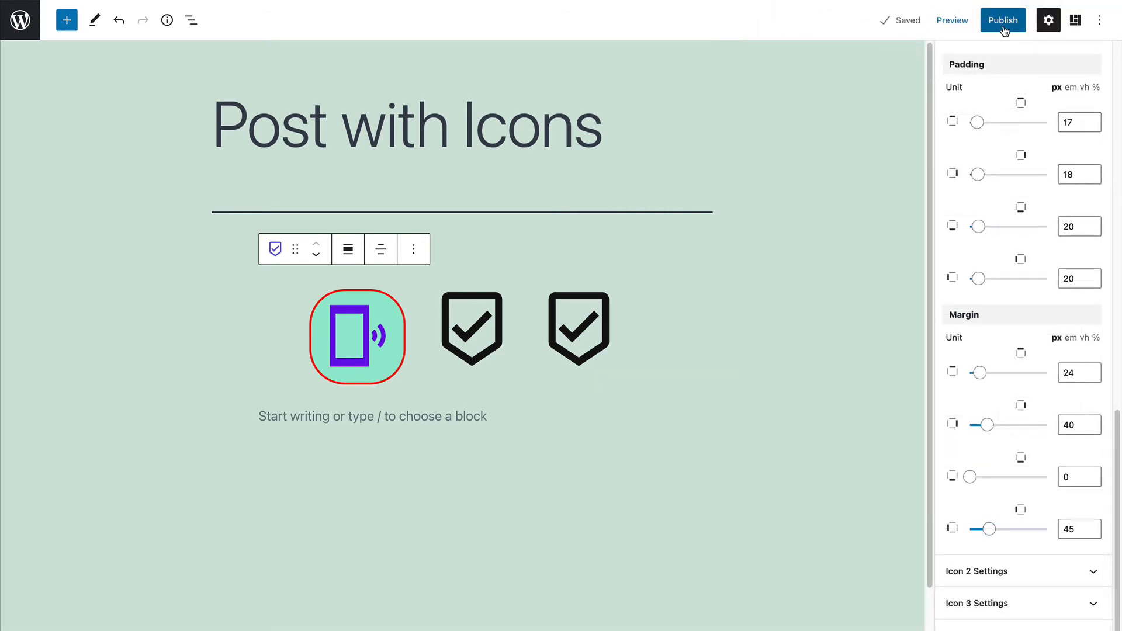
Publish 'Post with Icons' and view it on the live site
left_click(1001, 19)
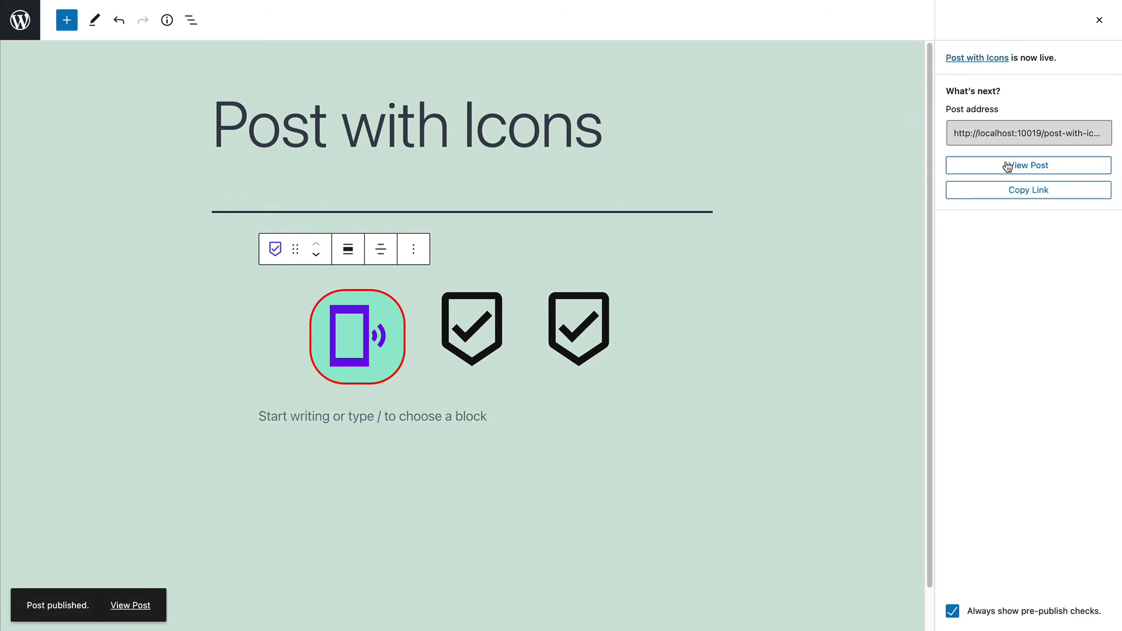
left_click(1027, 165)
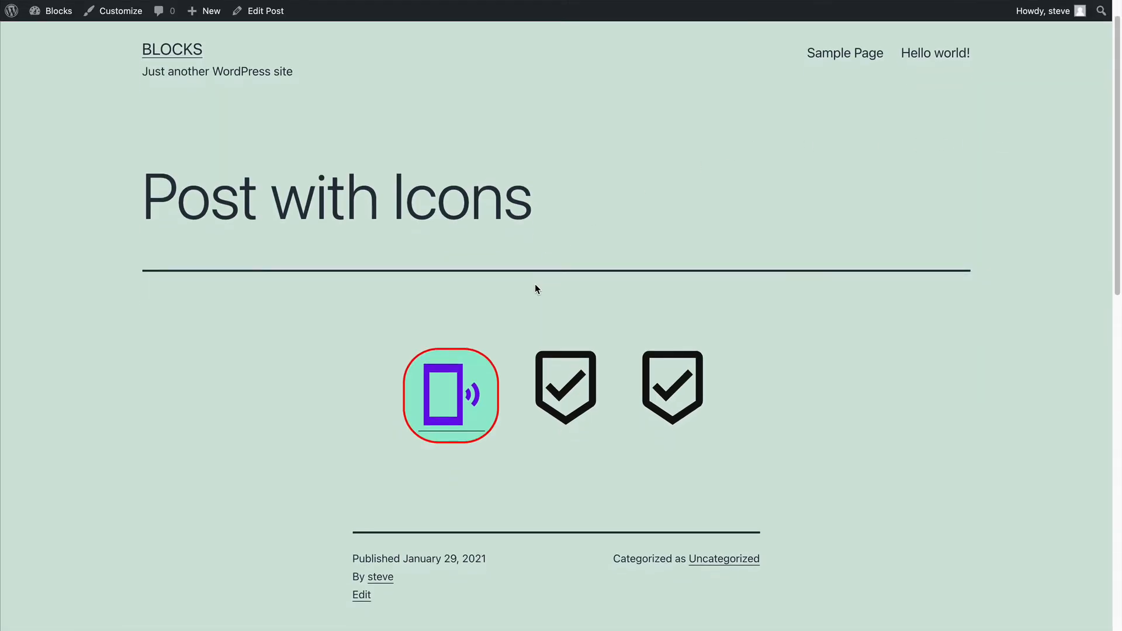
mouse_move(462, 390)
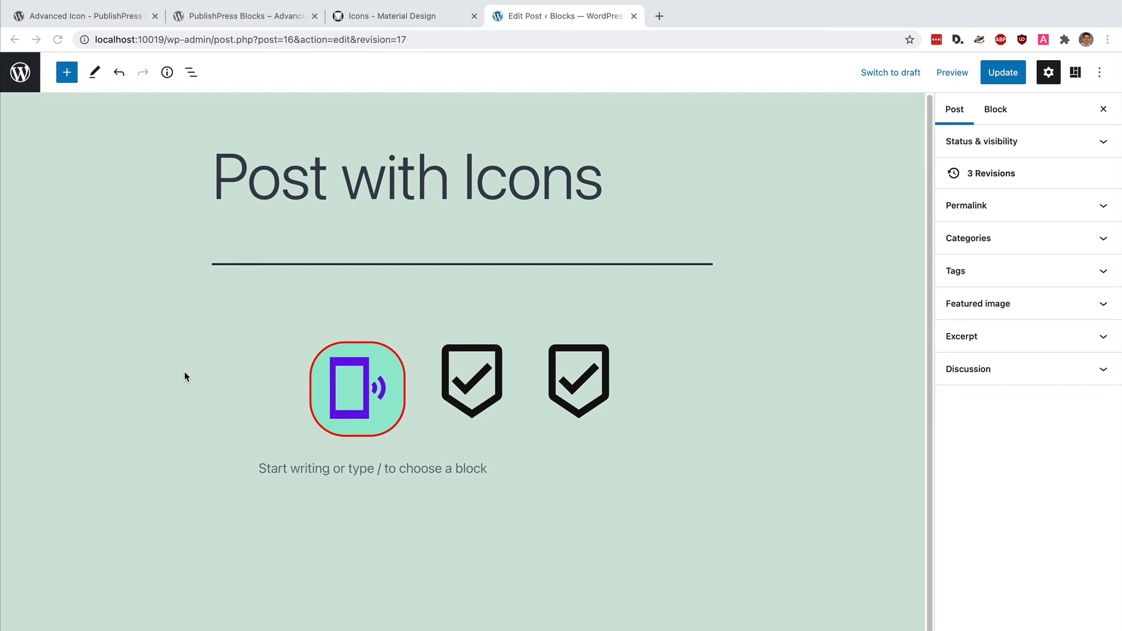
mouse_move(461, 389)
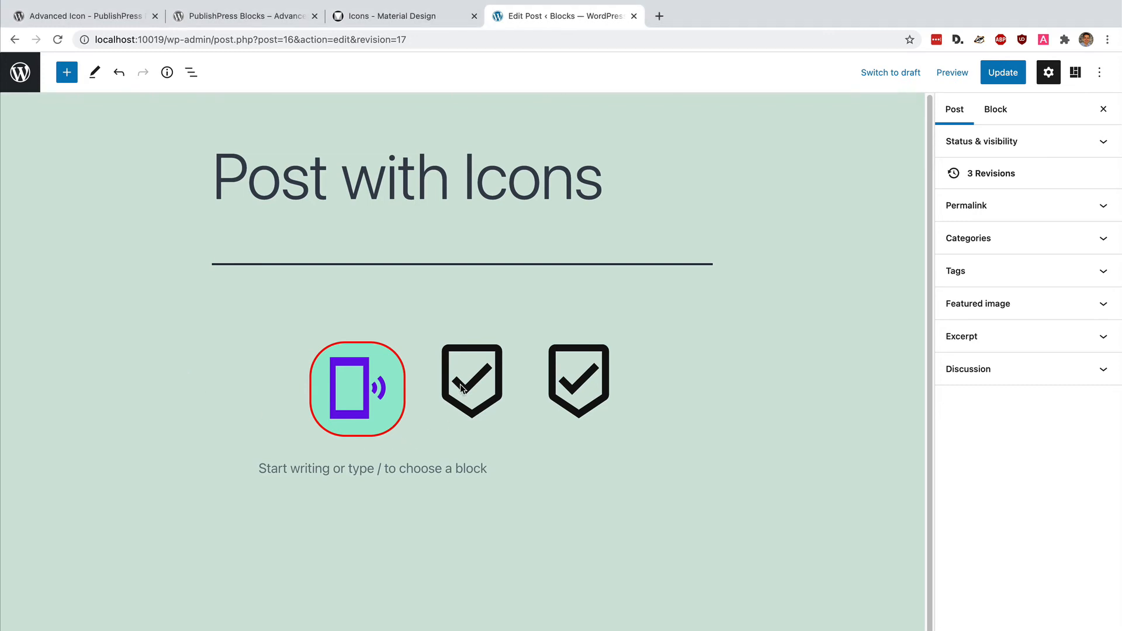
Swap the second icon for a running figure found by searching 'run'
left_click(358, 389)
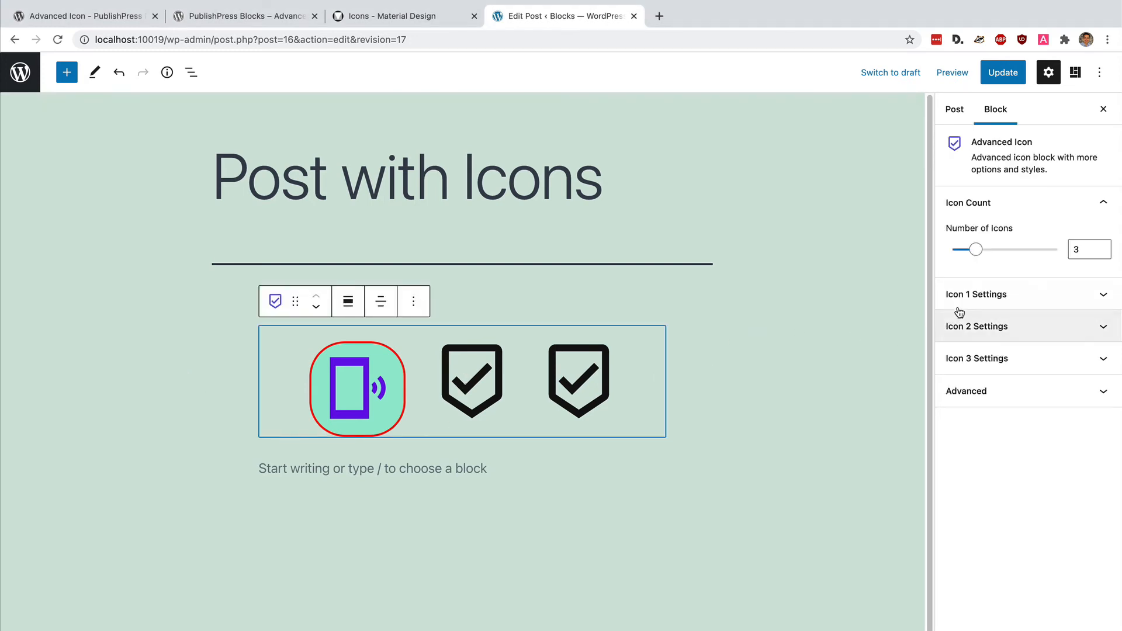
left_click(977, 326)
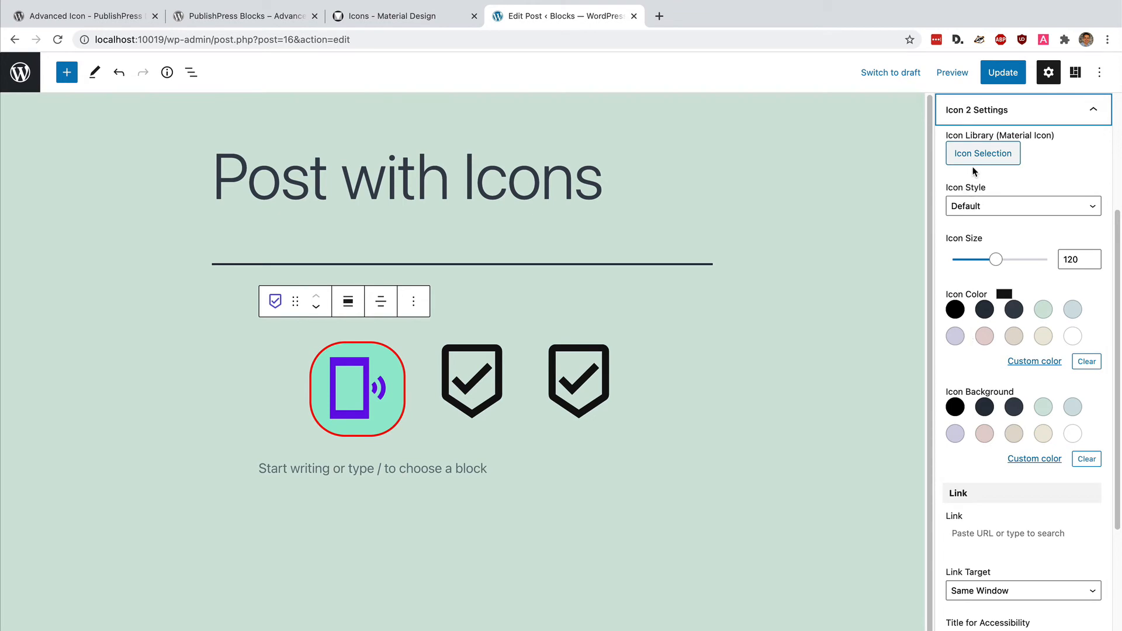
left_click(981, 153)
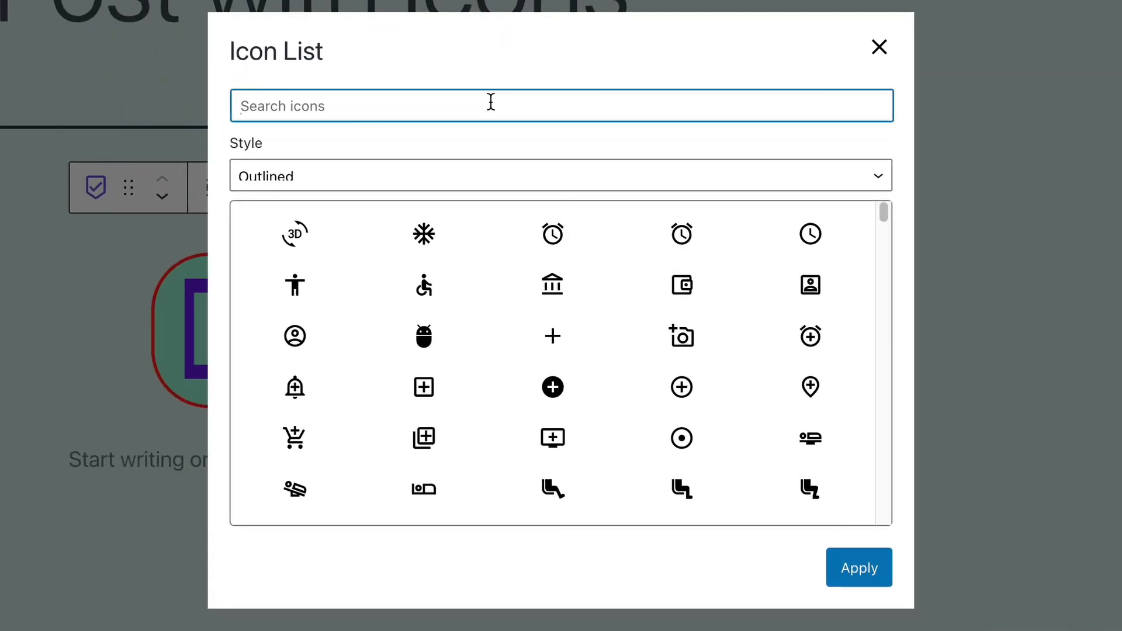
type("run")
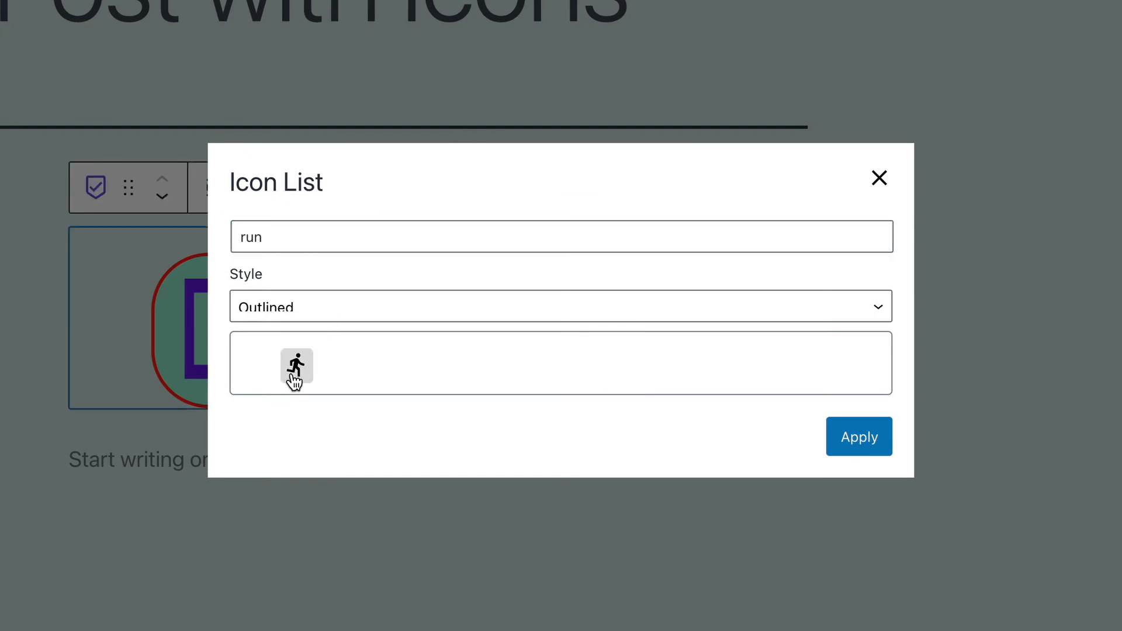
left_click(858, 437)
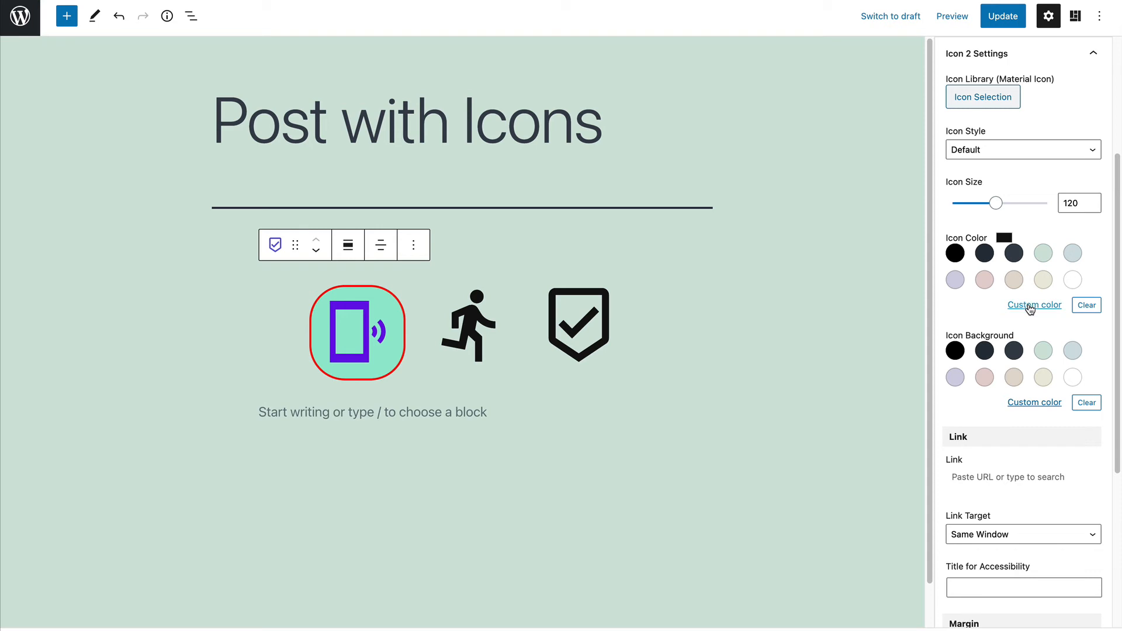
Give the runner icon a custom vivid pink colour
left_click(1033, 305)
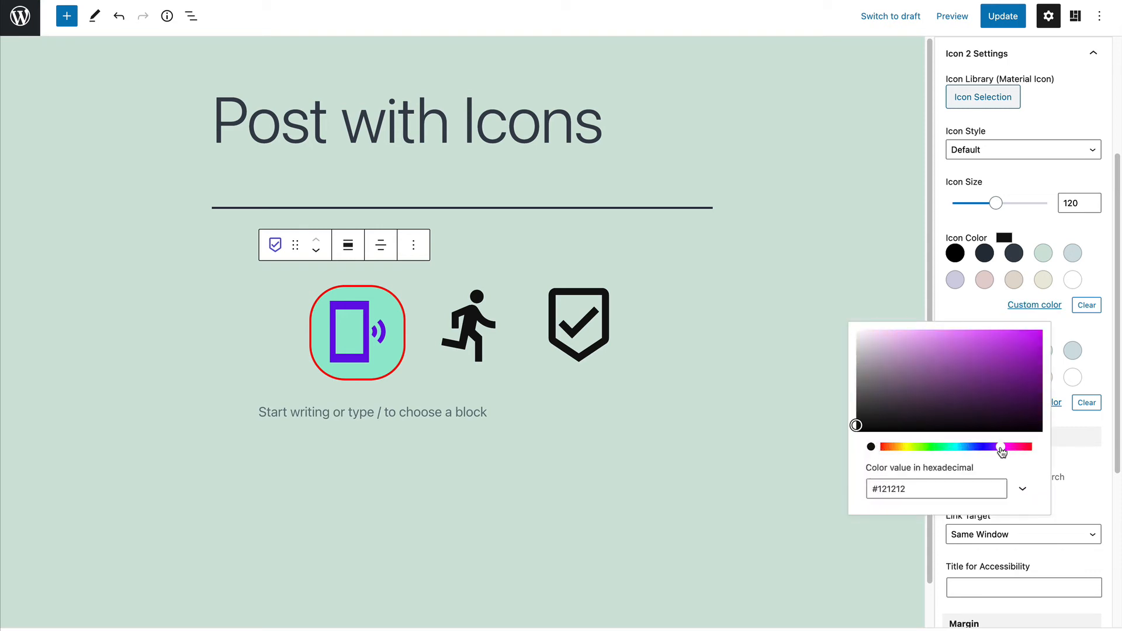
left_click(962, 363)
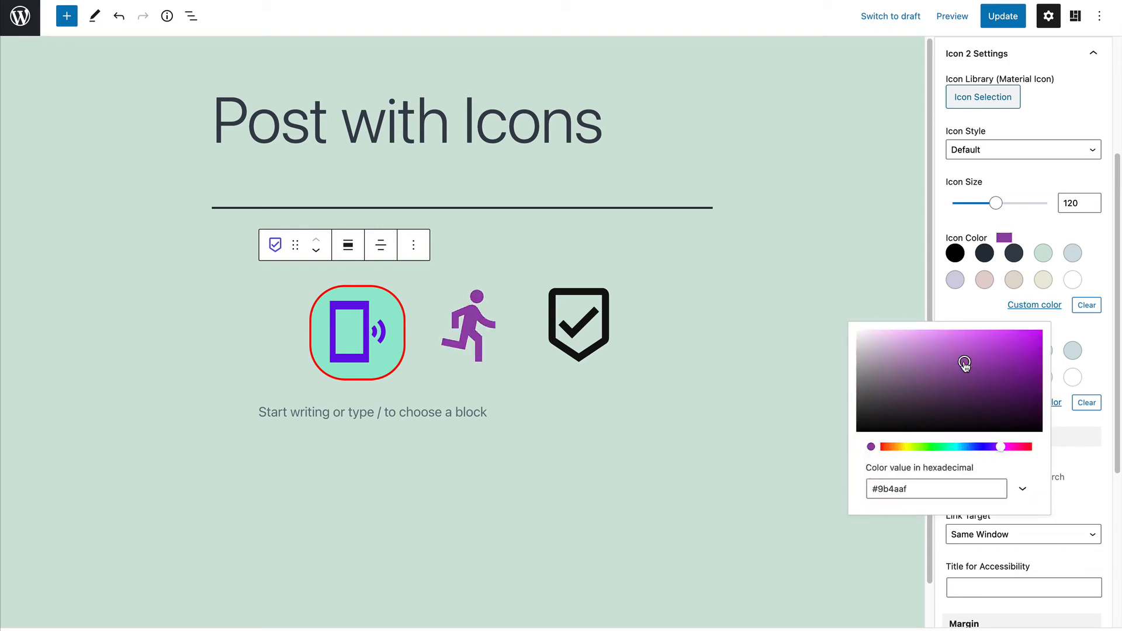
left_click_drag(964, 364, 1023, 361)
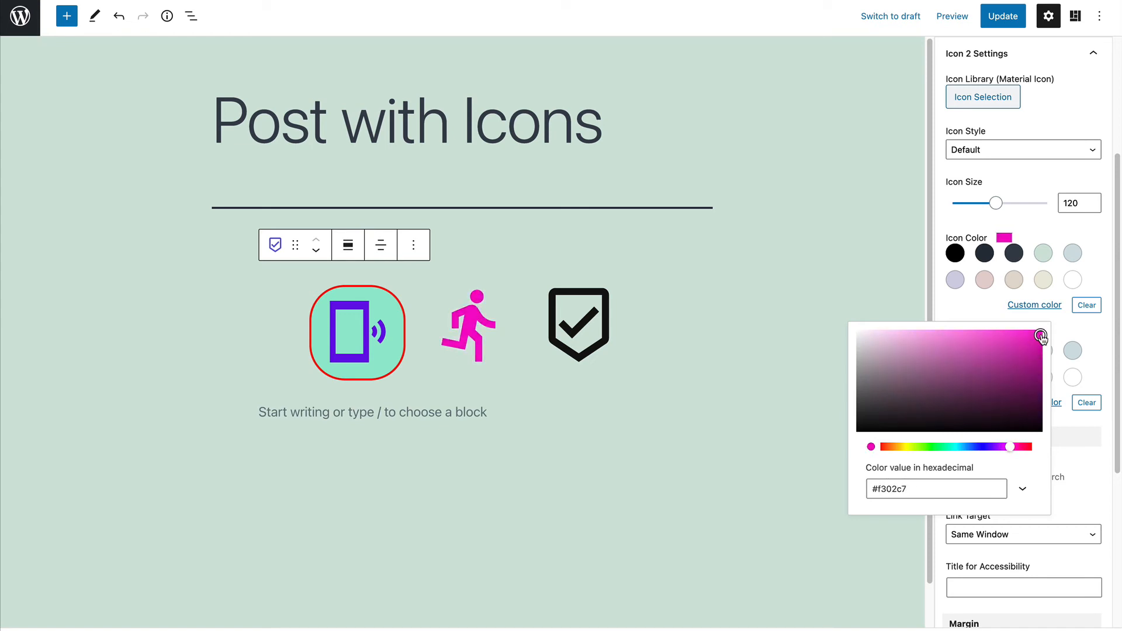
Resize the runner icon to about 123 and move down to the third icon's settings
left_click_drag(996, 202, 992, 203)
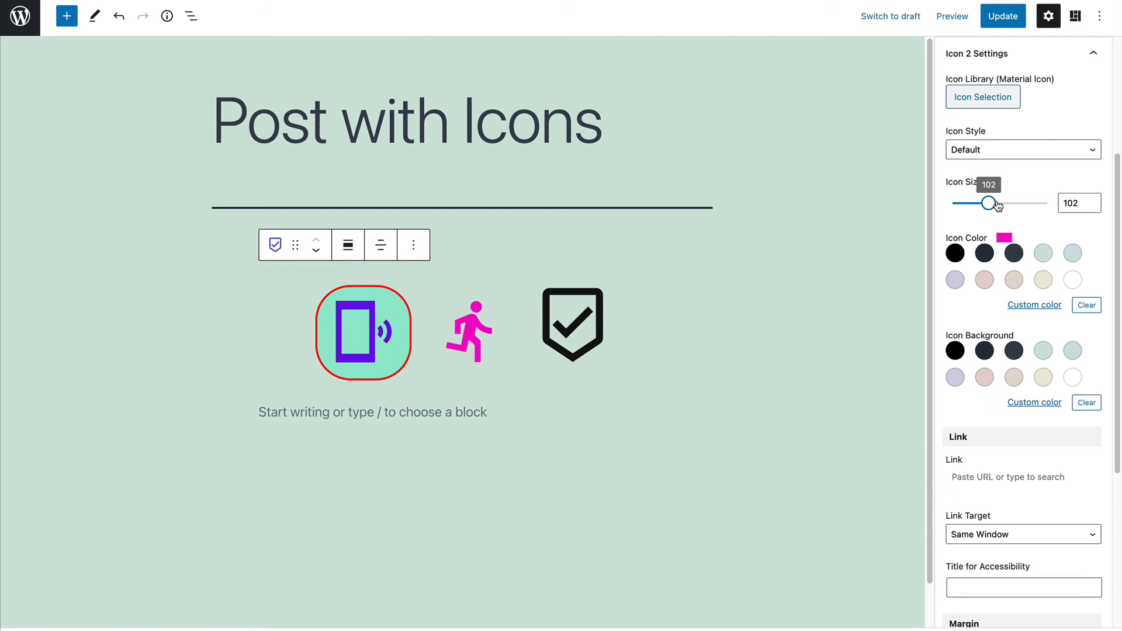
left_click_drag(986, 203, 1000, 203)
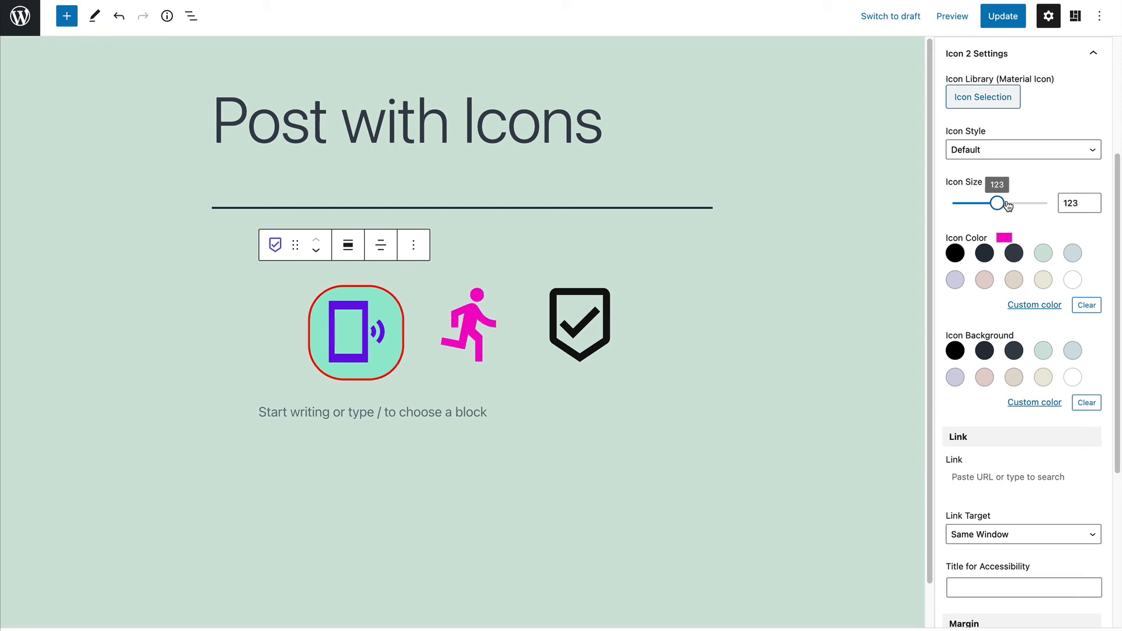
scroll("down", 3)
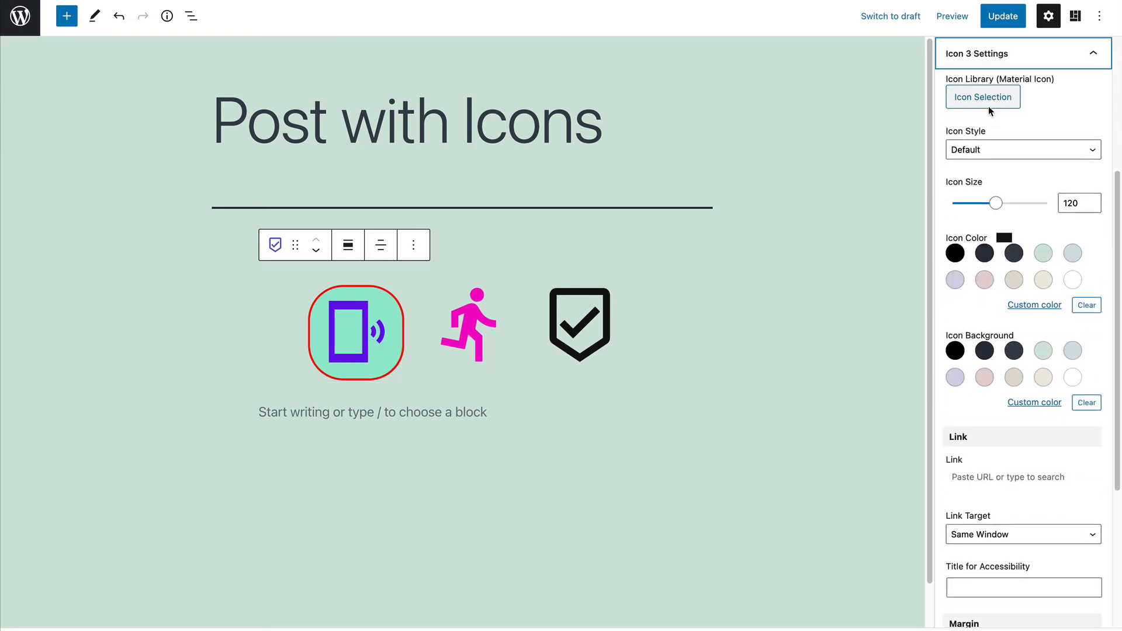
Swap the third icon for a TV found by searching 'tv' and set it to Stacked style
left_click(982, 96)
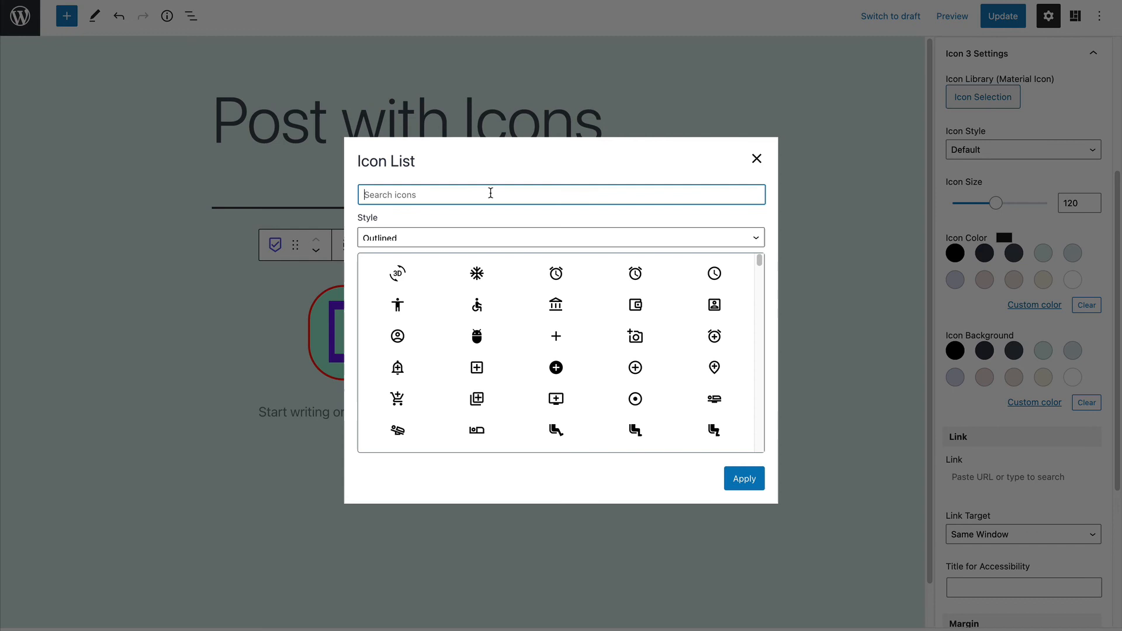
type("tv")
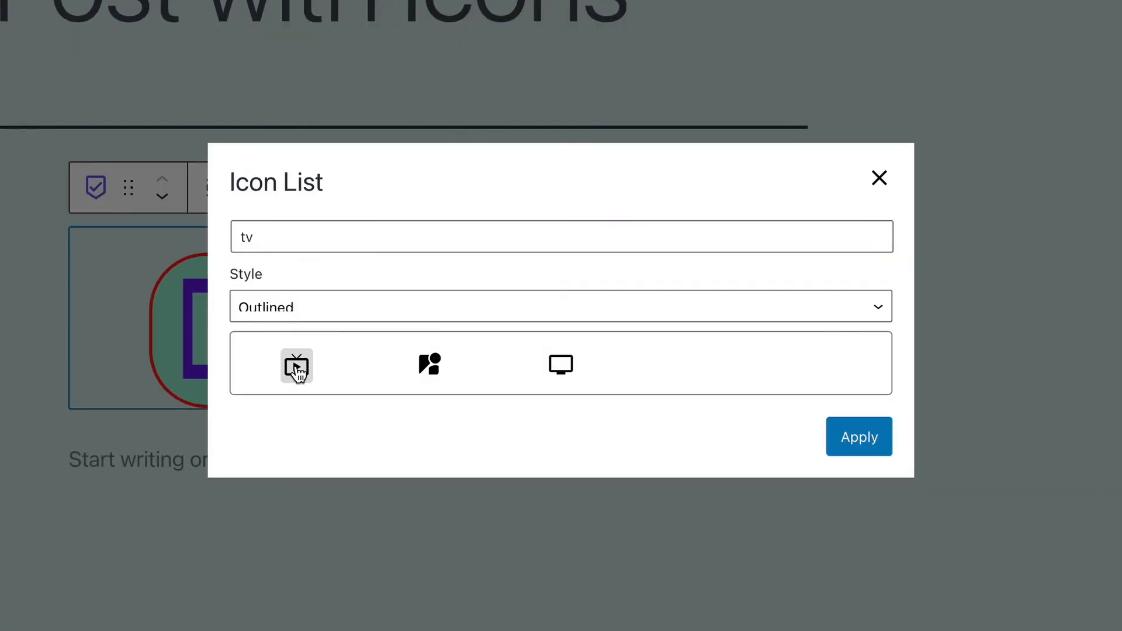
left_click(858, 437)
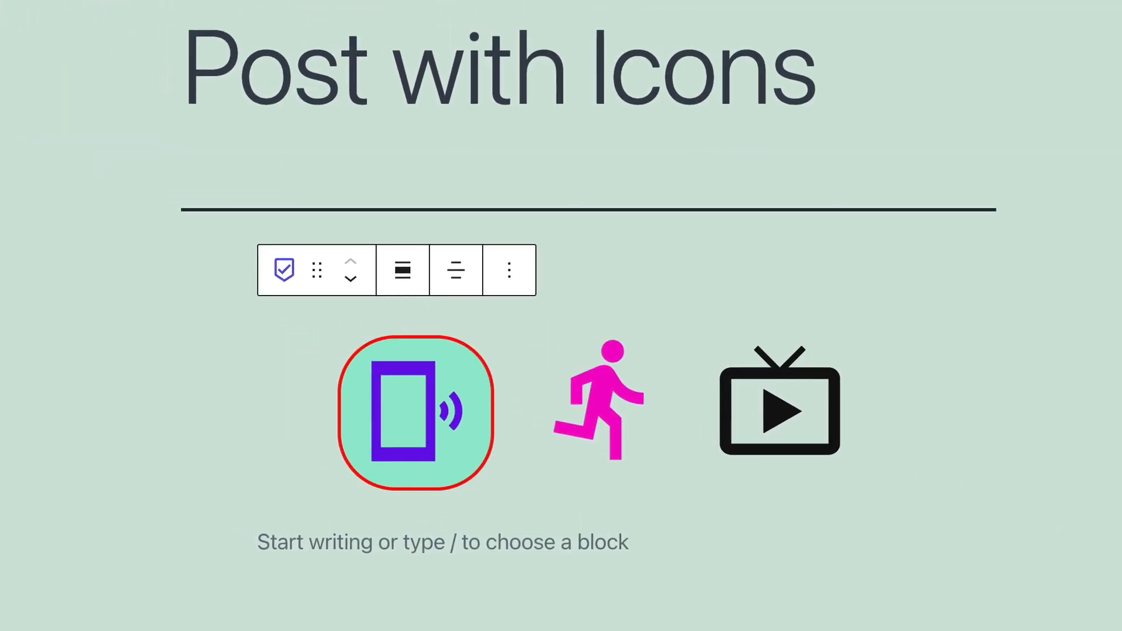
left_click(778, 400)
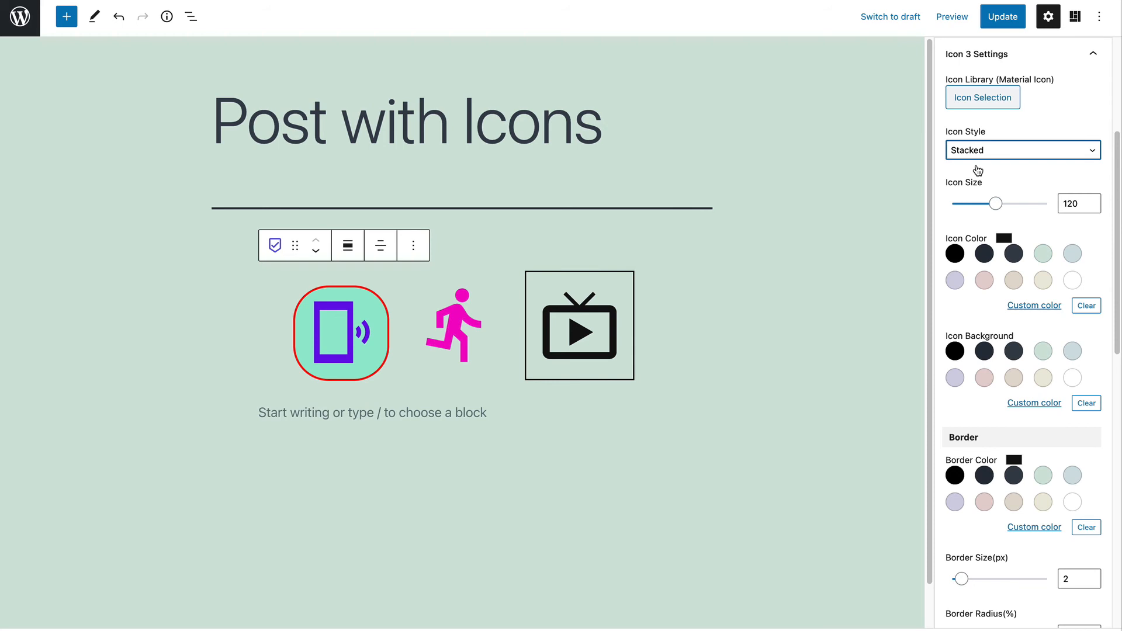
mouse_move(1033, 305)
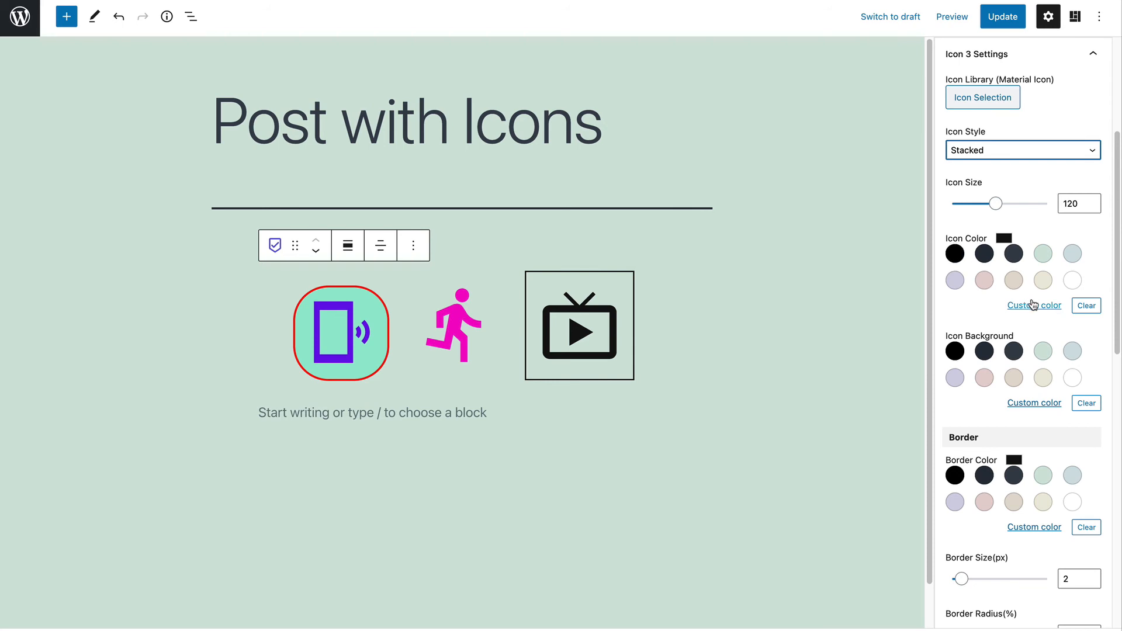
Colour the TV icon blue with a pale blue custom background
left_click(1033, 306)
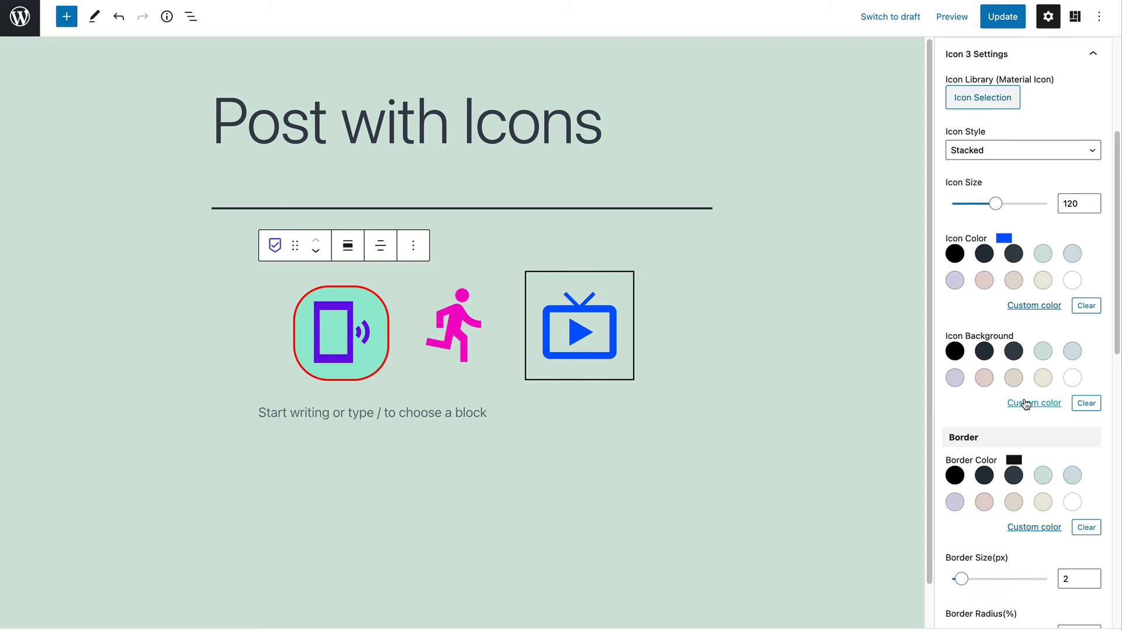
left_click(1033, 403)
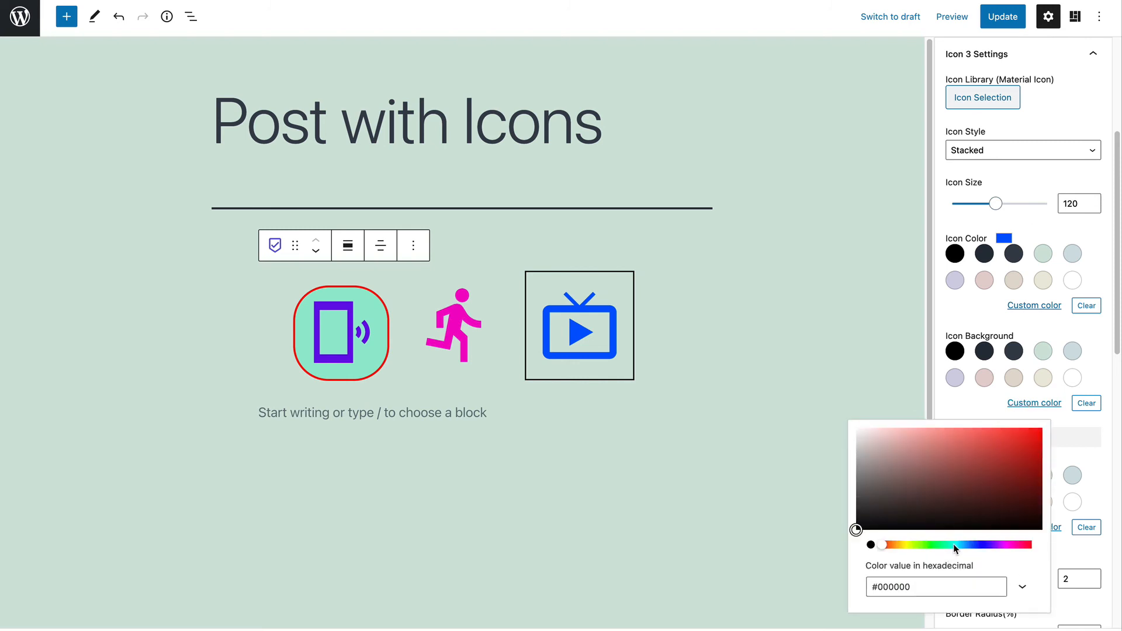
left_click(1004, 440)
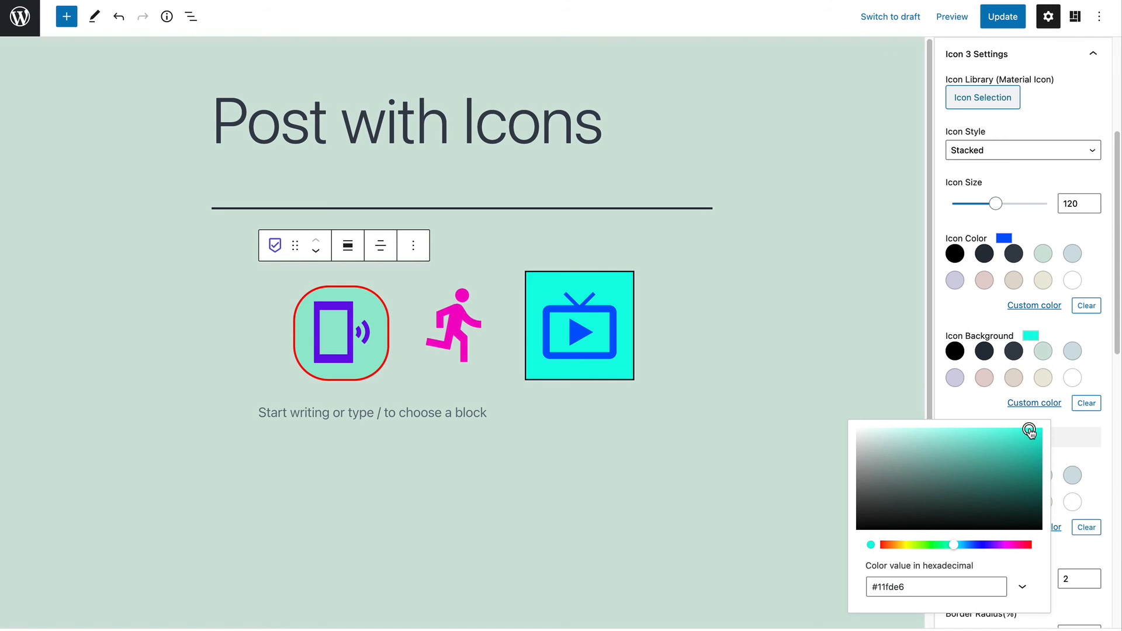
left_click_drag(1030, 430, 976, 442)
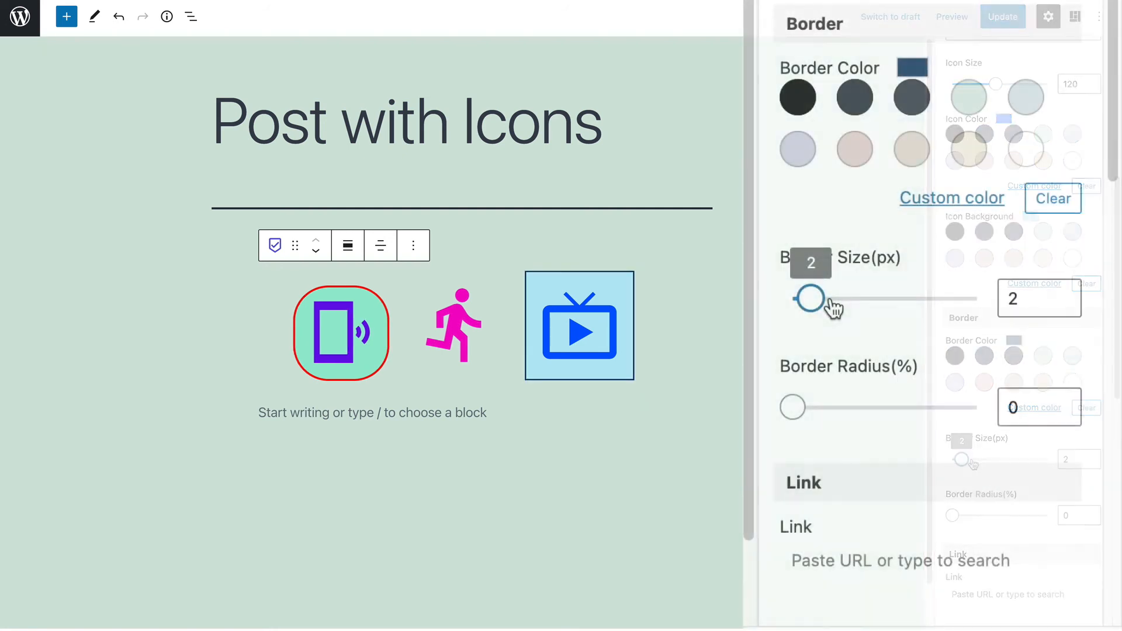
Set the TV icon's border to 5 px with about 11 border radius and update the post
left_click_drag(810, 298, 841, 299)
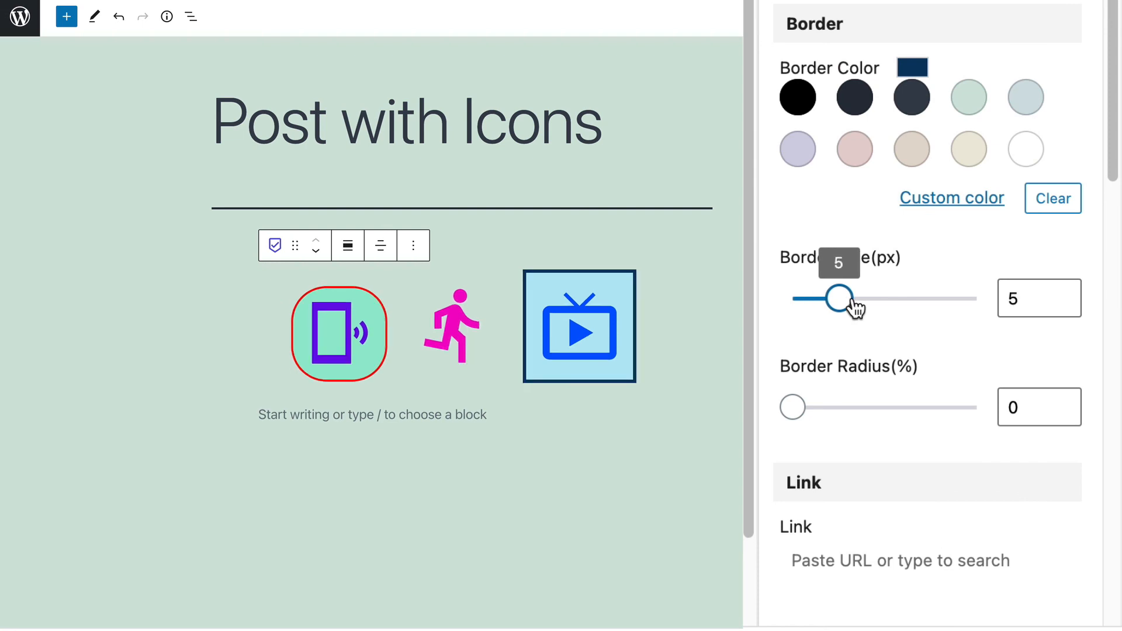
mouse_move(792, 414)
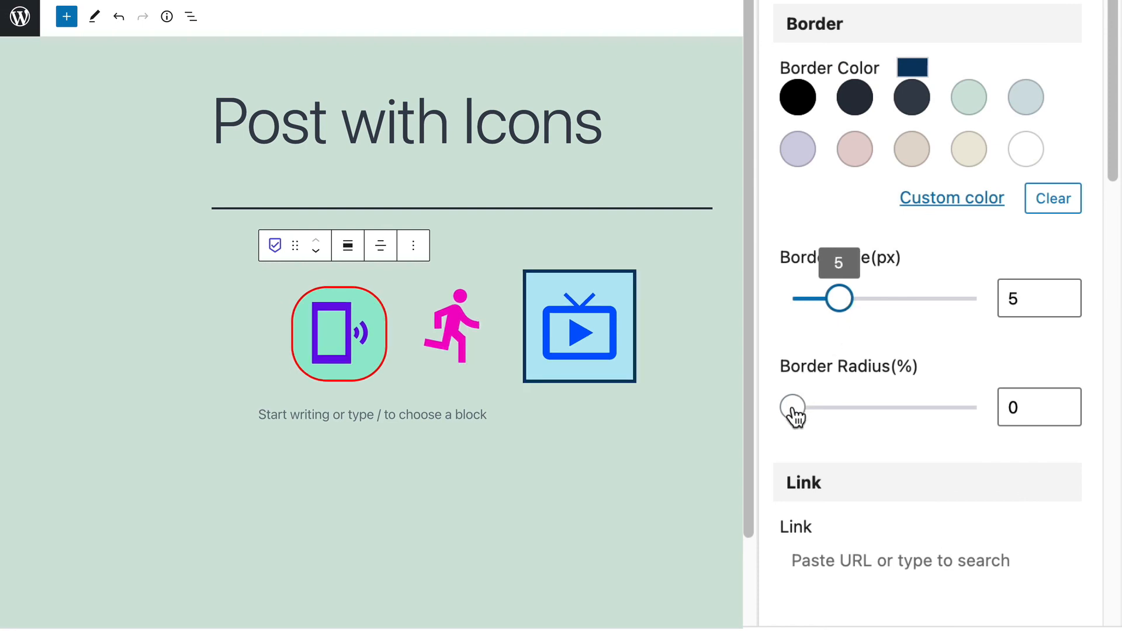
mouse_move(803, 415)
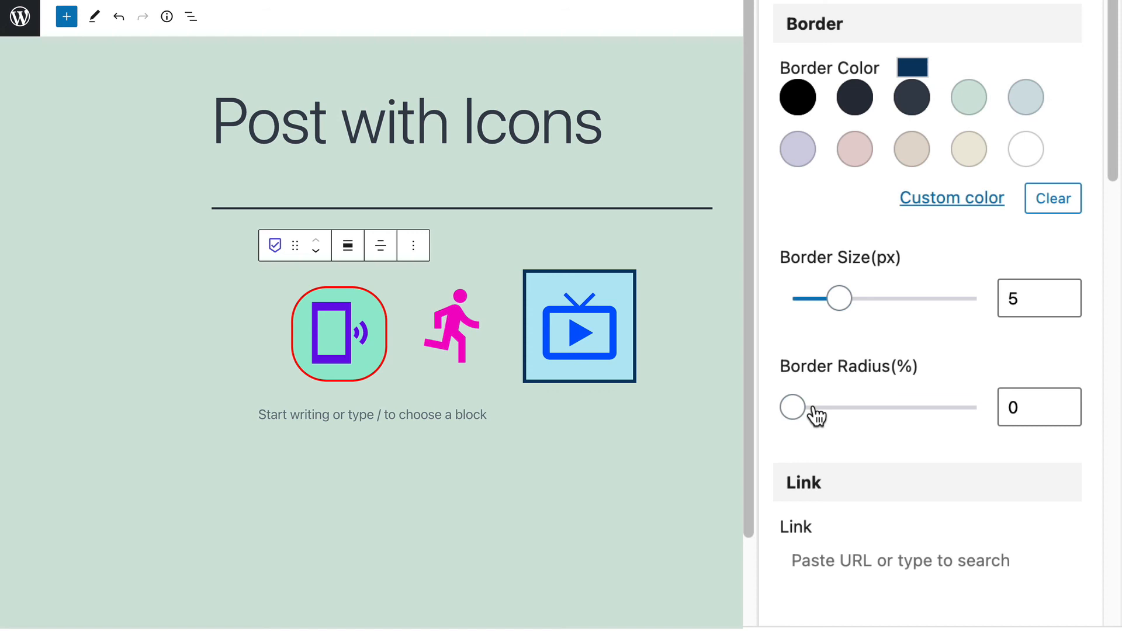
left_click_drag(793, 407, 815, 407)
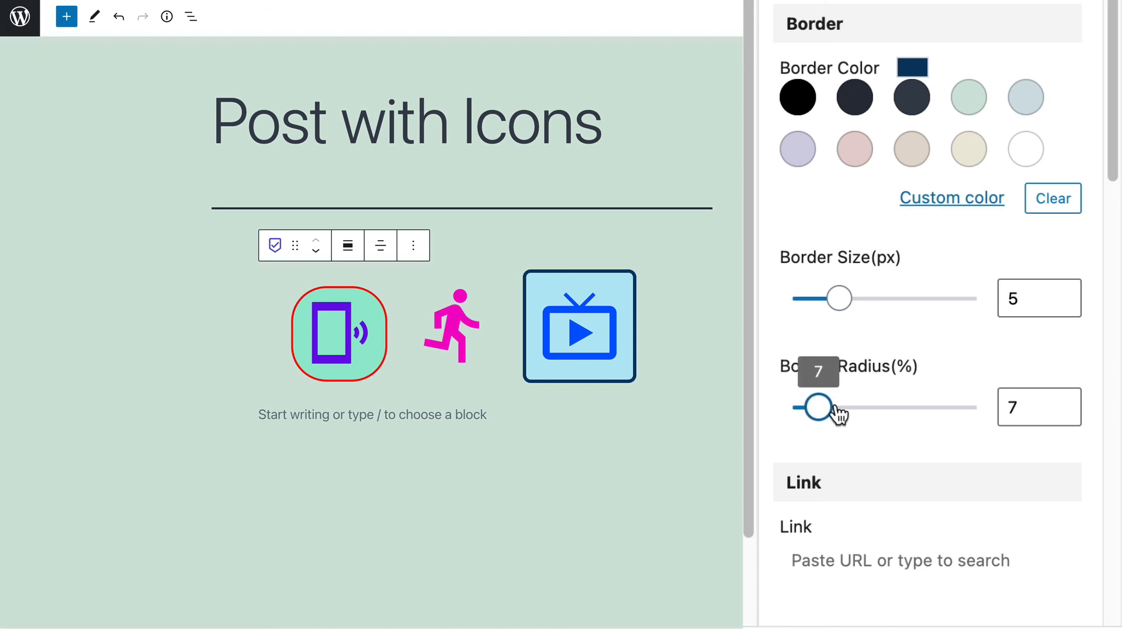
left_click_drag(811, 407, 832, 407)
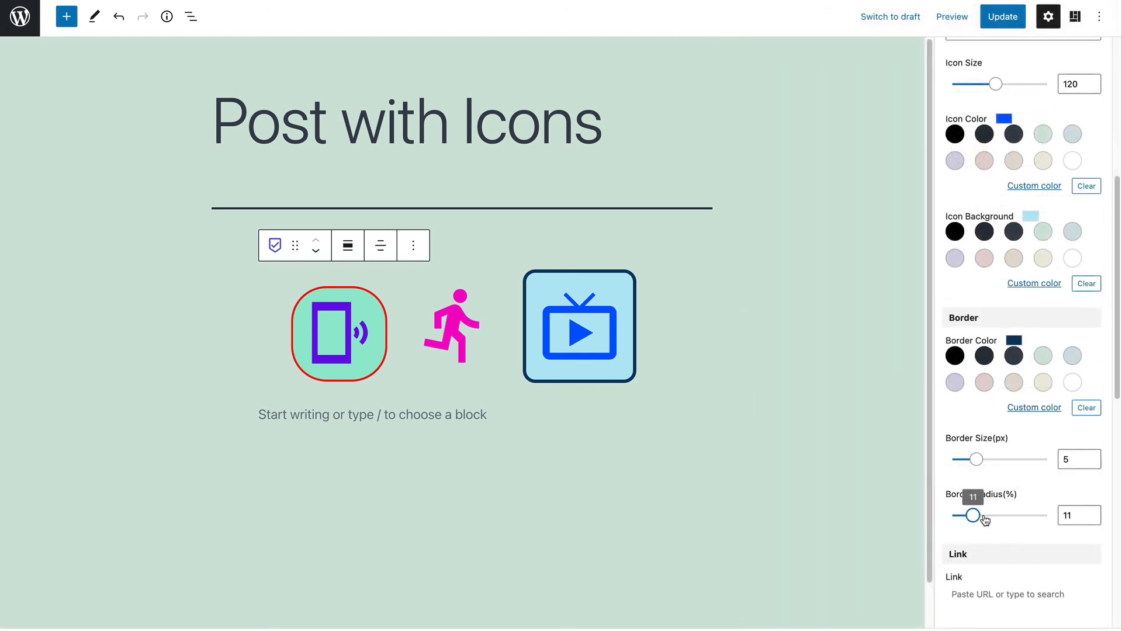
left_click(1002, 16)
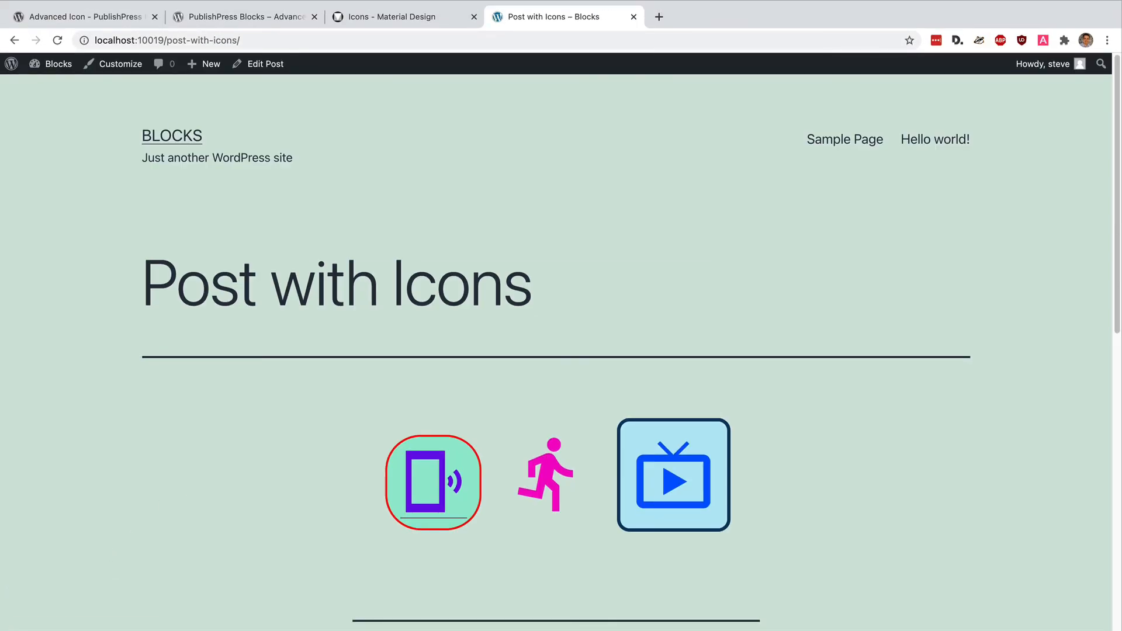
mouse_move(232, 230)
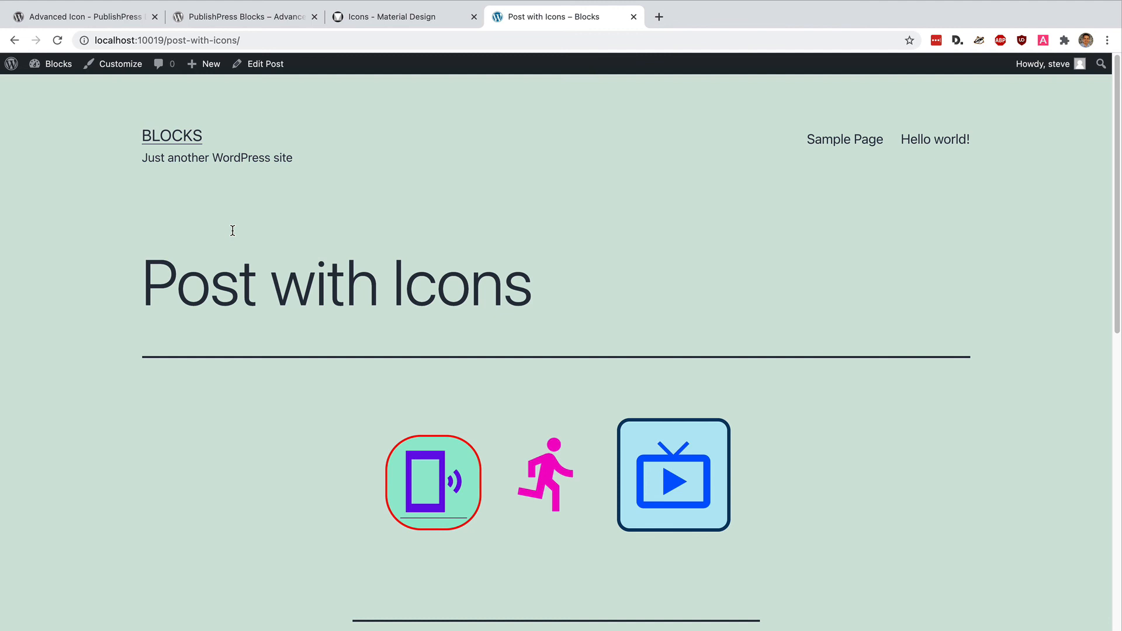
Switch to the Advanced Icon – PublishPress demo page
left_click(81, 16)
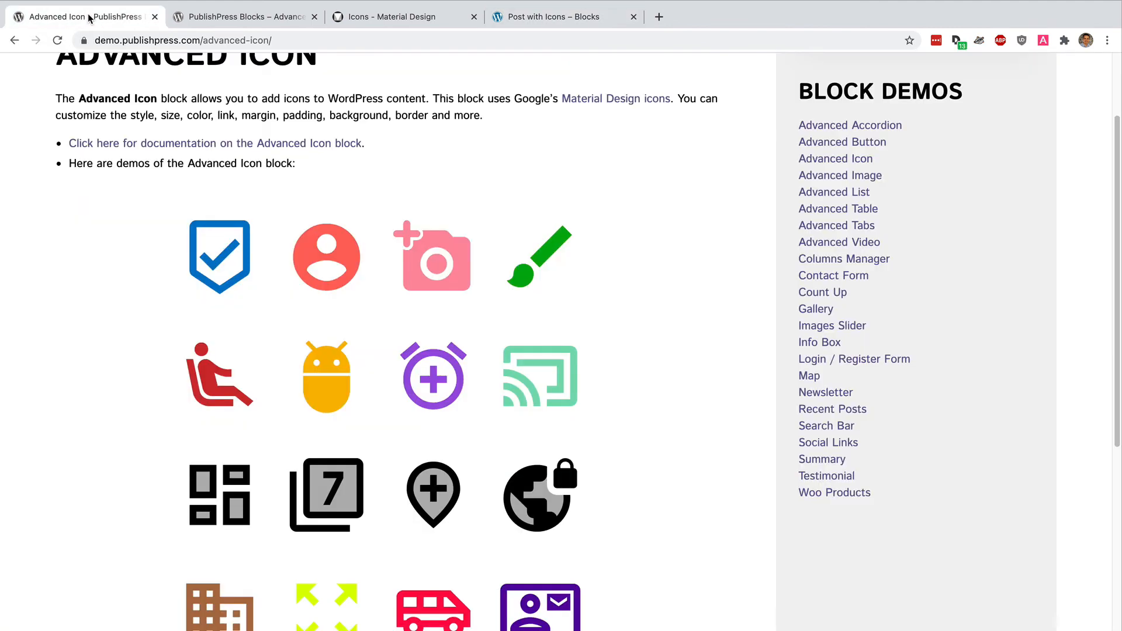
Scroll through the Advanced Icon demo, then bring up the PublishPress Blocks plugin page
scroll("down", 3)
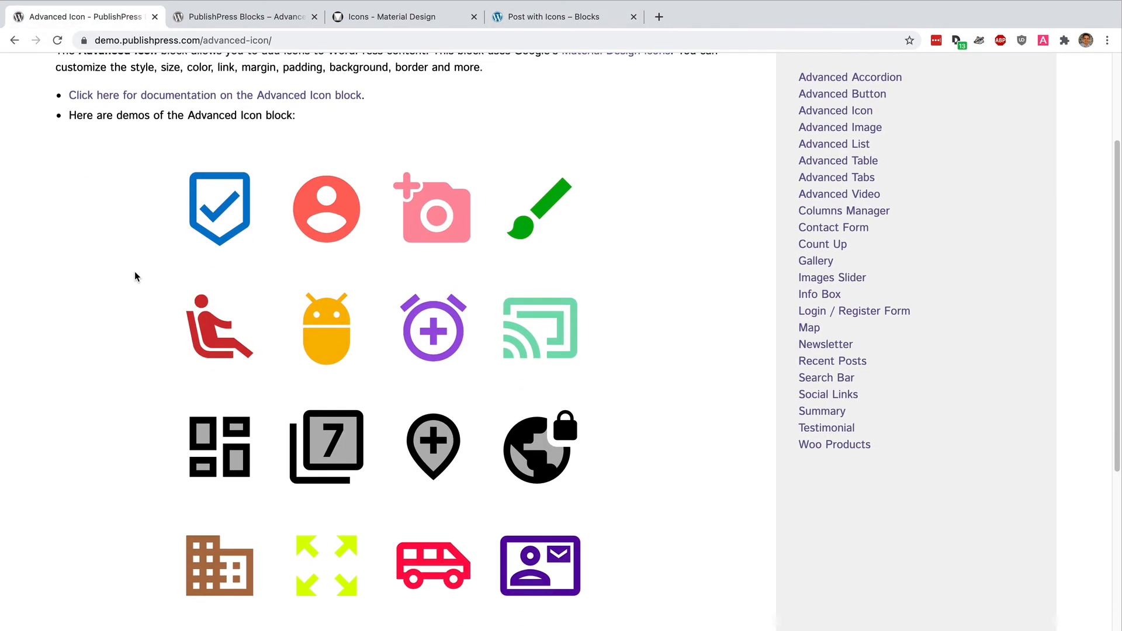
scroll("down", 3)
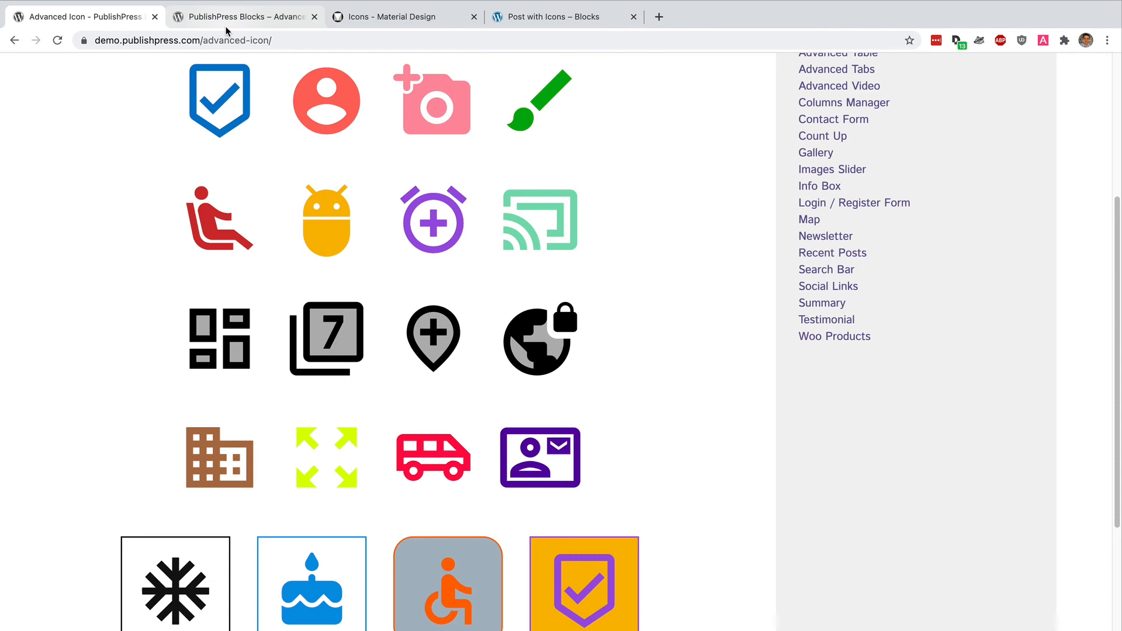
left_click(243, 16)
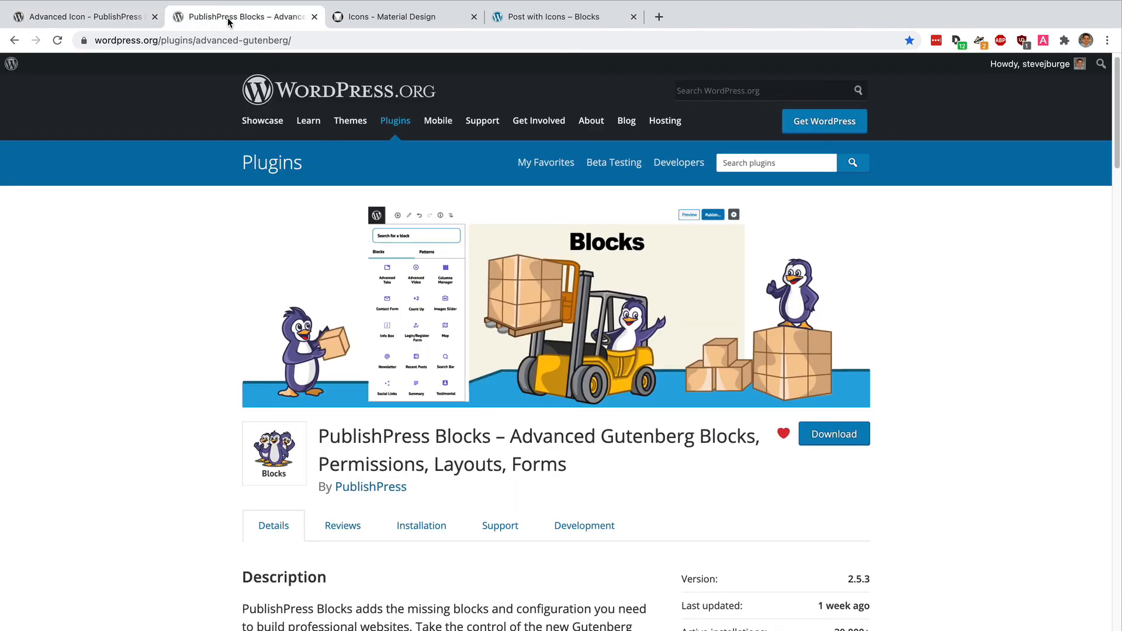